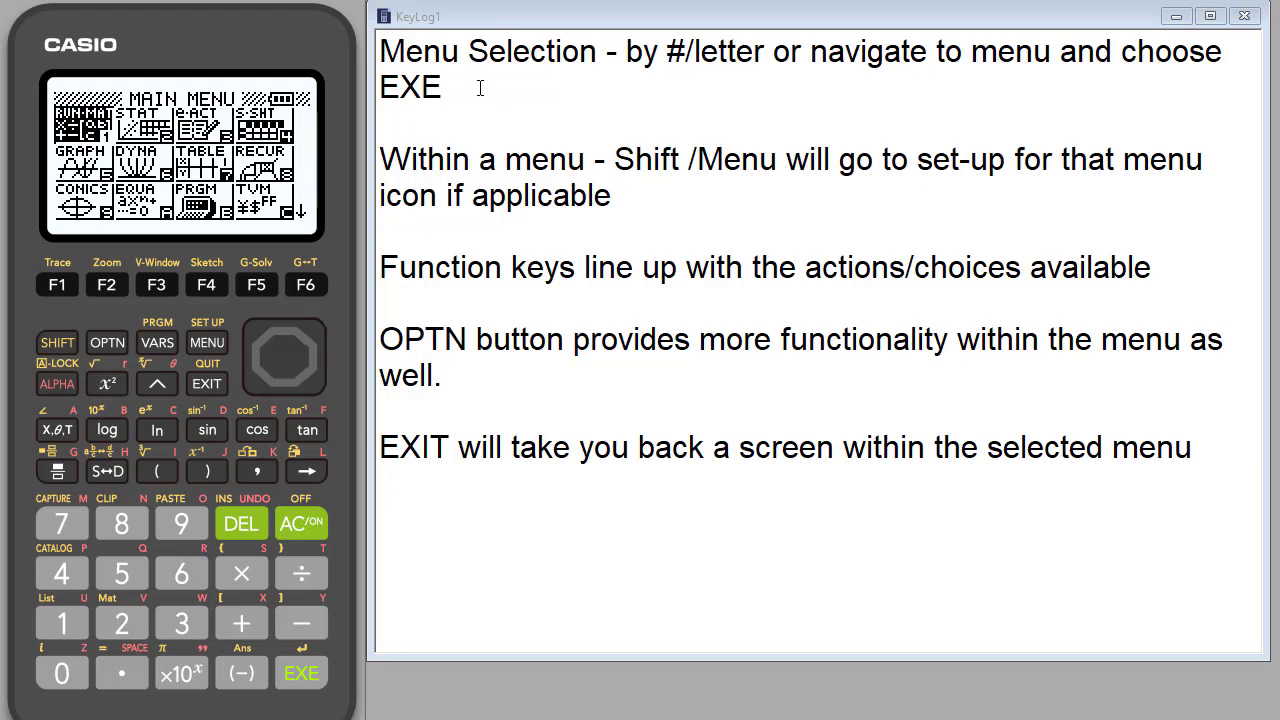
mouse_move(452, 100)
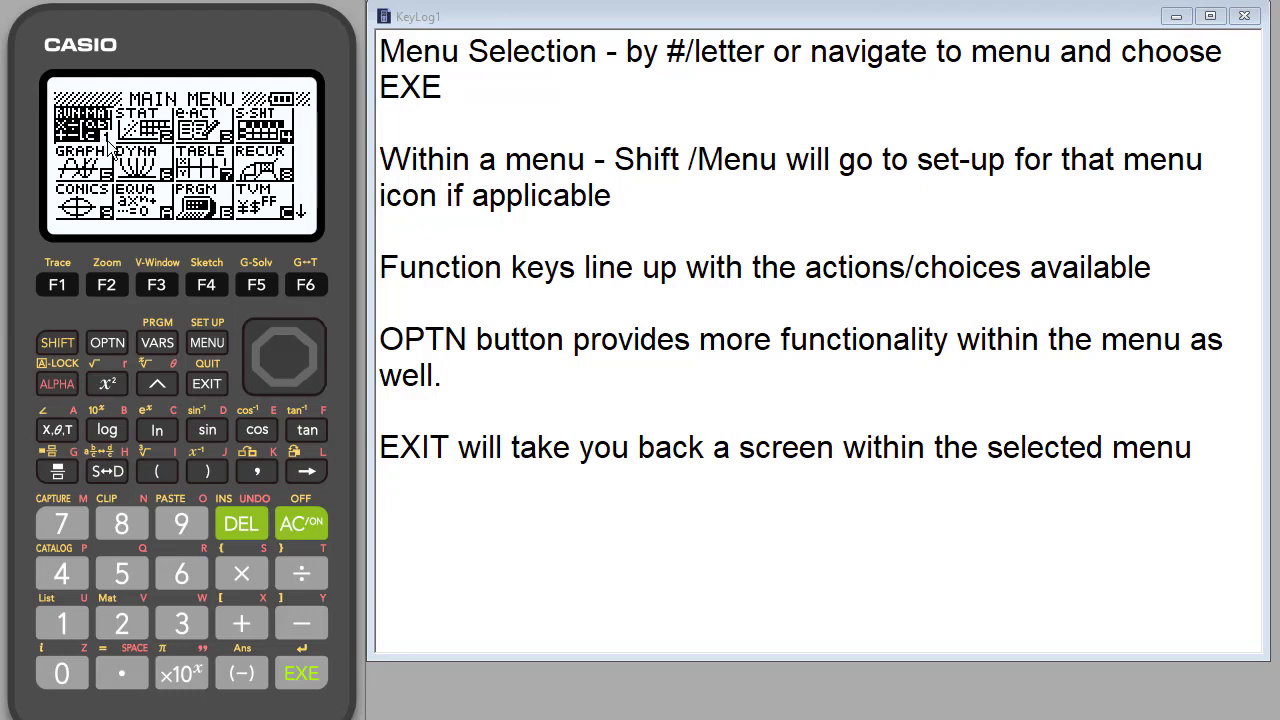
mouse_move(172, 224)
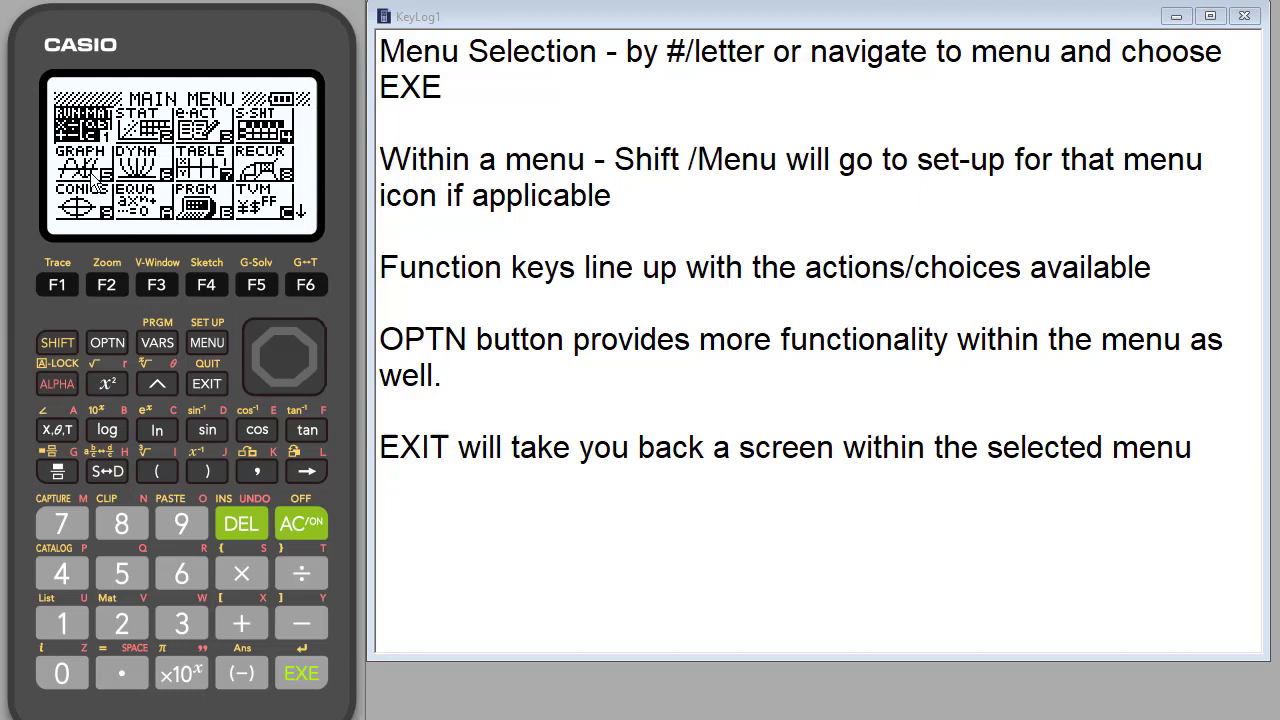
Step: Select the RUN-MAT icon on the Main Menu and launch the Run-Matrix app
click(252, 356)
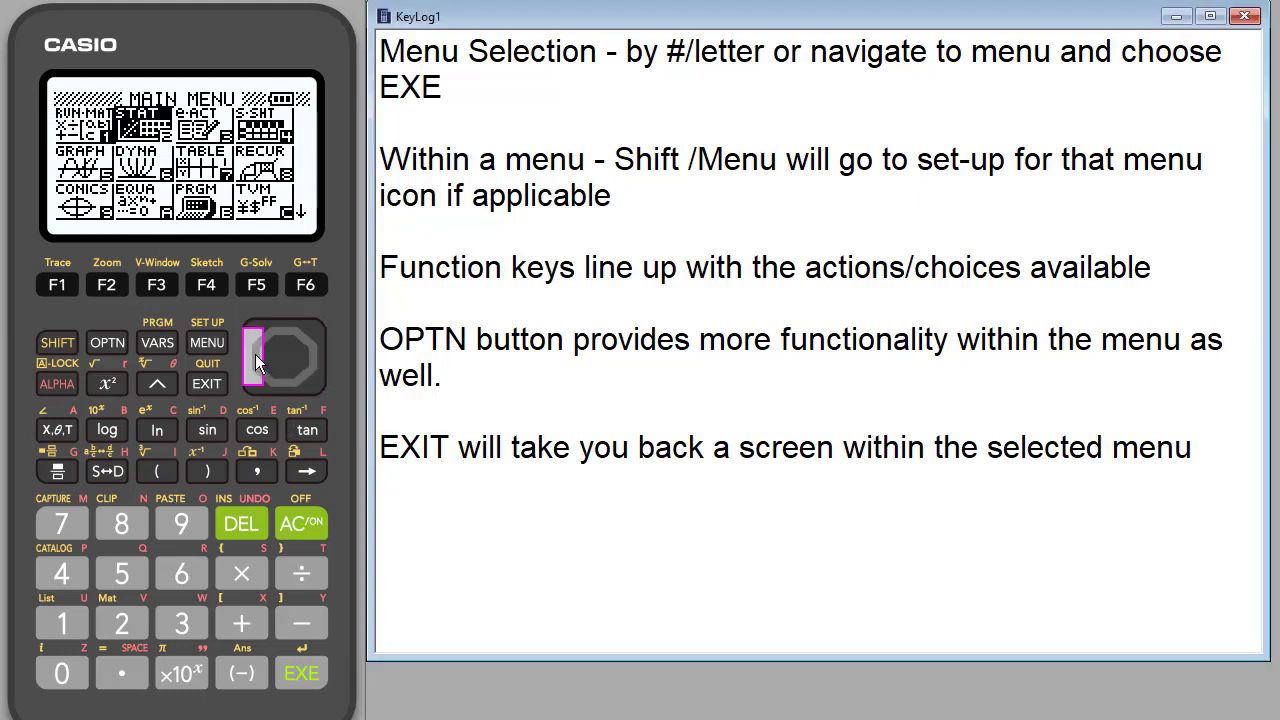
click(300, 672)
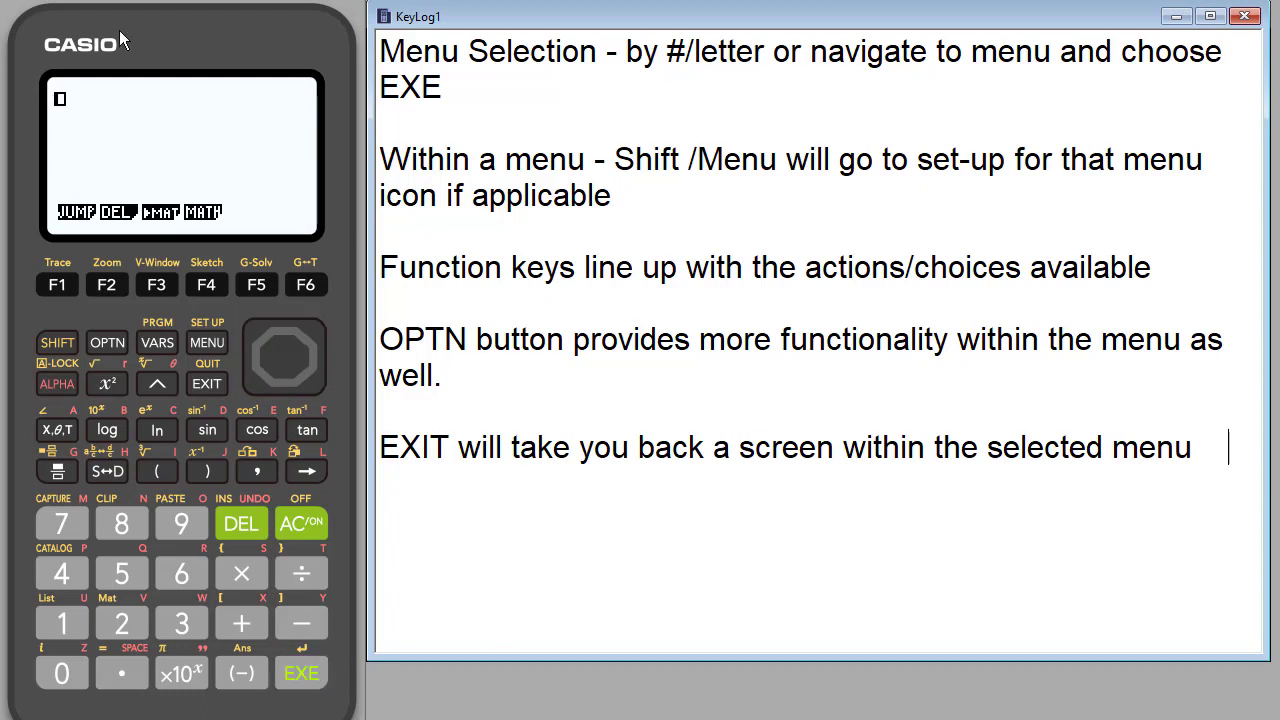
mouse_move(204, 236)
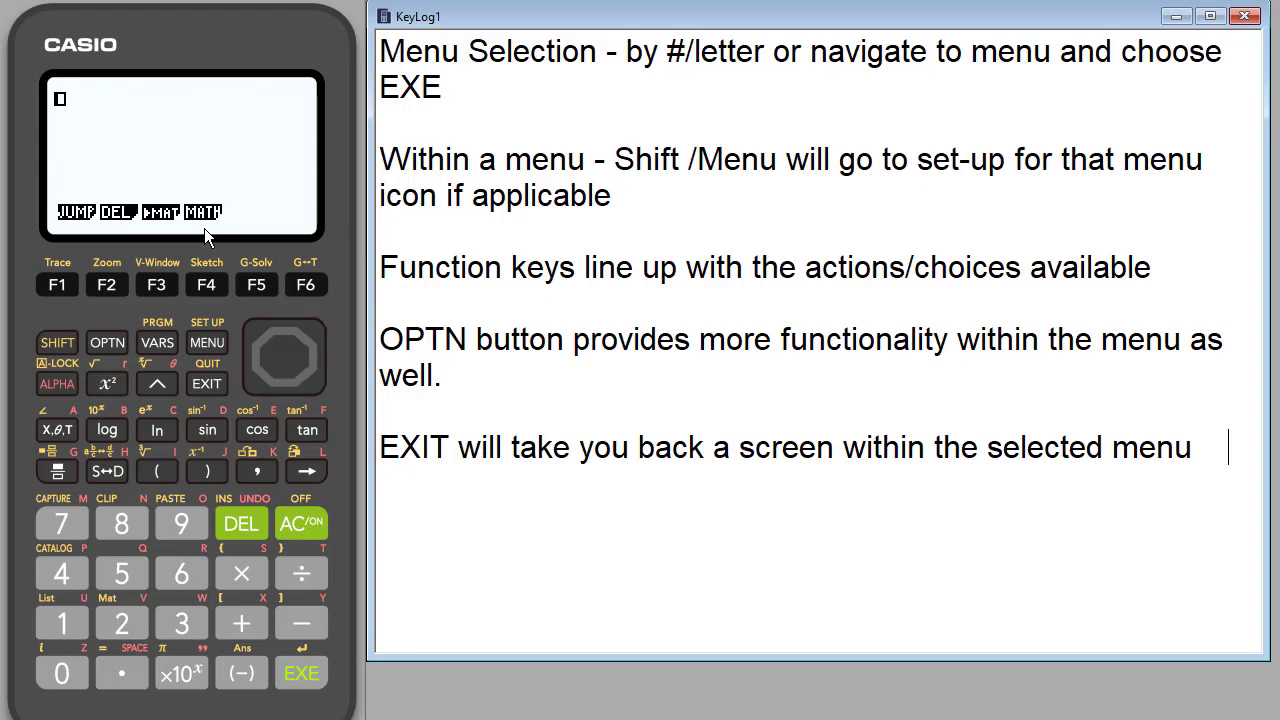
mouse_move(158, 228)
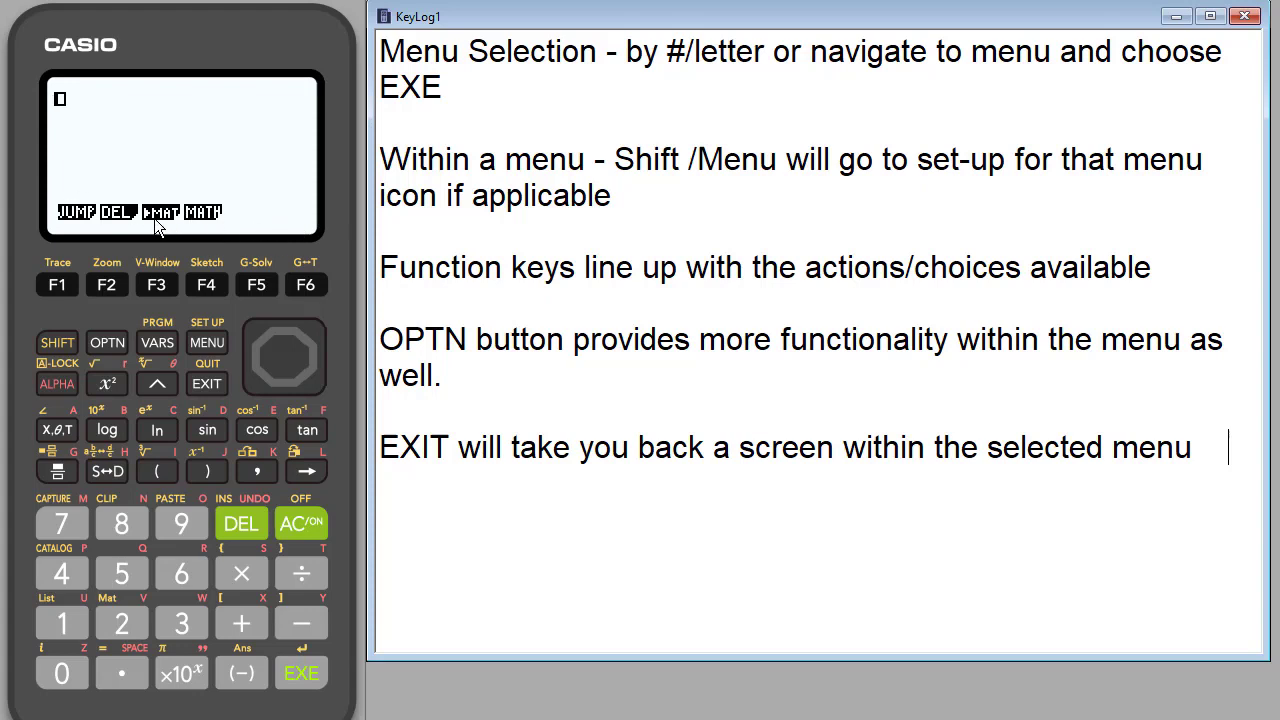
mouse_move(164, 292)
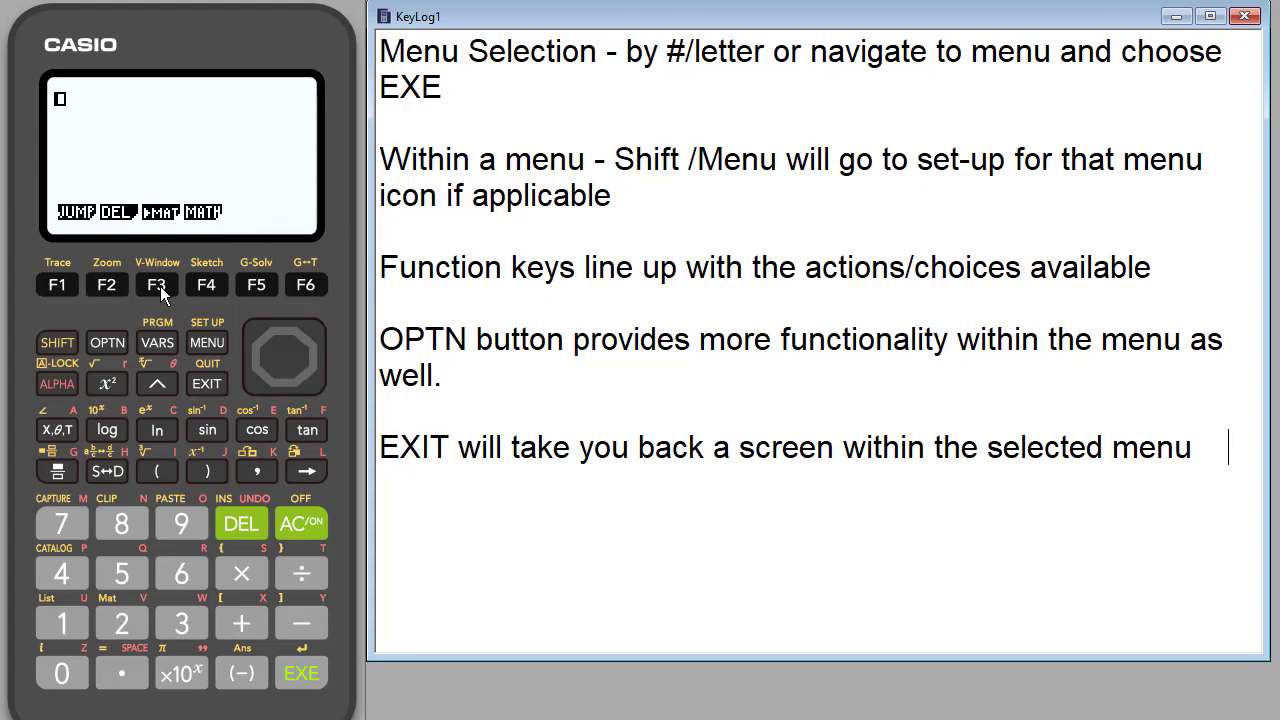
mouse_move(72, 218)
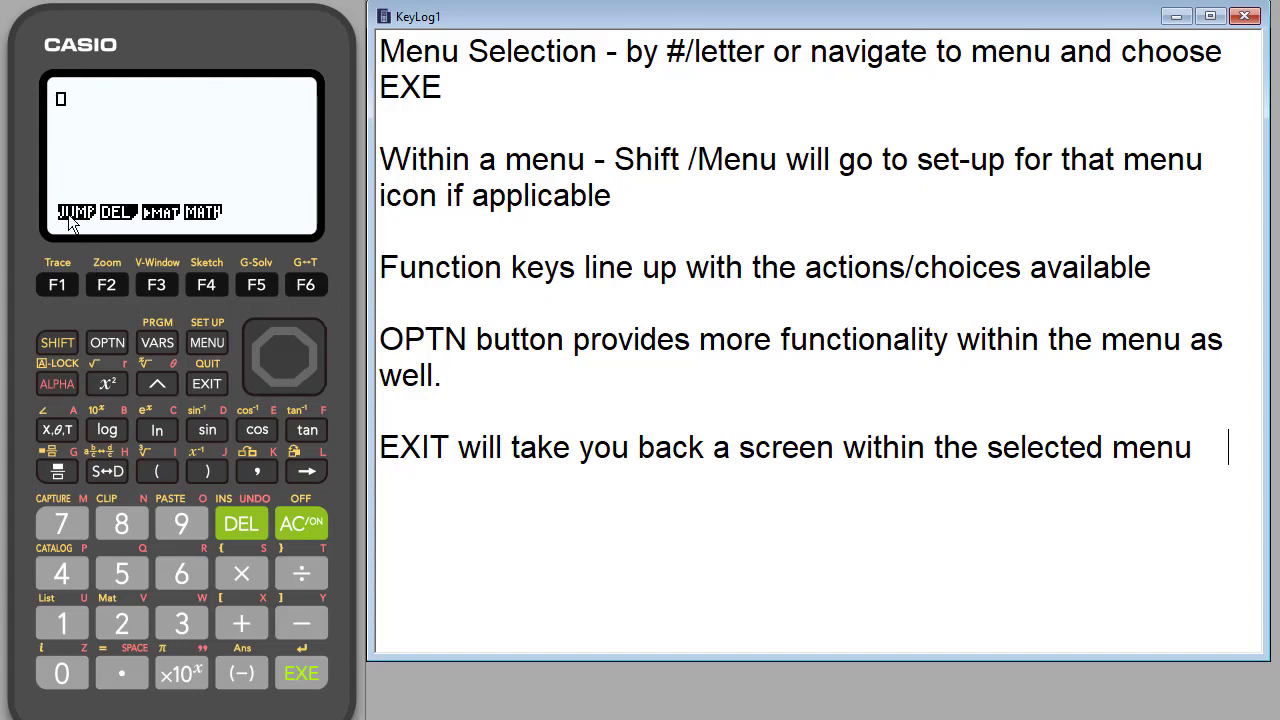
mouse_move(116, 164)
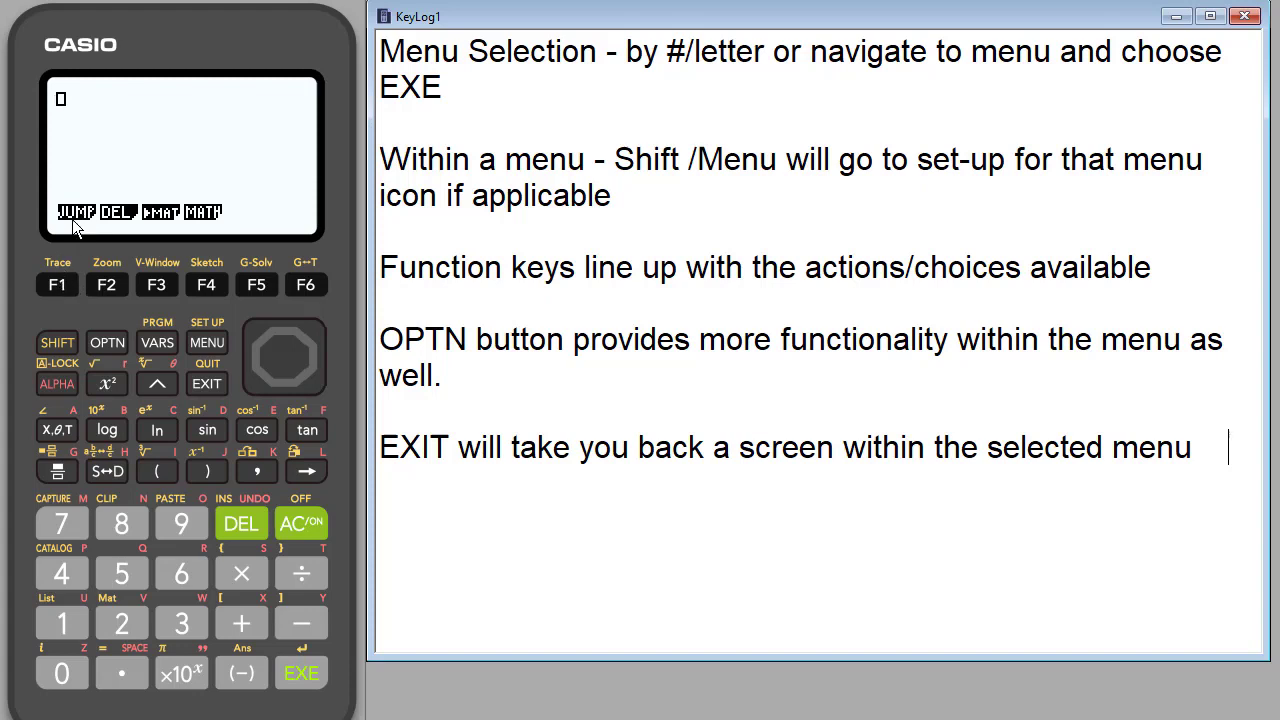
mouse_move(180, 158)
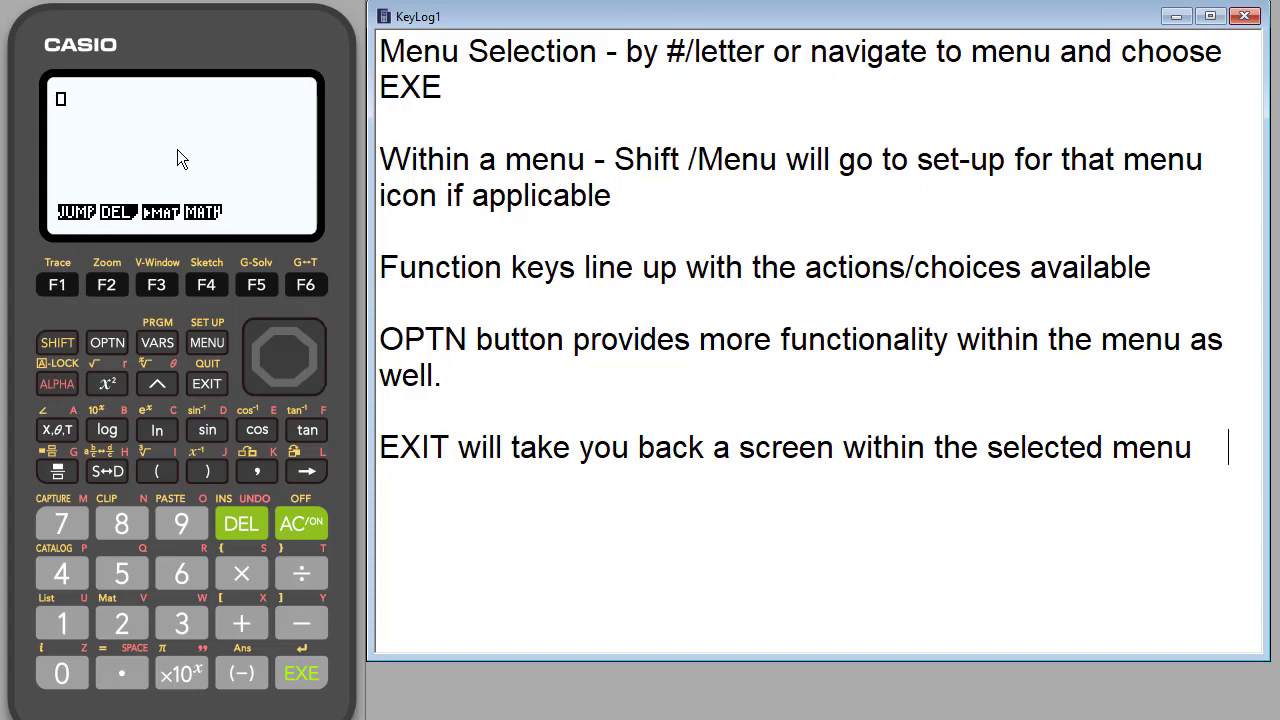
mouse_move(152, 176)
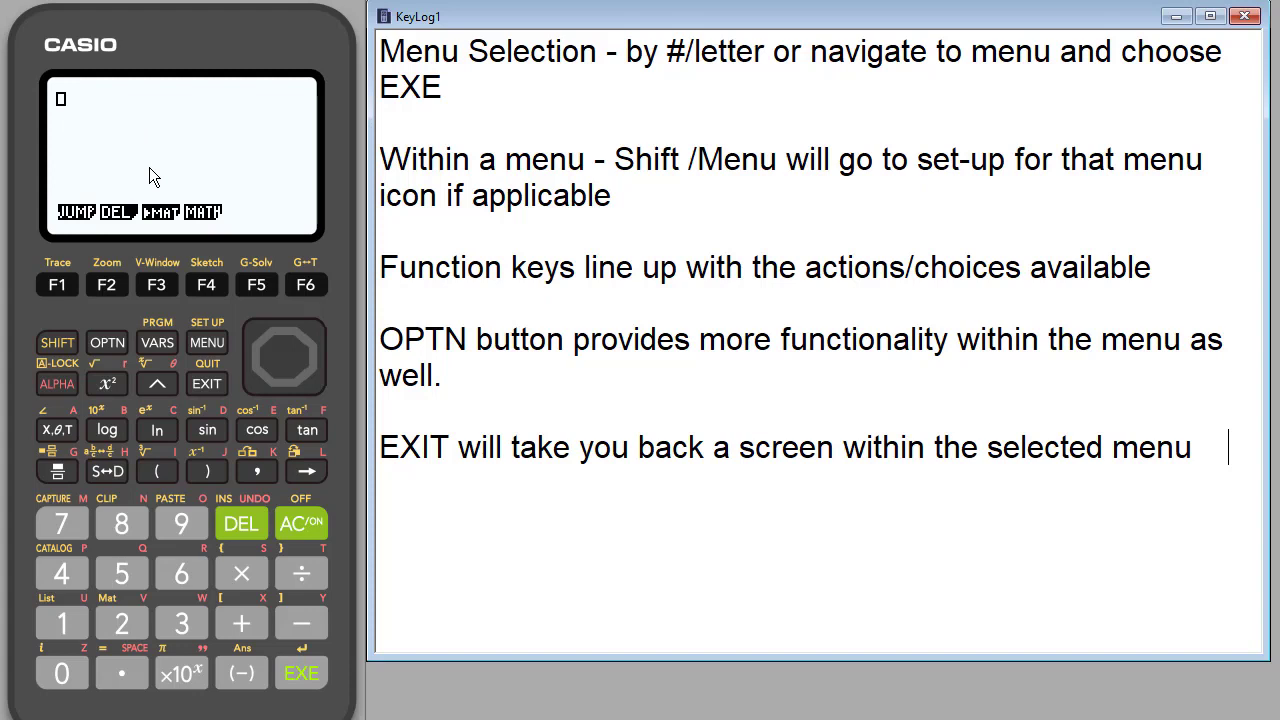
mouse_move(72, 220)
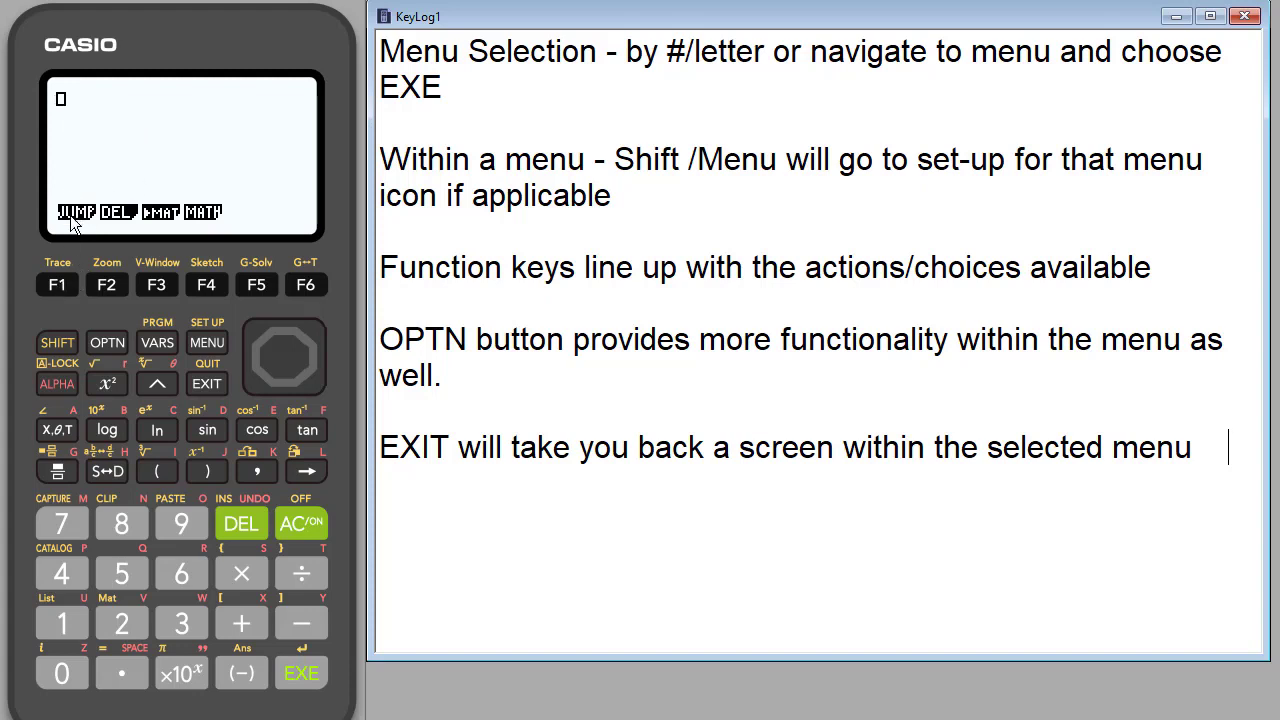
mouse_move(58, 268)
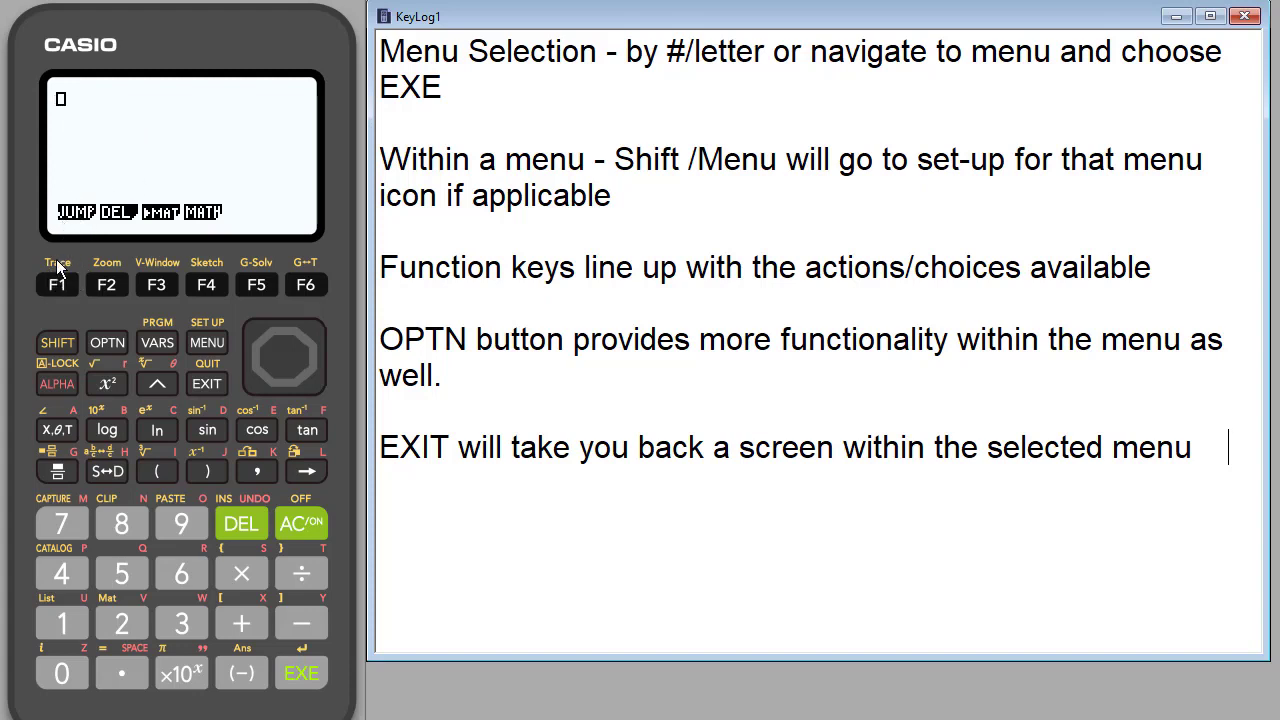
click(56, 284)
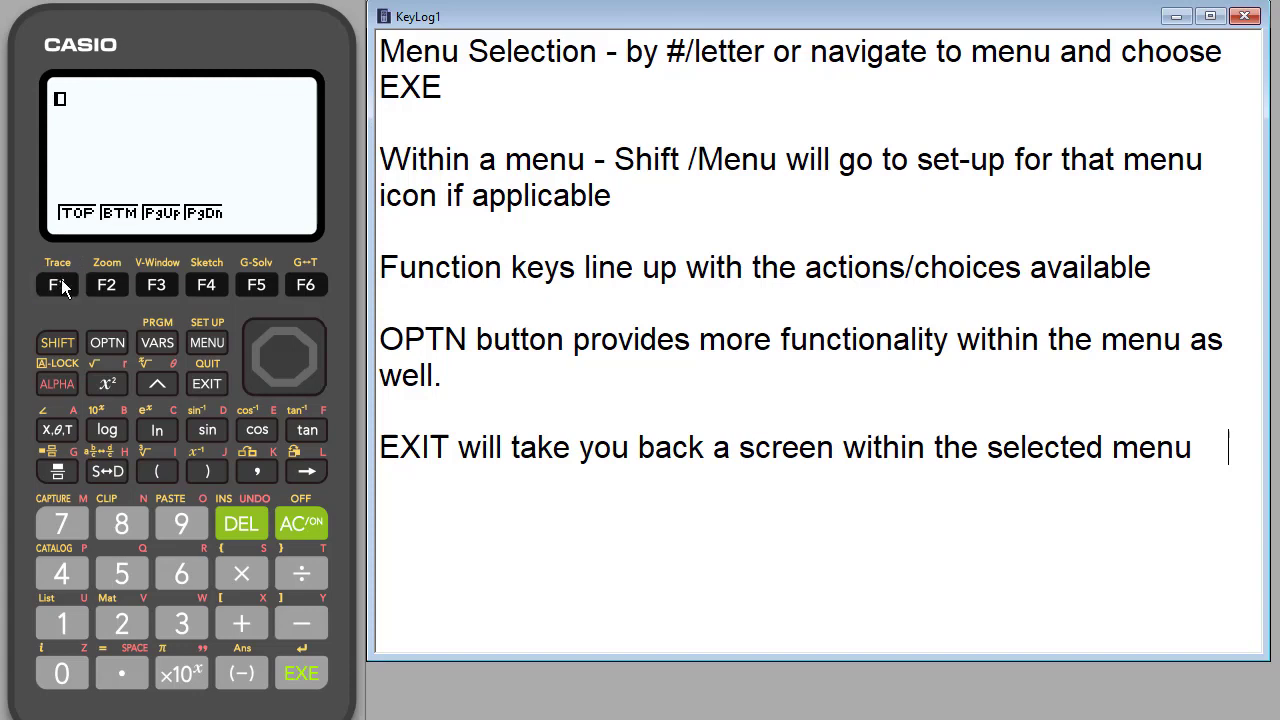
mouse_move(88, 222)
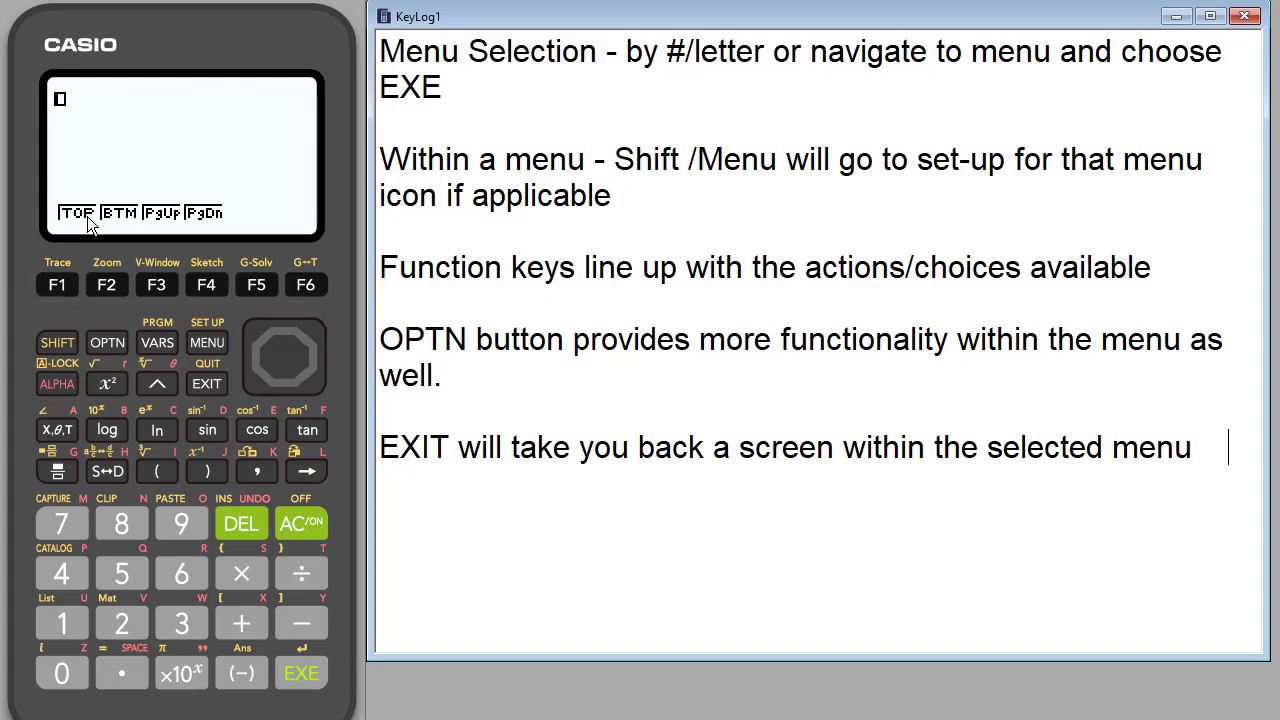
mouse_move(210, 222)
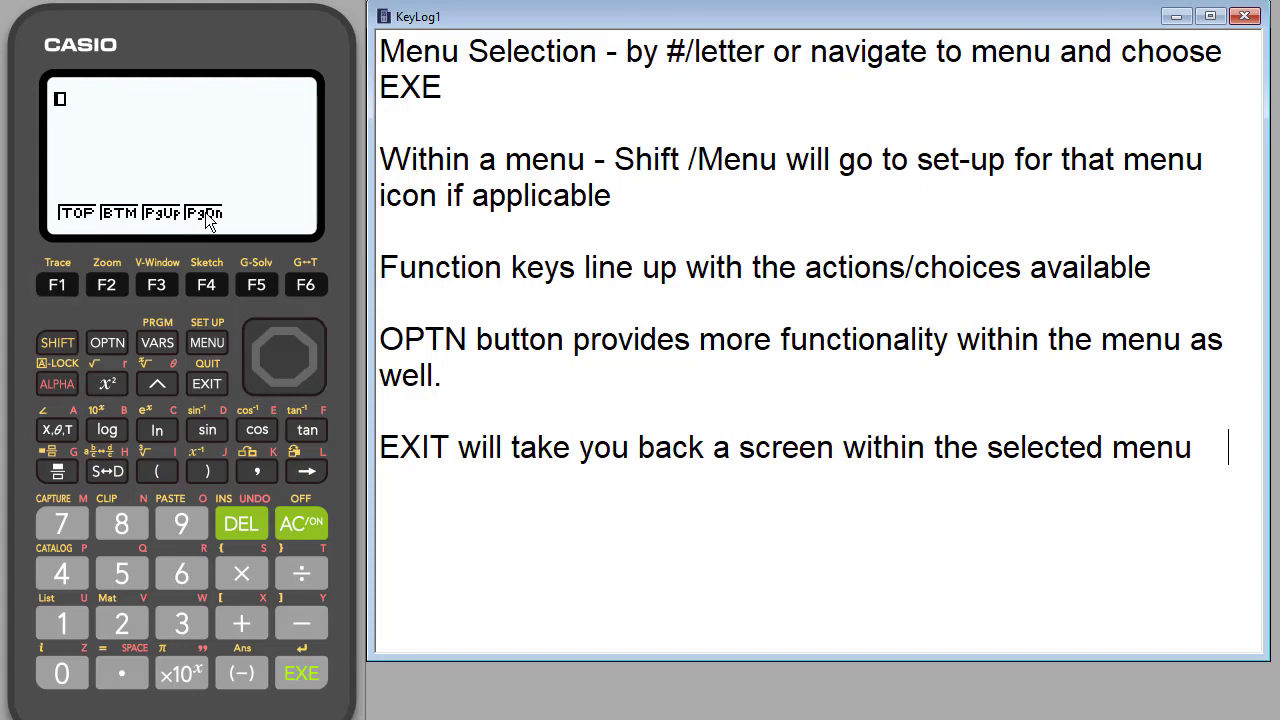
mouse_move(44, 204)
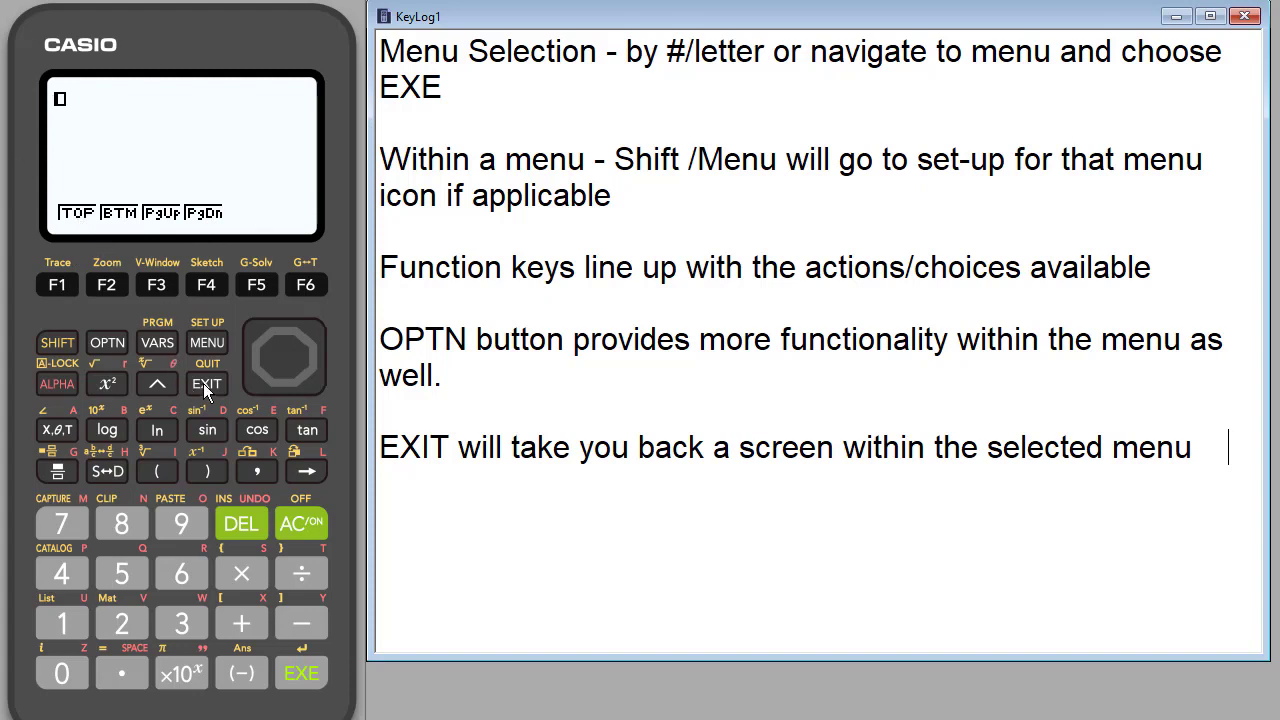
mouse_move(430, 456)
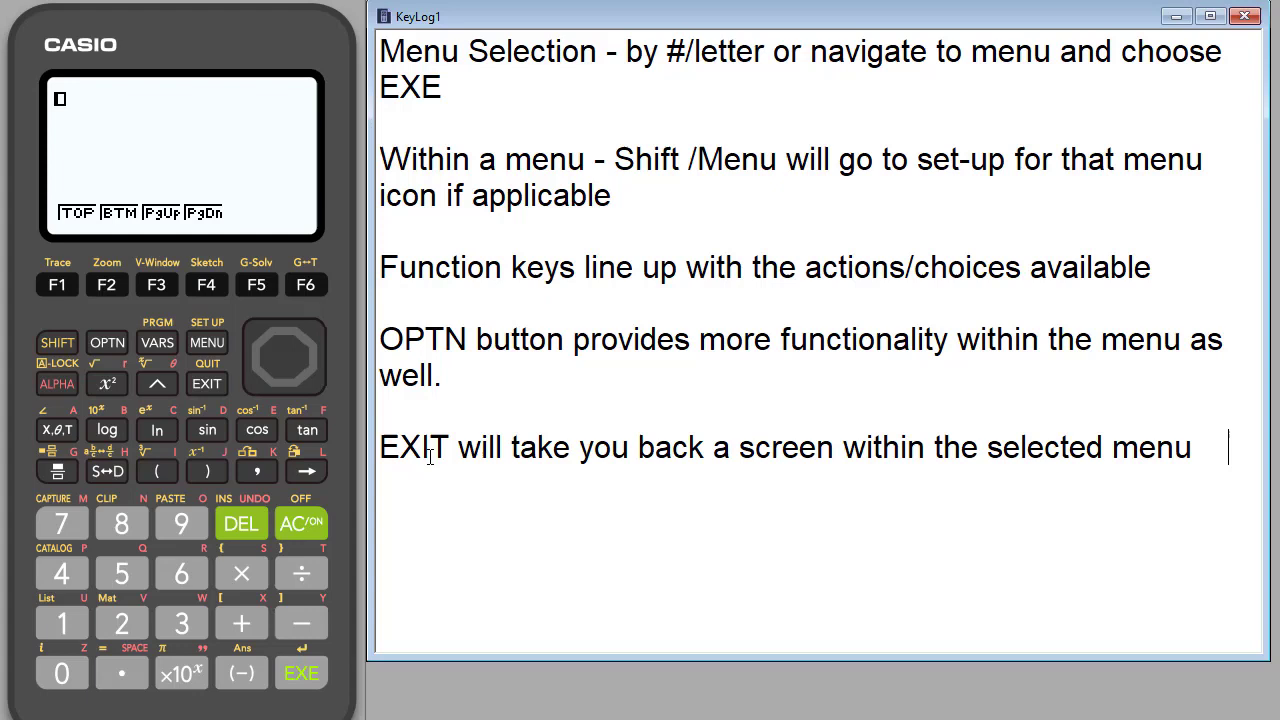
click(206, 384)
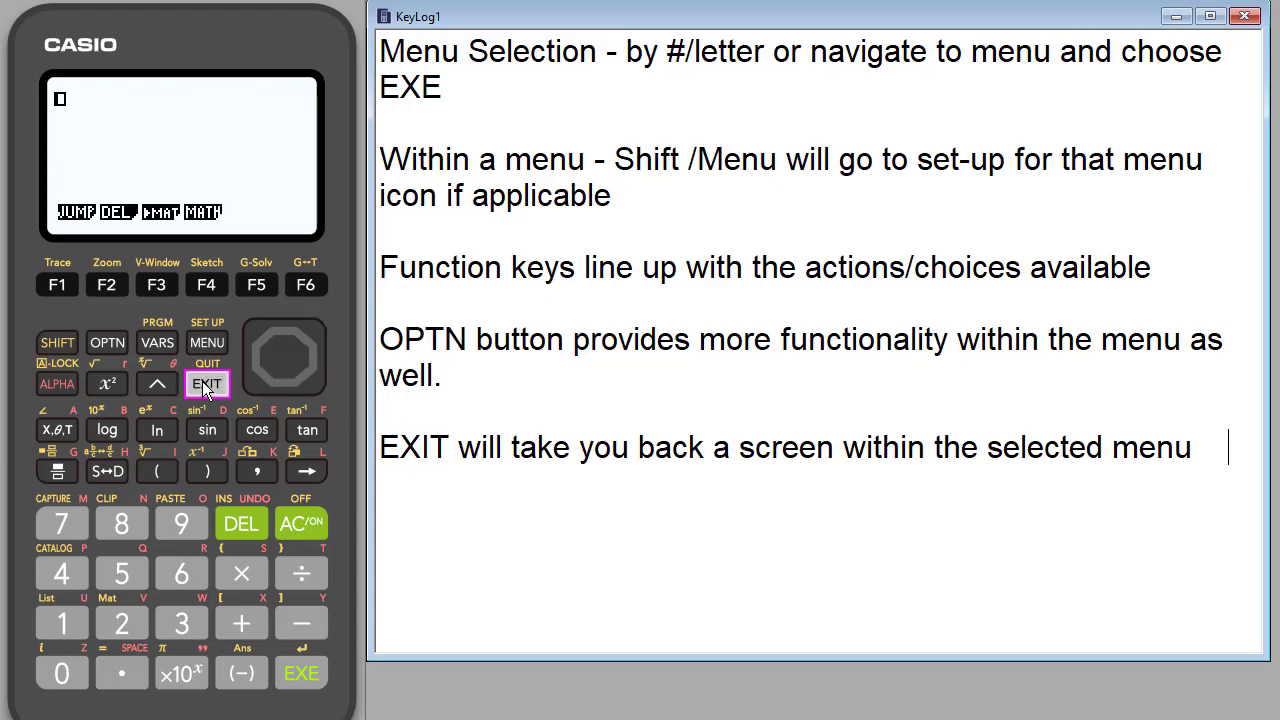
mouse_move(140, 190)
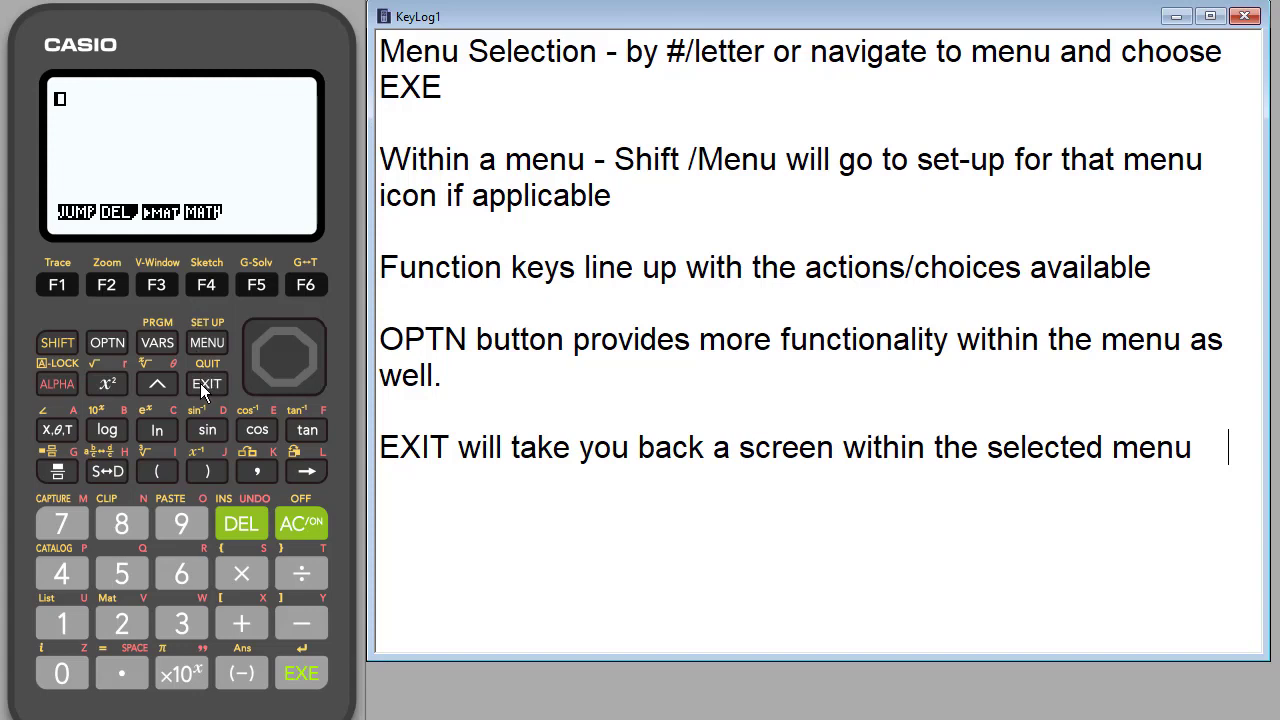
mouse_move(192, 178)
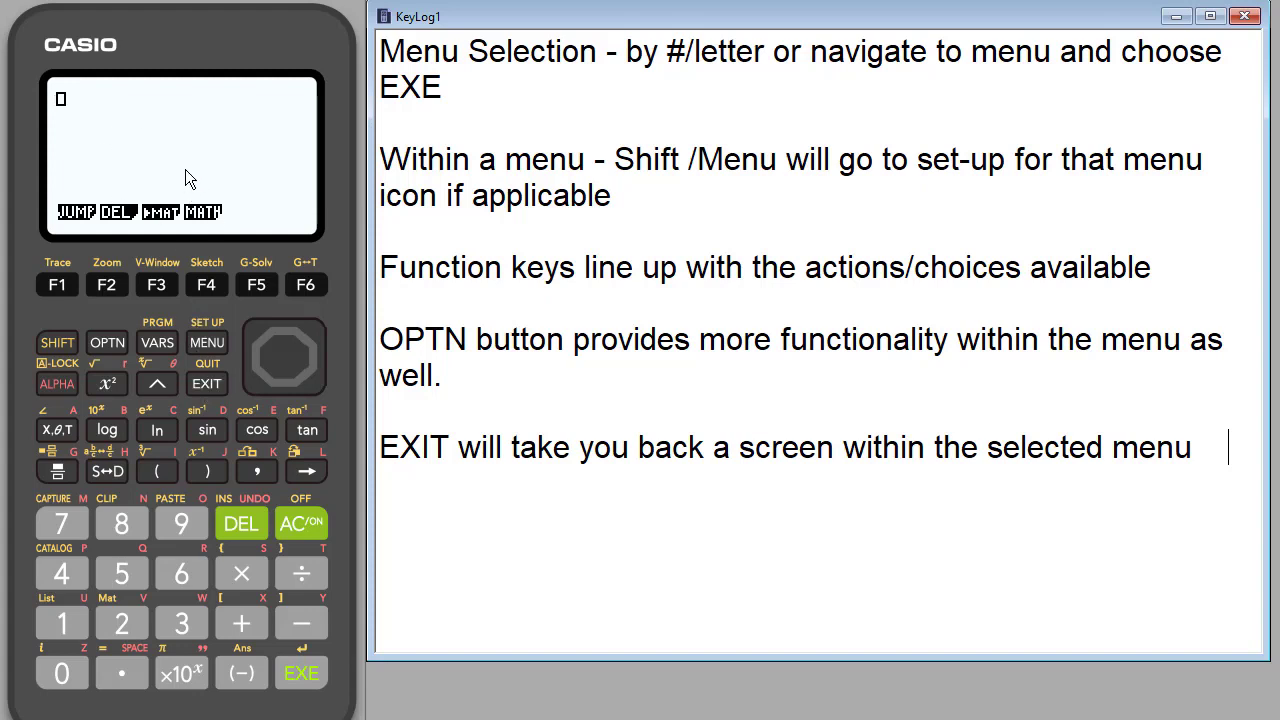
mouse_move(124, 226)
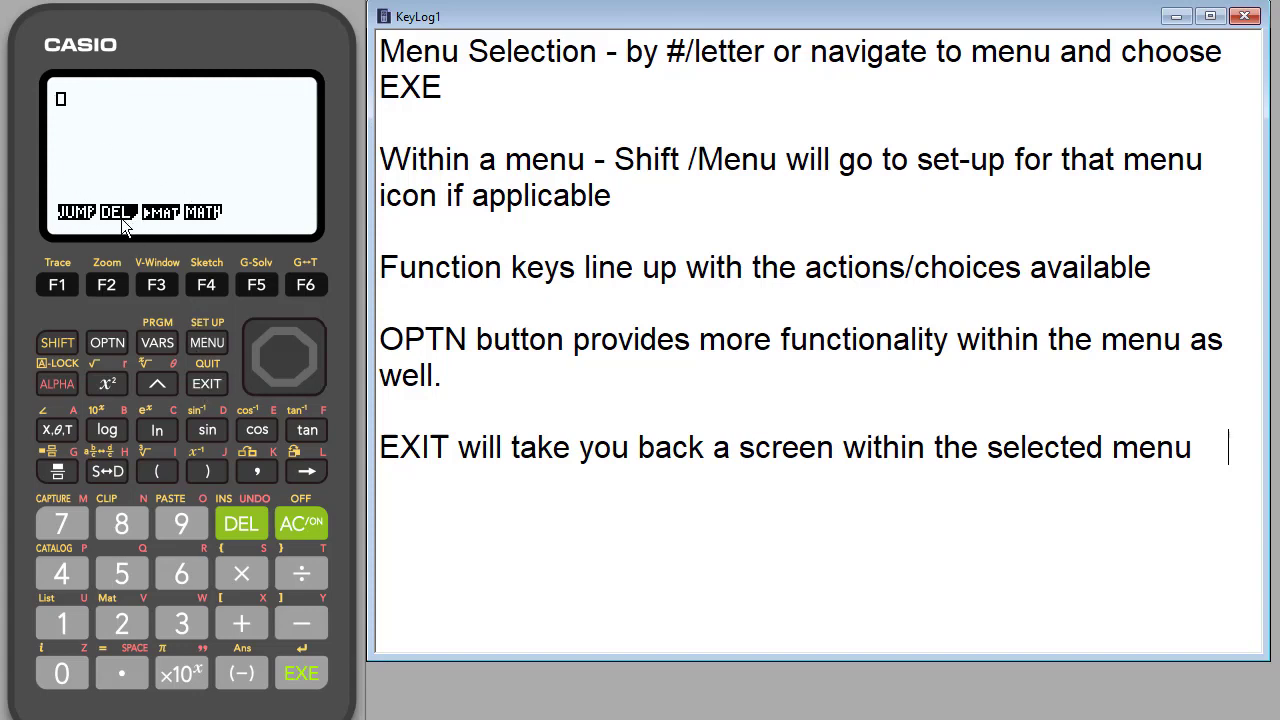
mouse_move(184, 178)
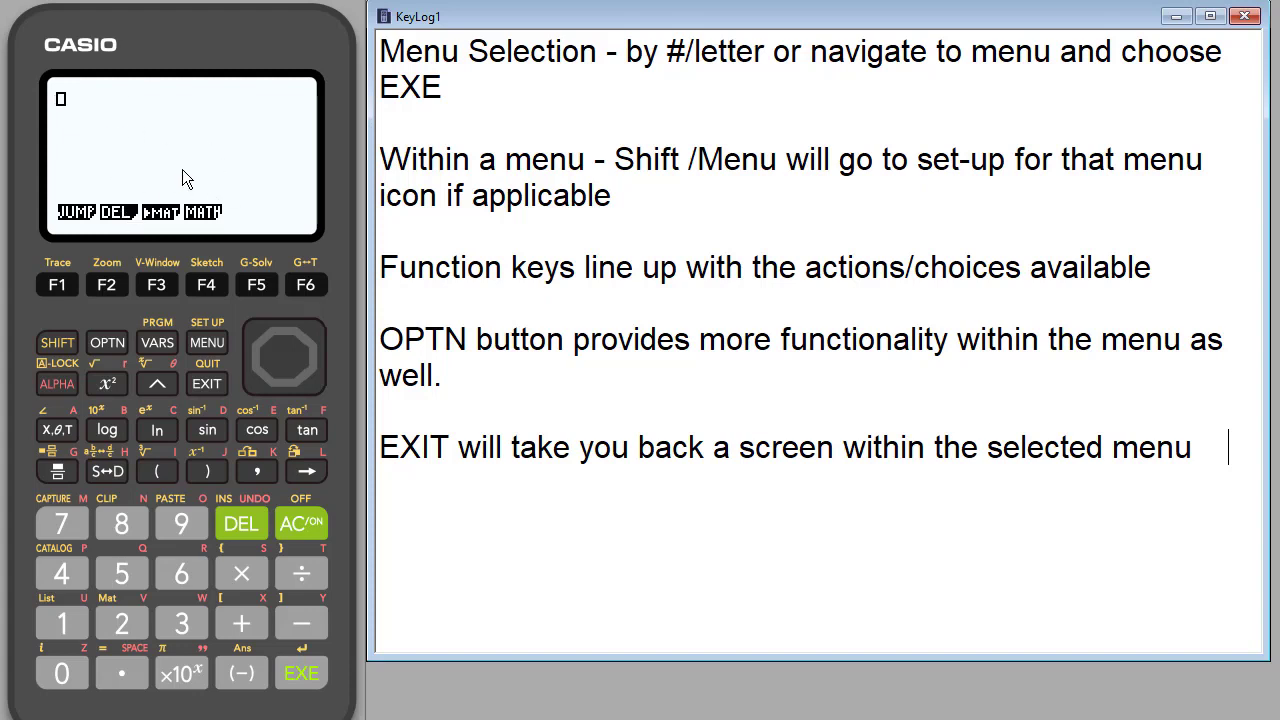
mouse_move(200, 168)
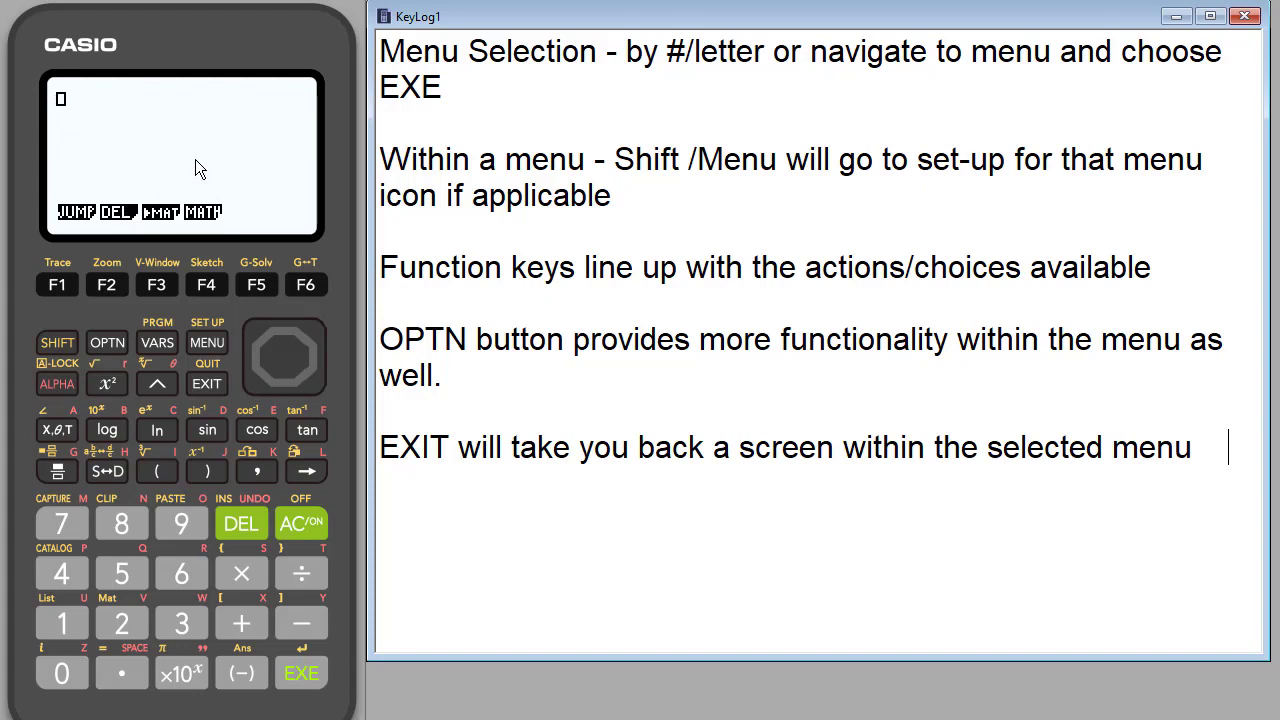
mouse_move(156, 140)
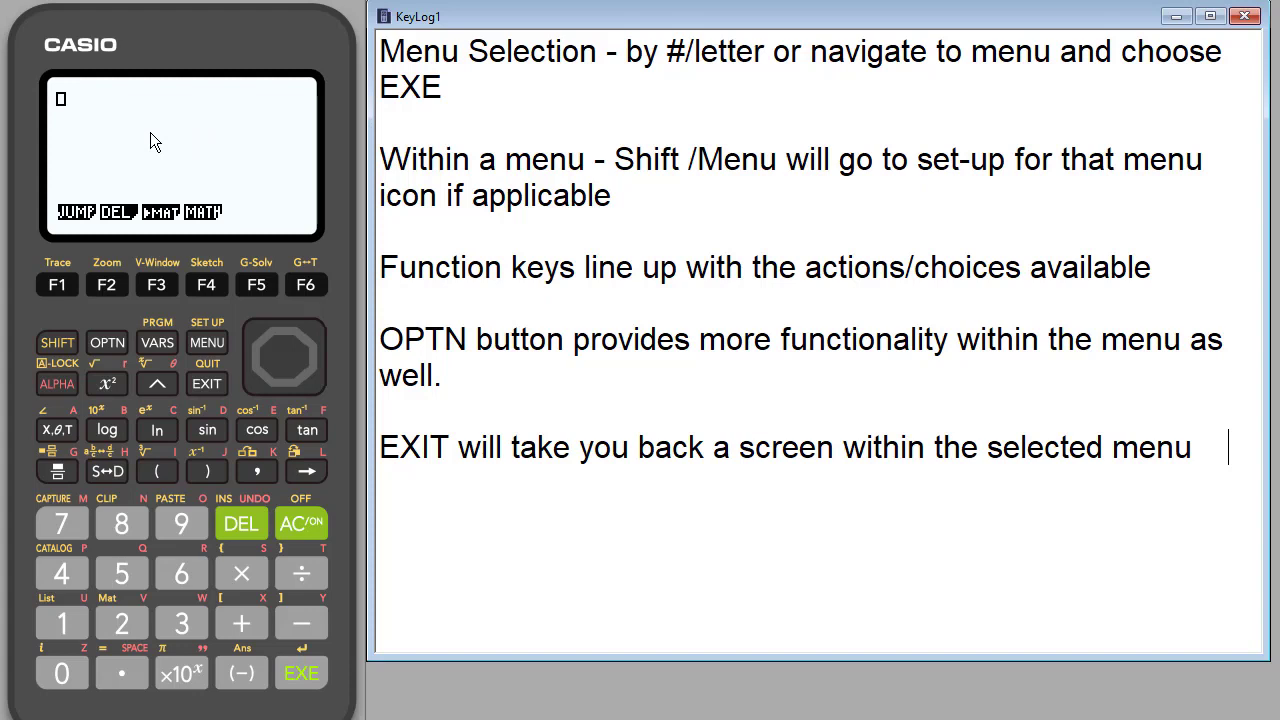
mouse_move(144, 164)
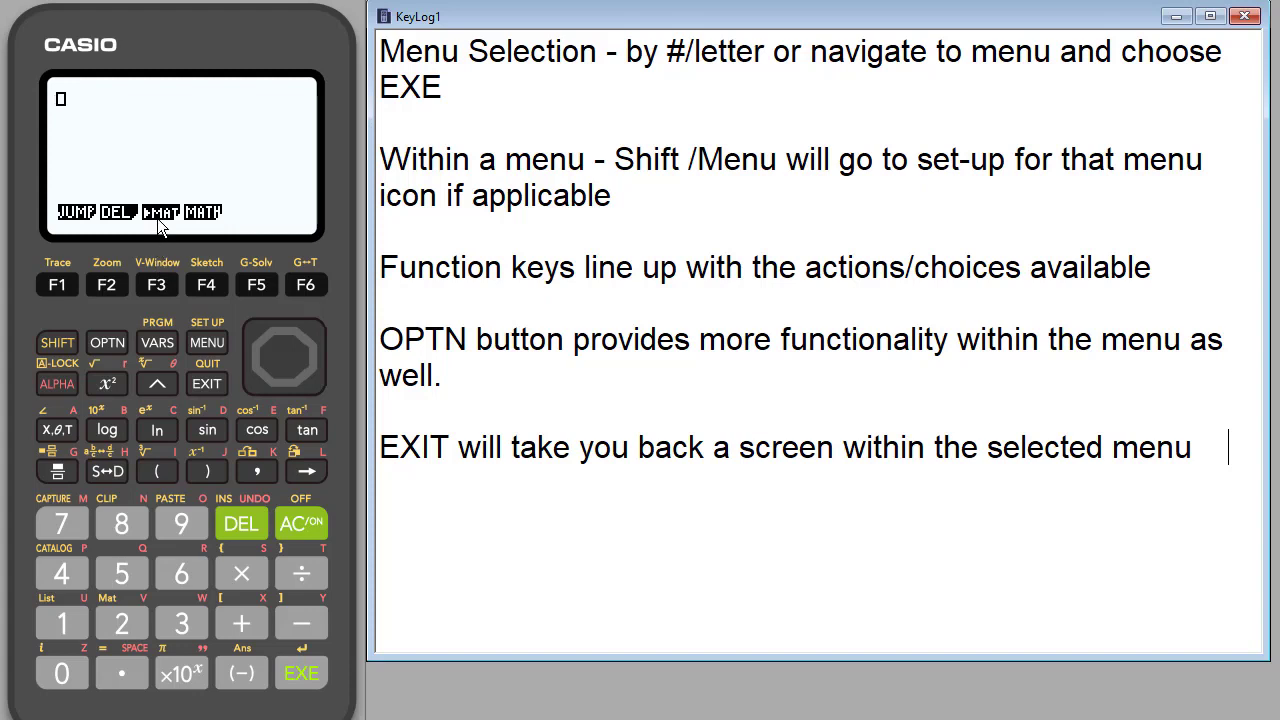
mouse_move(164, 220)
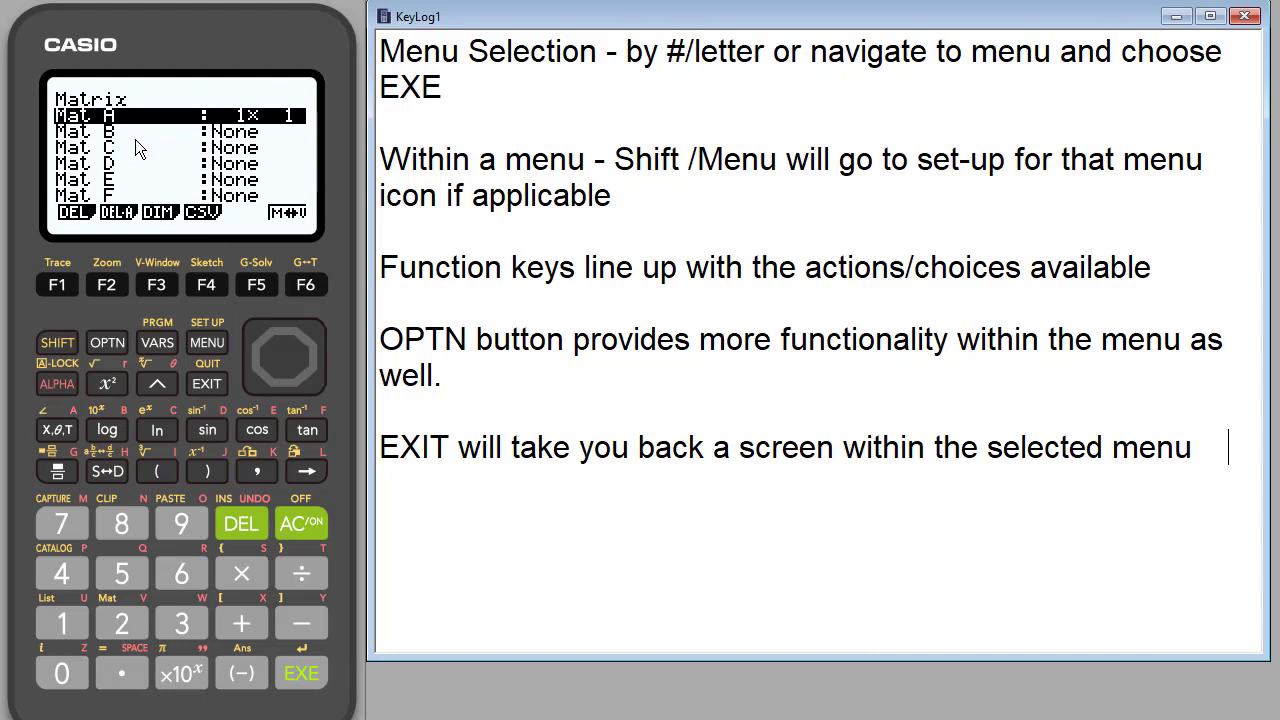
mouse_move(188, 228)
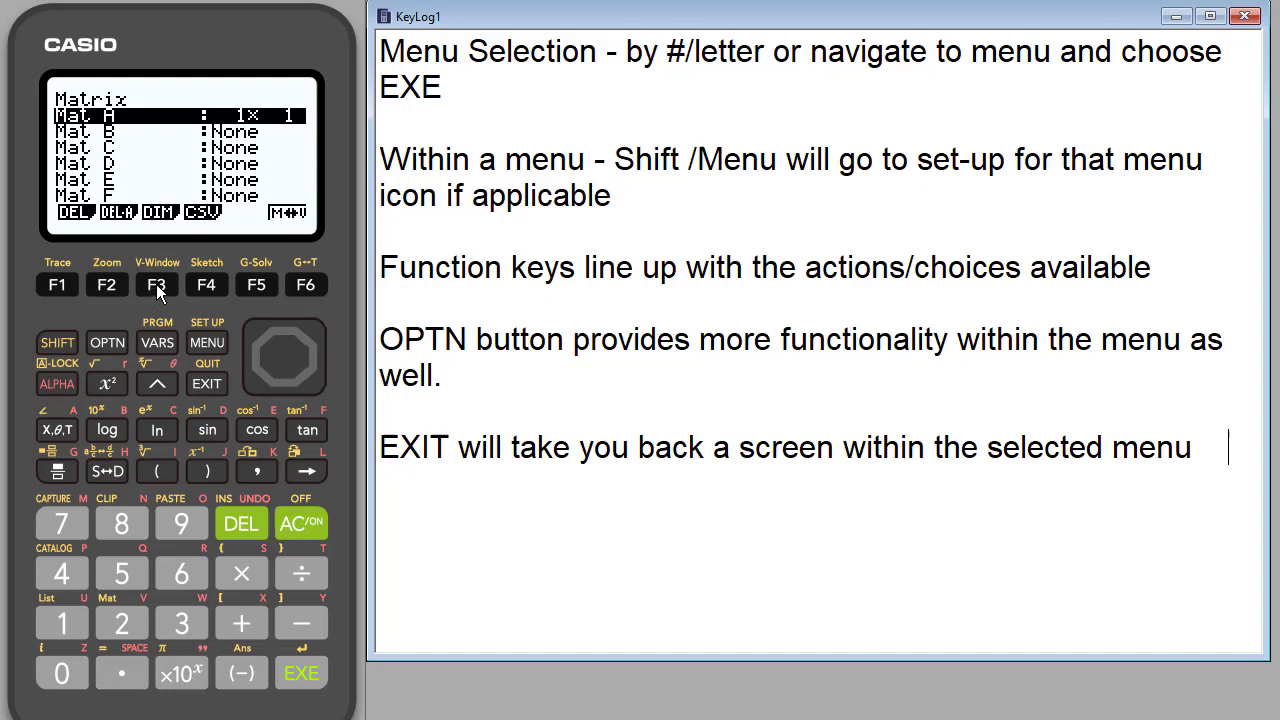
Step: Redimension Mat A to 3 rows by 1 column via DIM
click(156, 284)
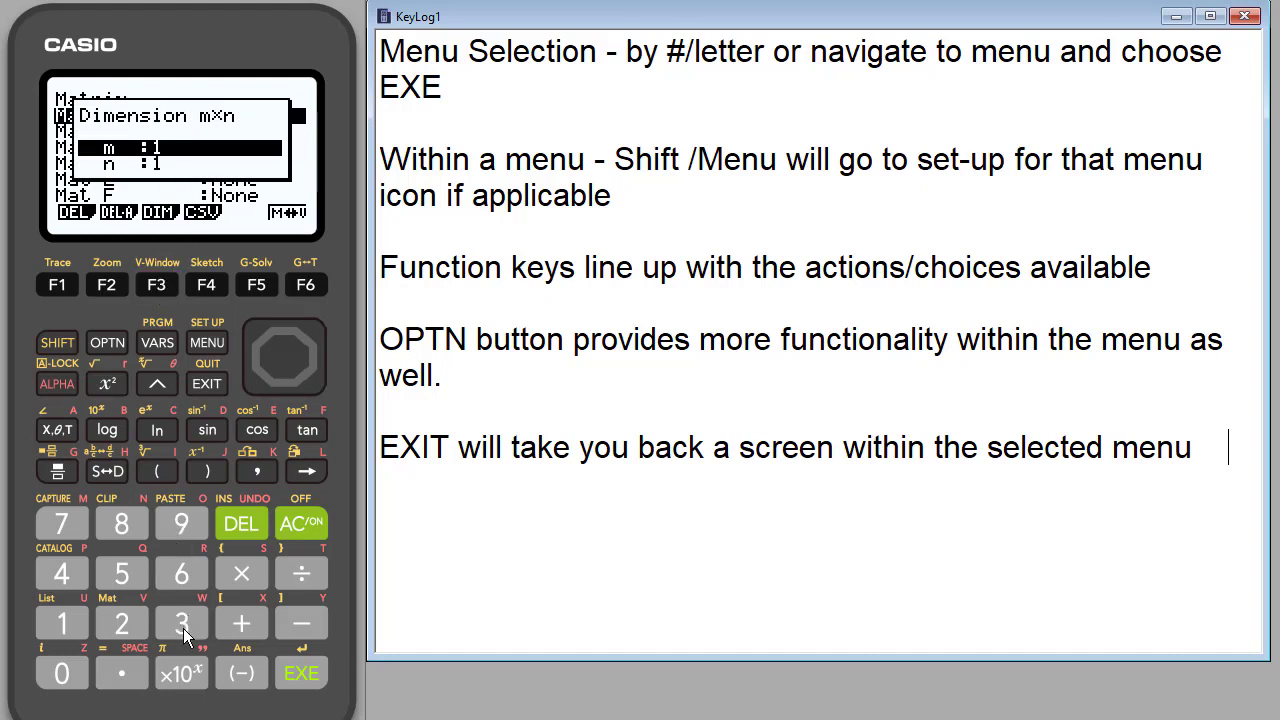
click(180, 622)
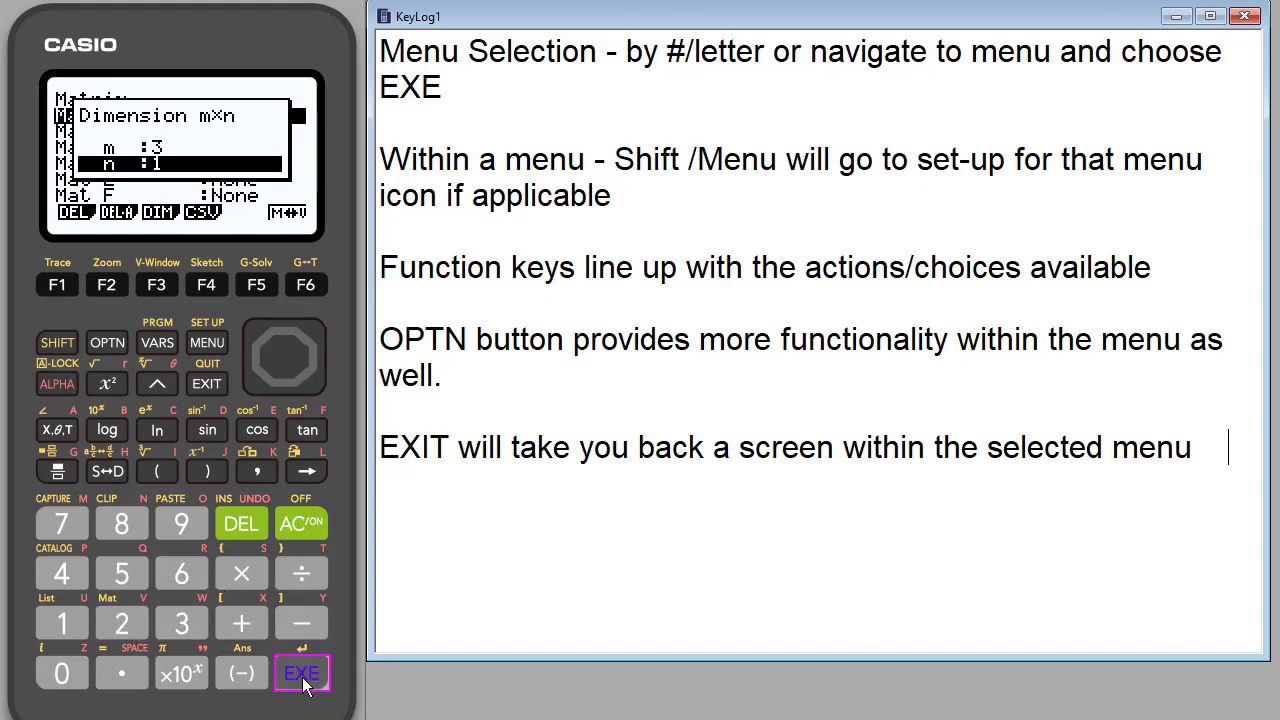
click(300, 672)
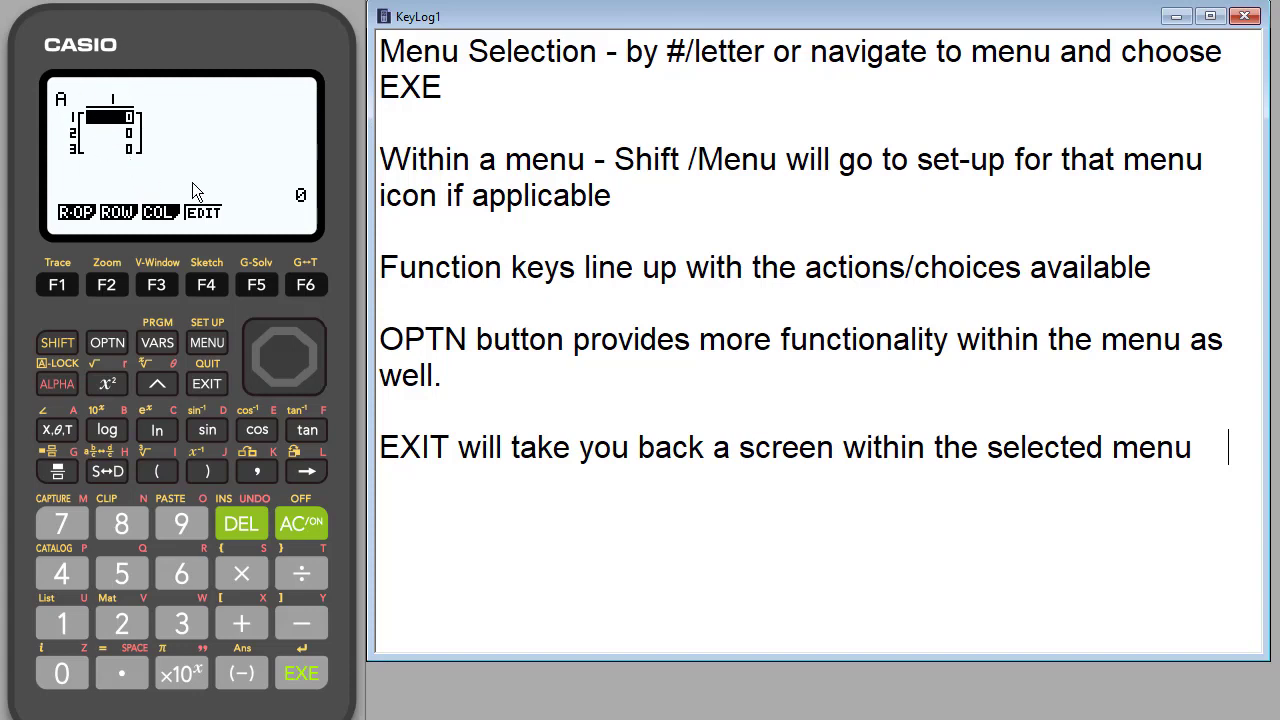
mouse_move(258, 184)
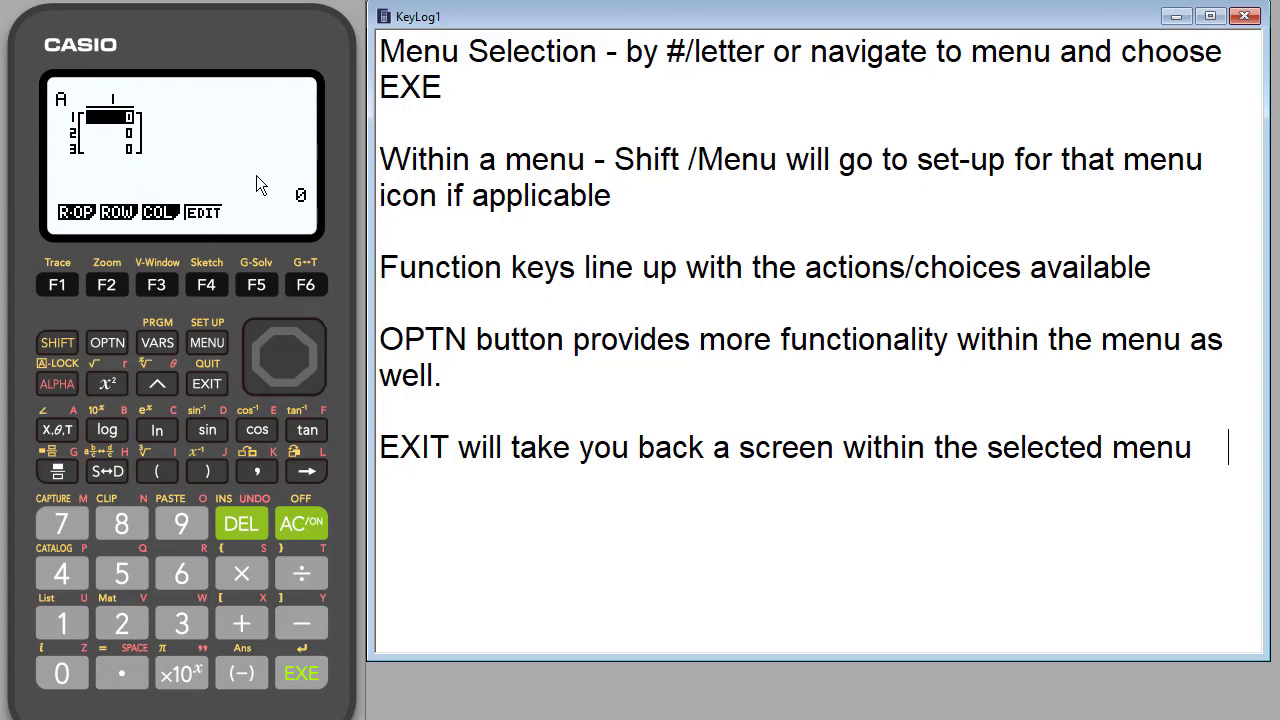
mouse_move(68, 112)
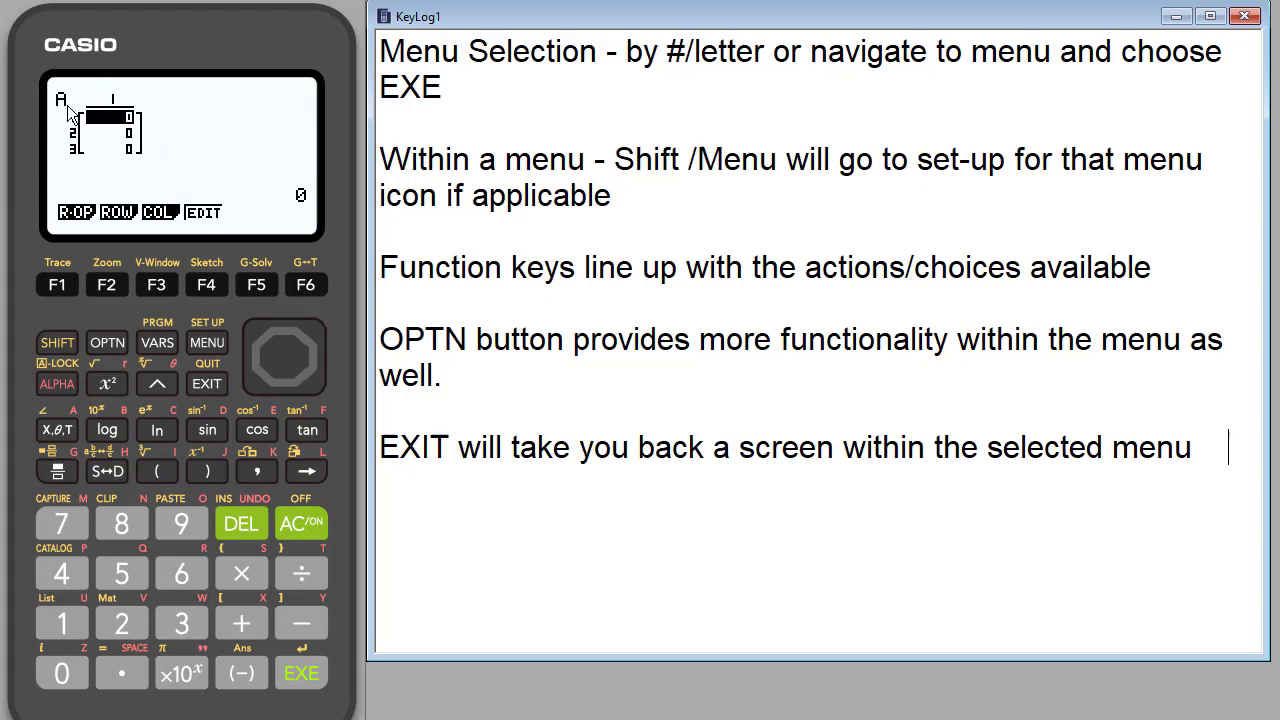
mouse_move(276, 136)
text(3)
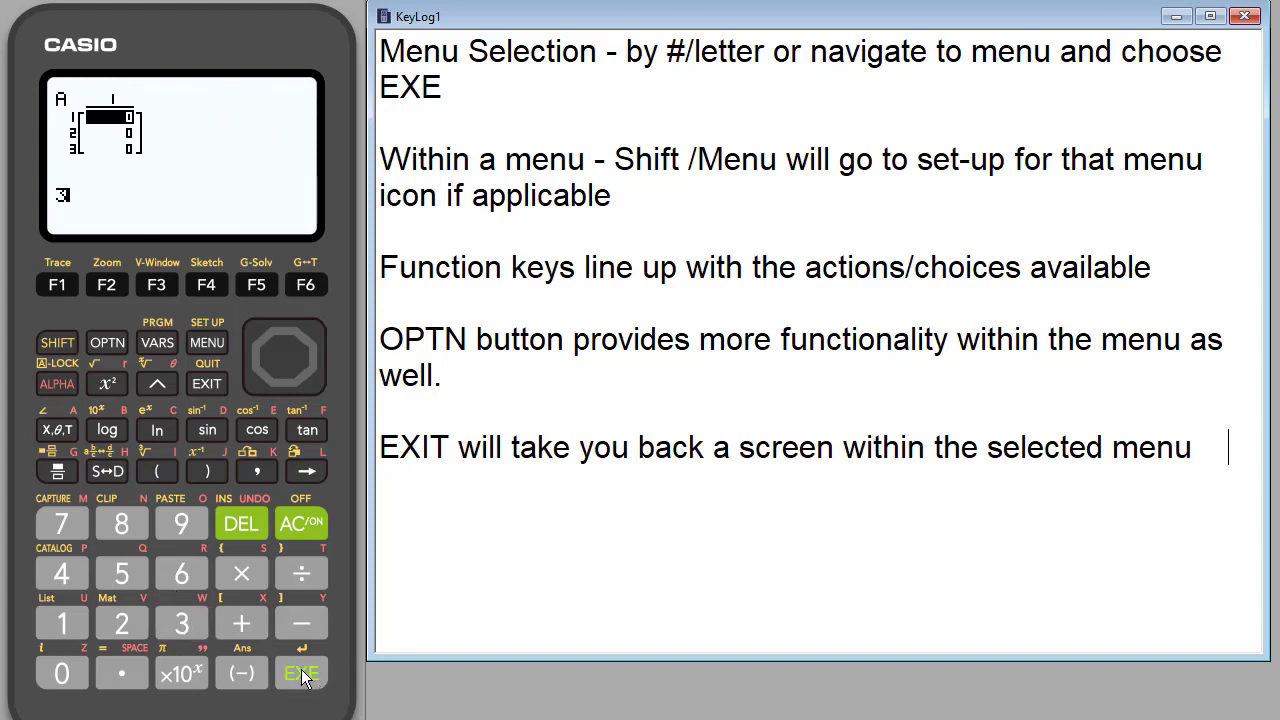
Step: Enter Mat A's elements 3, 2 and −3 and return to the Matrix list
click(300, 672)
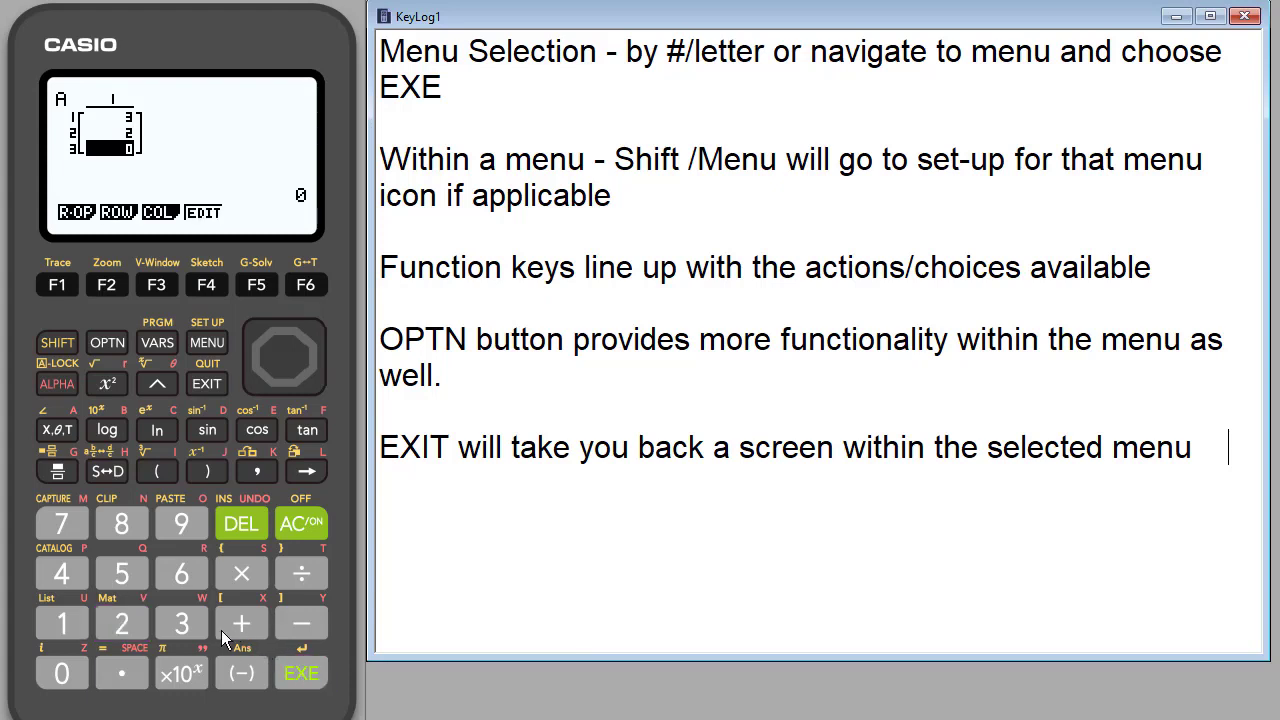
mouse_move(224, 664)
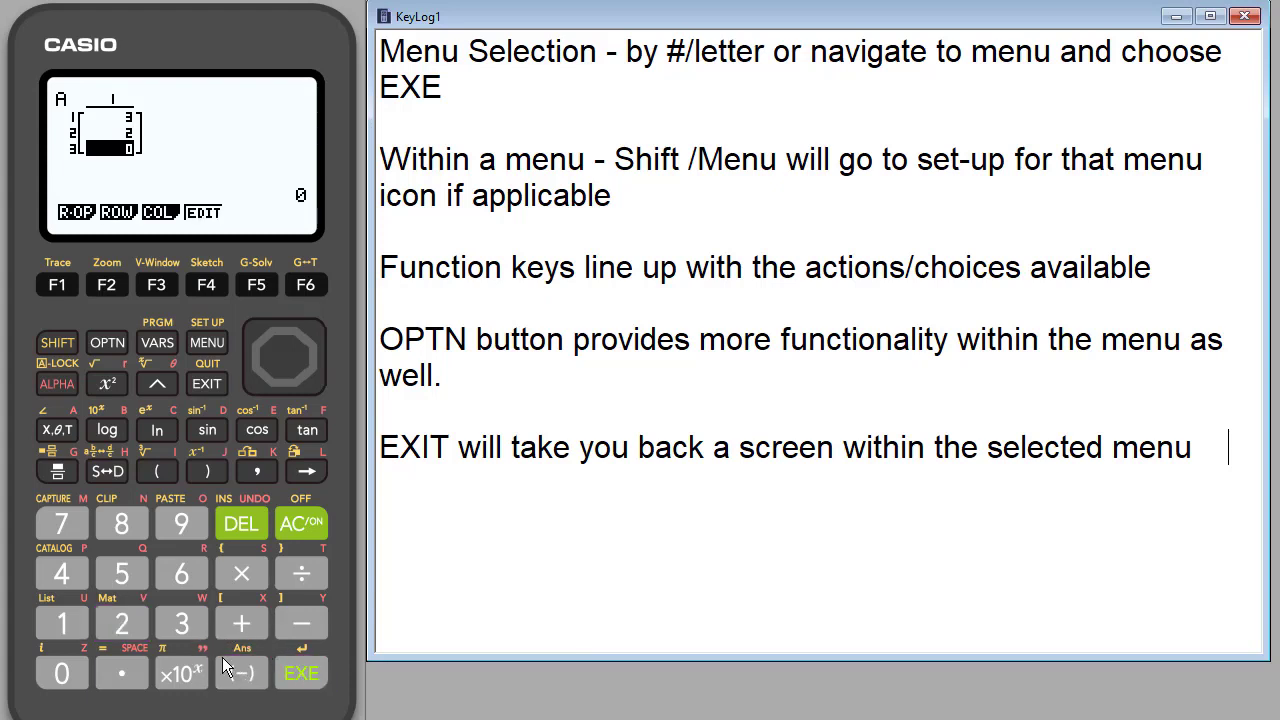
click(300, 672)
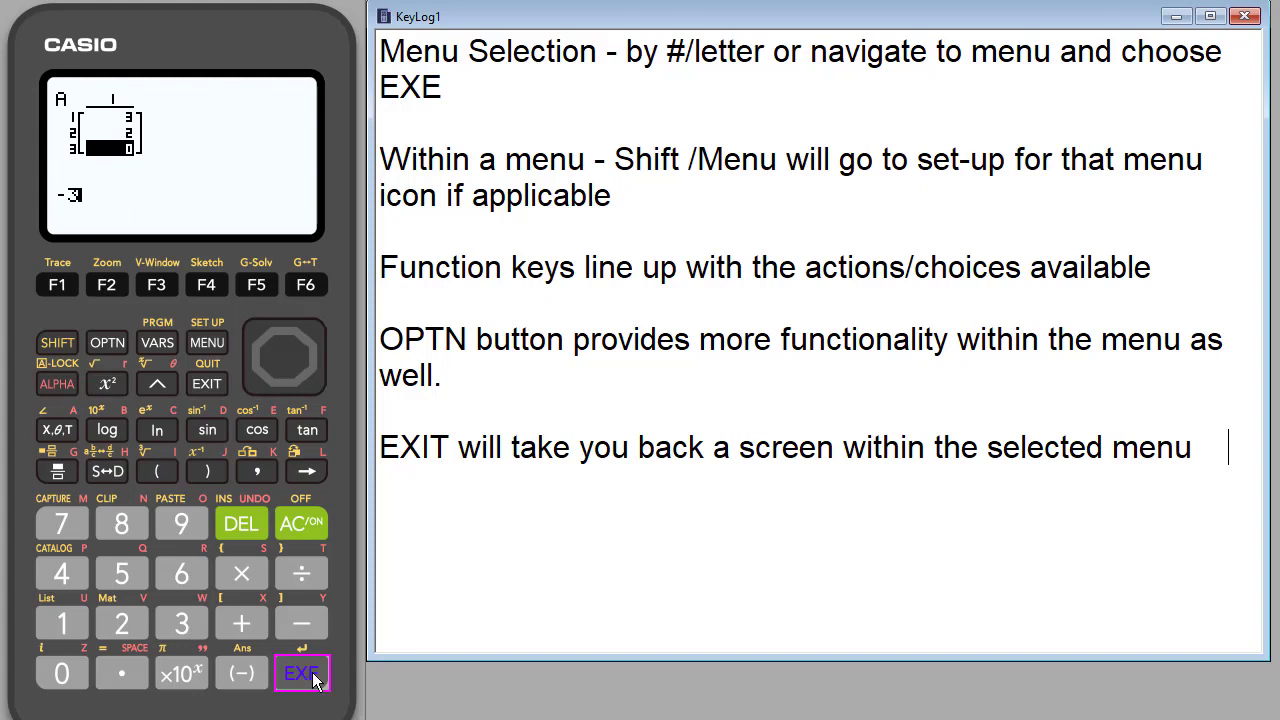
click(300, 672)
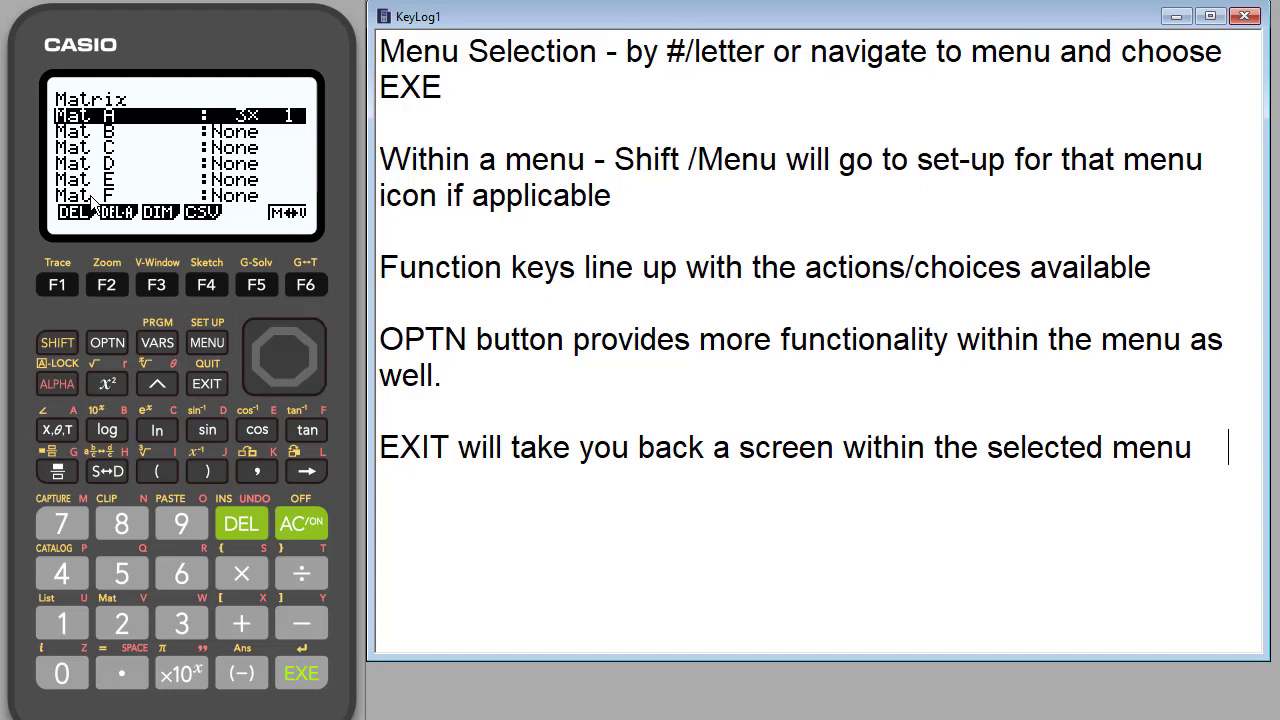
mouse_move(308, 224)
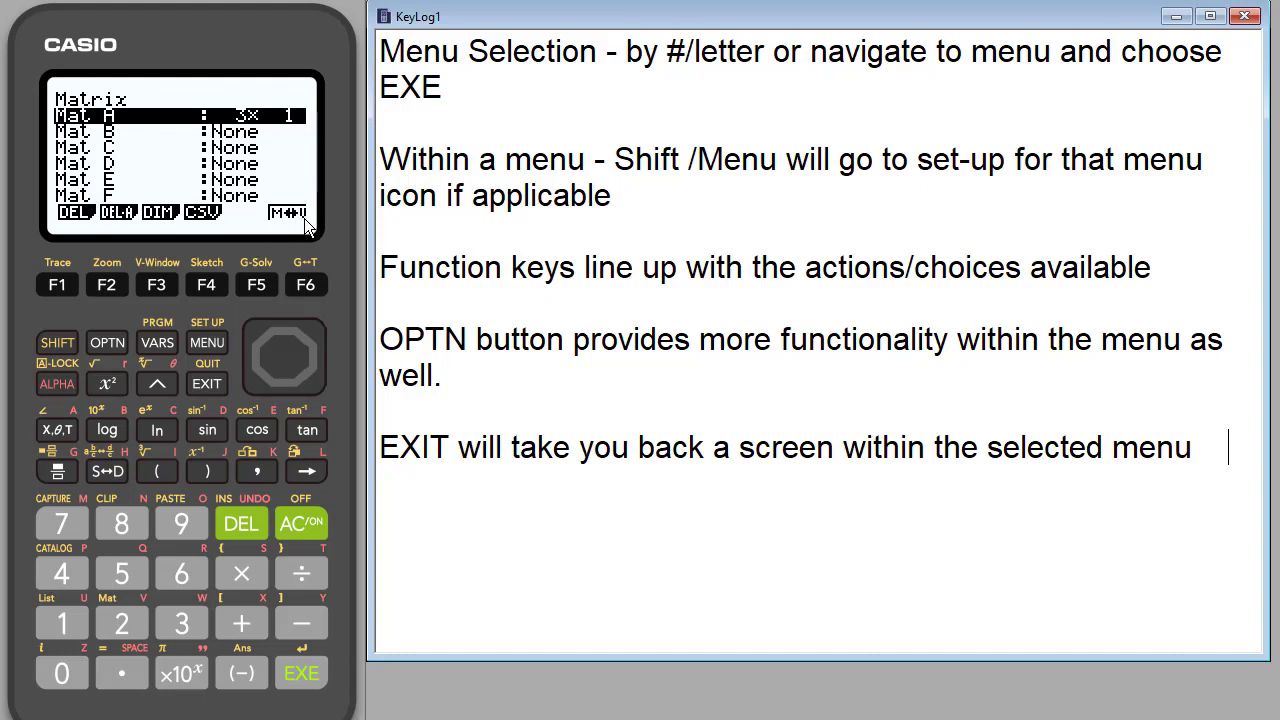
mouse_move(304, 224)
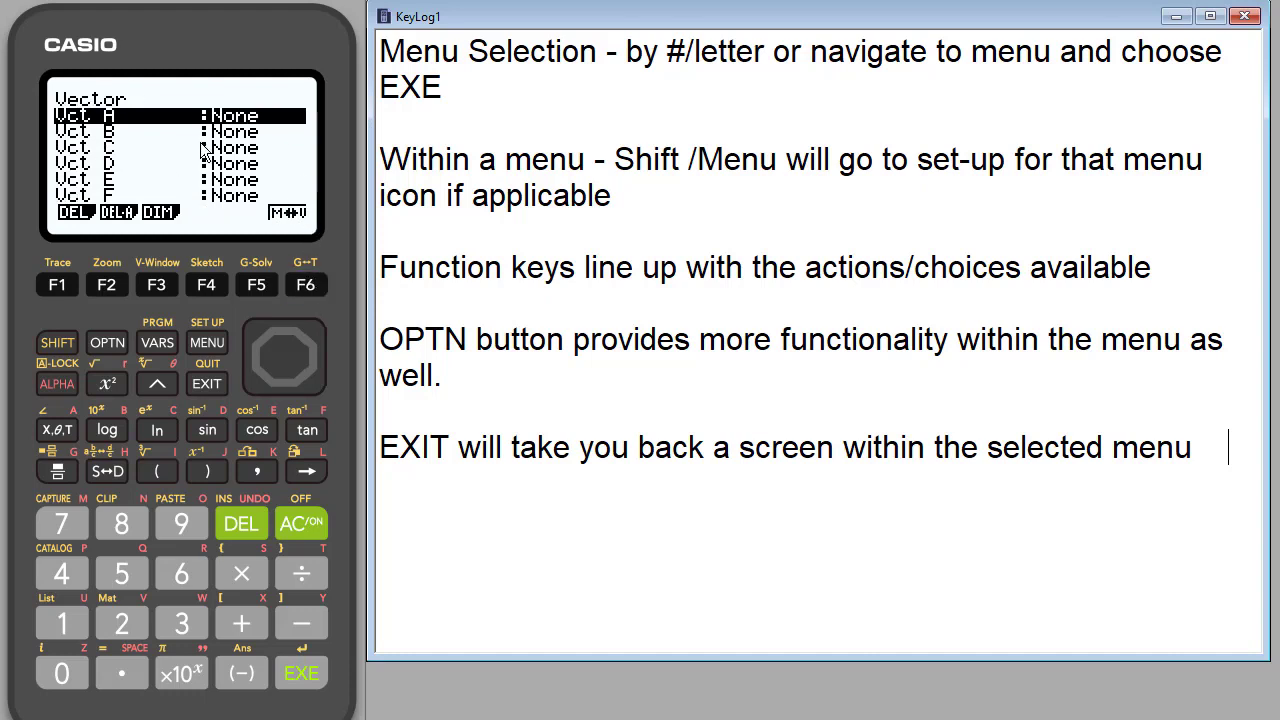
mouse_move(314, 292)
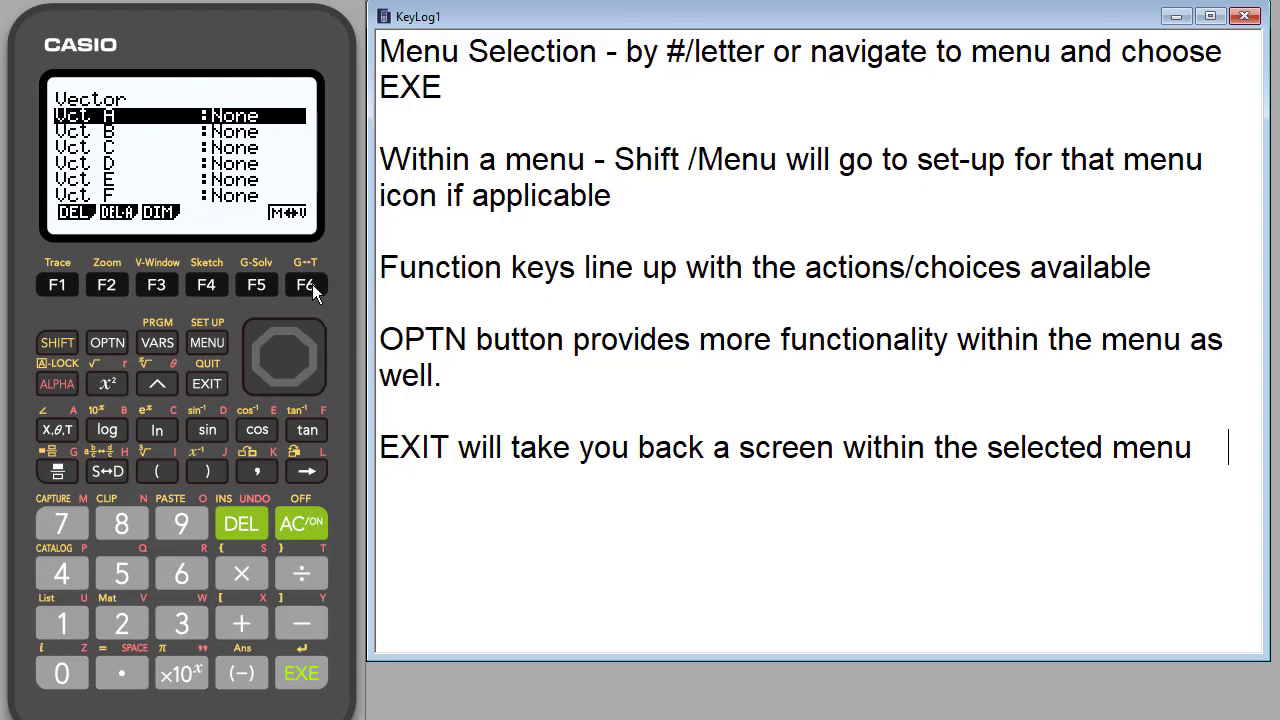
click(306, 284)
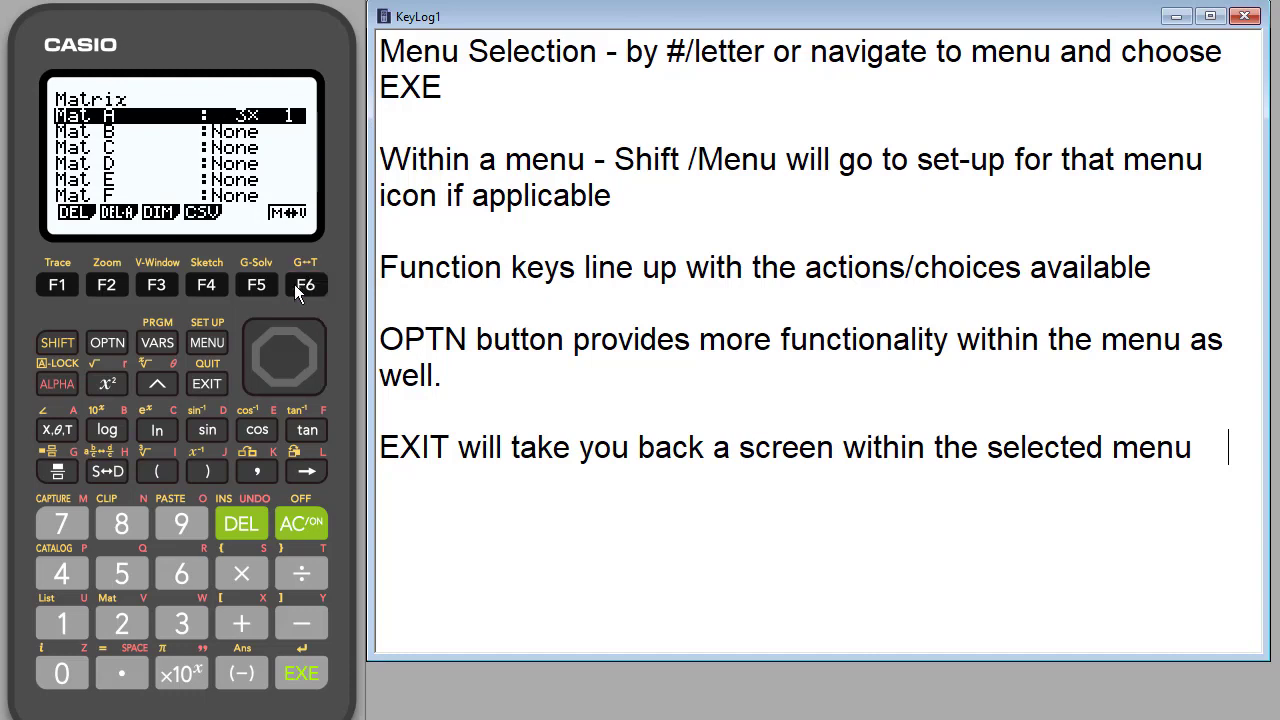
mouse_move(248, 262)
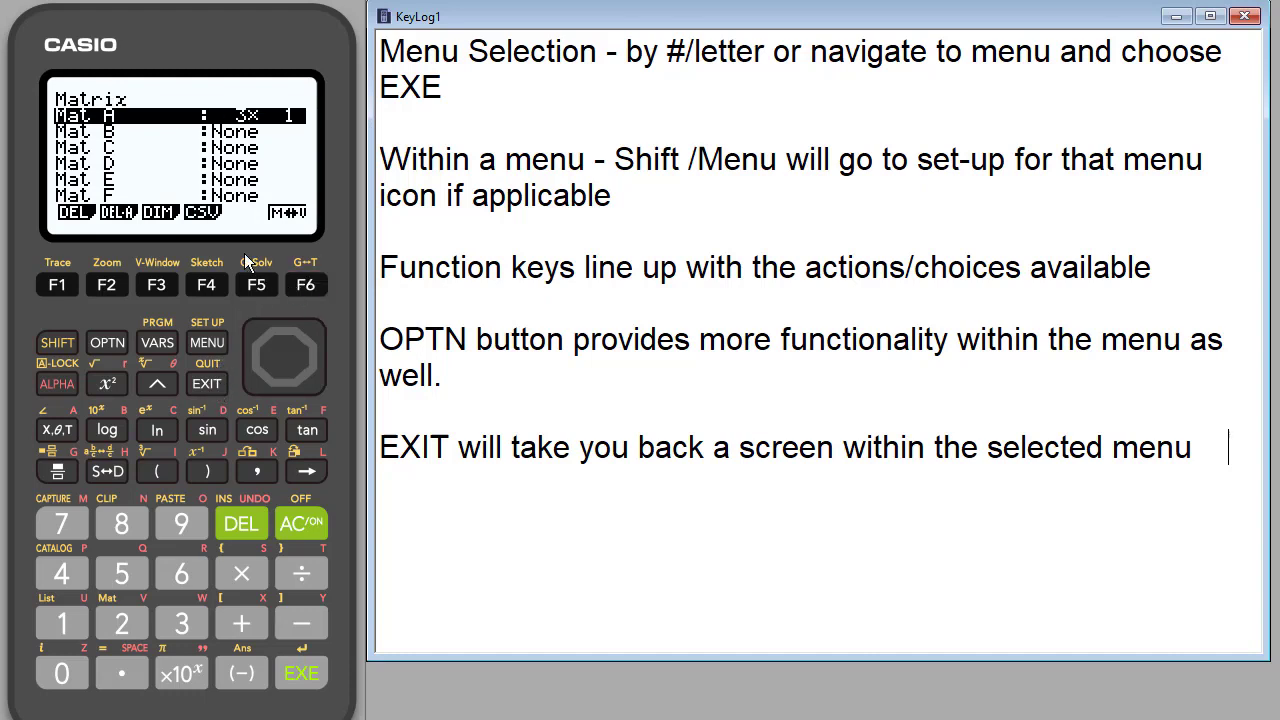
mouse_move(218, 388)
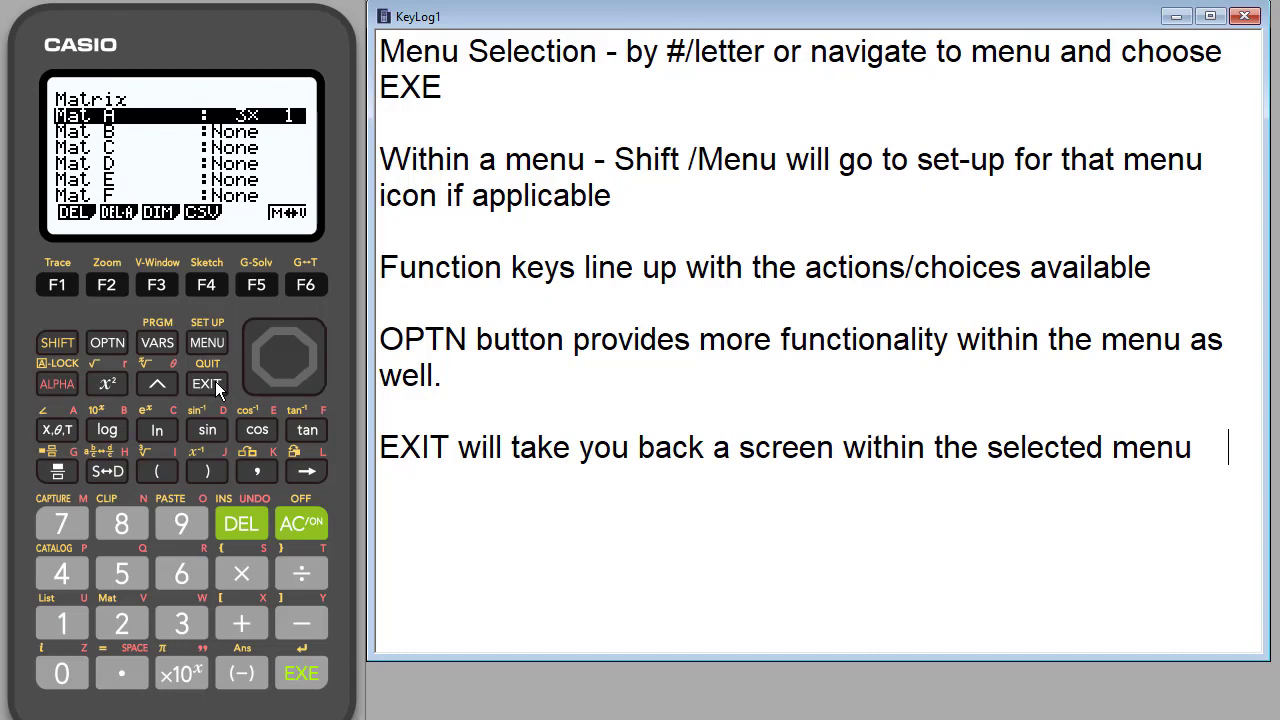
click(206, 384)
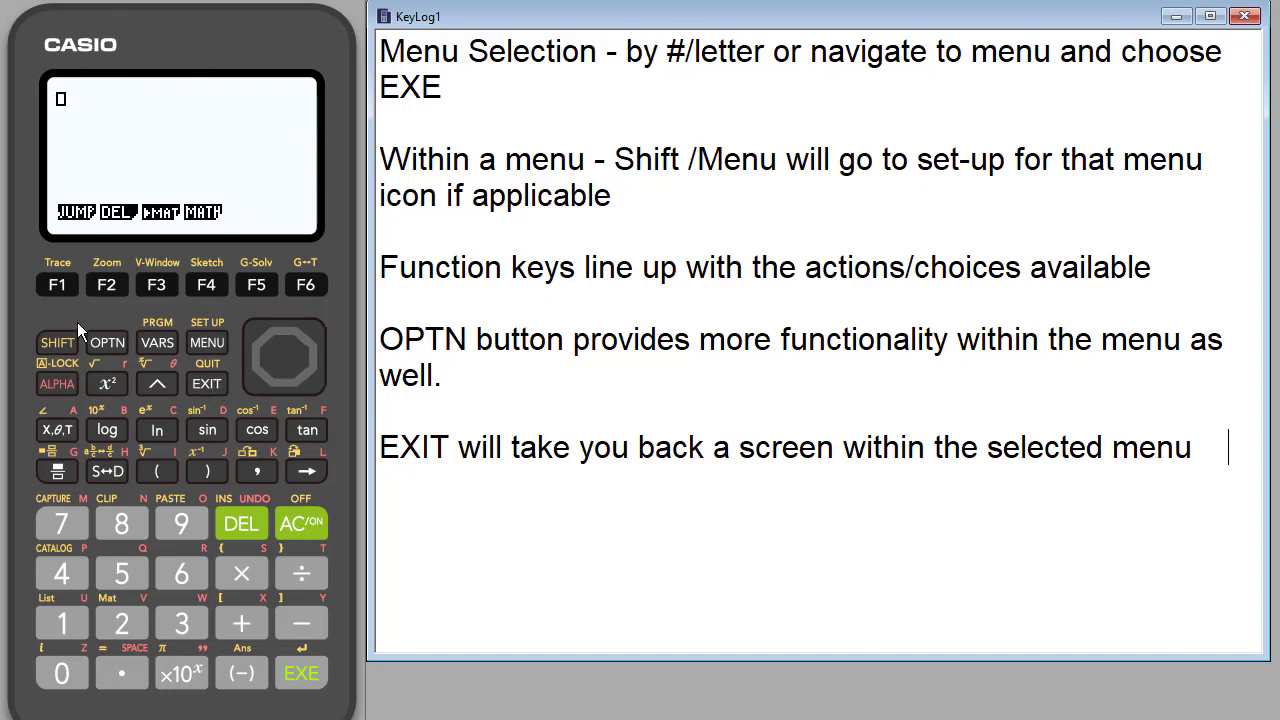
mouse_move(180, 624)
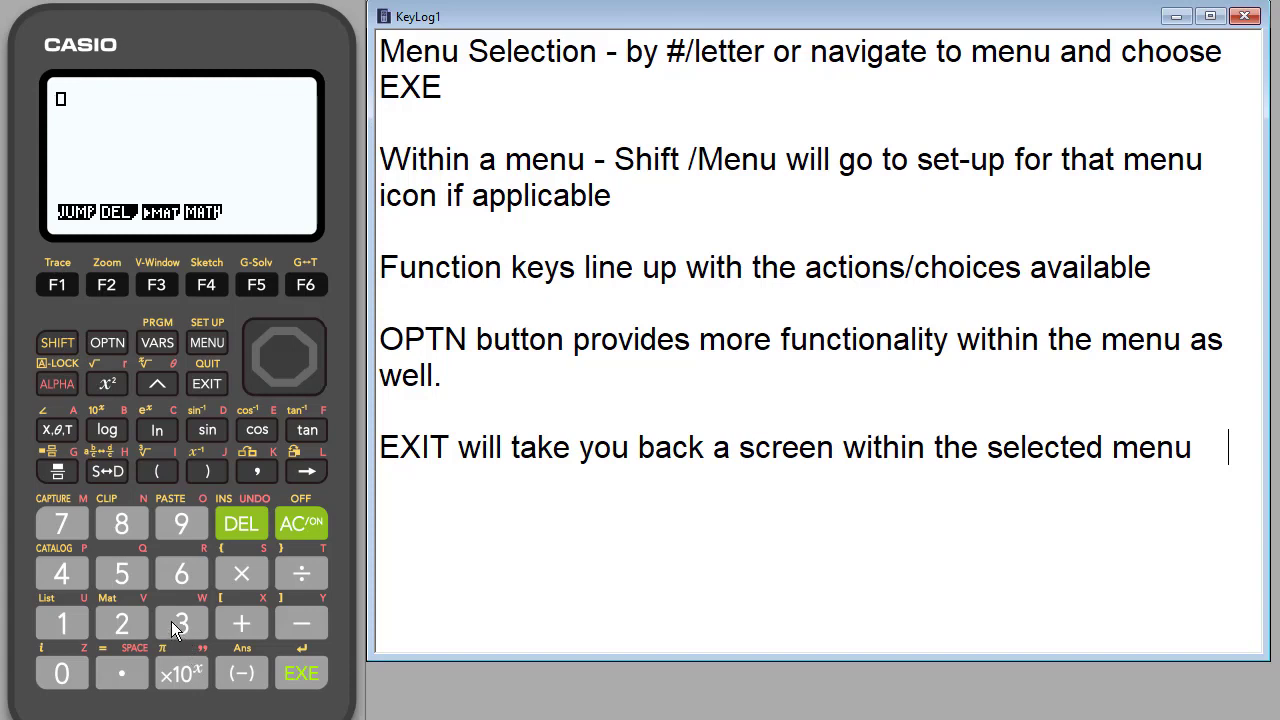
click(120, 624)
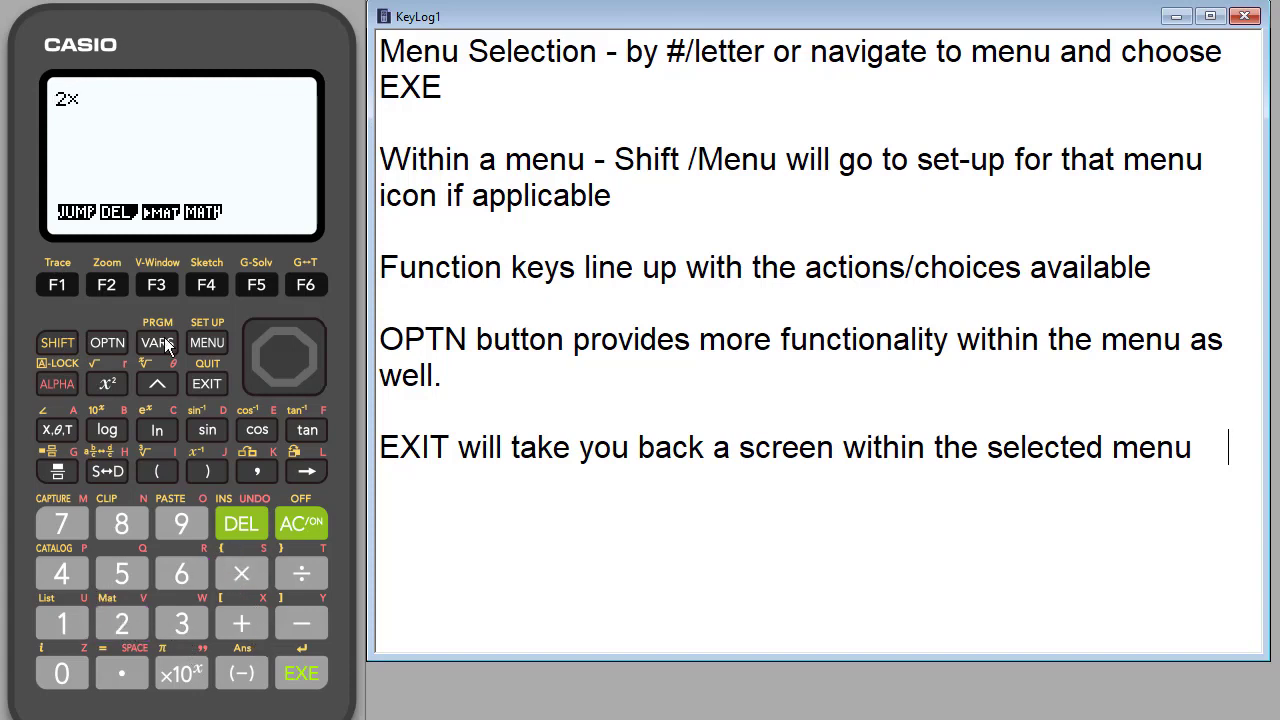
mouse_move(98, 278)
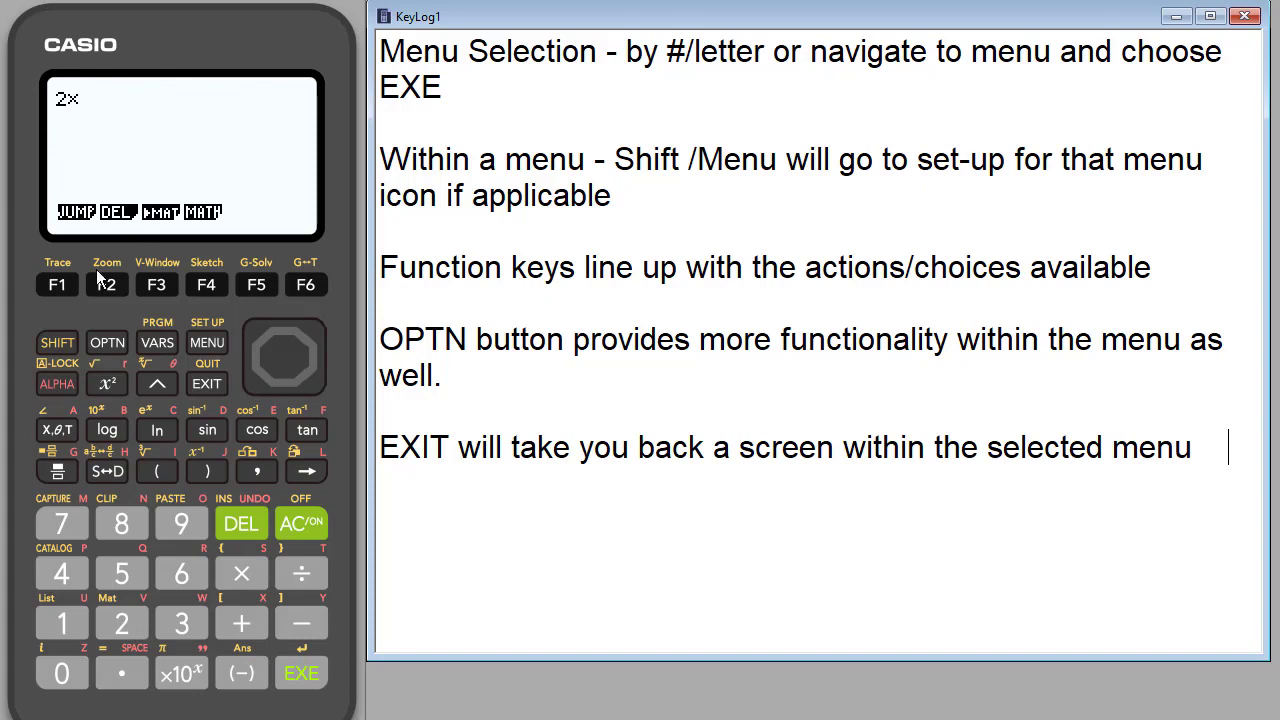
mouse_move(108, 604)
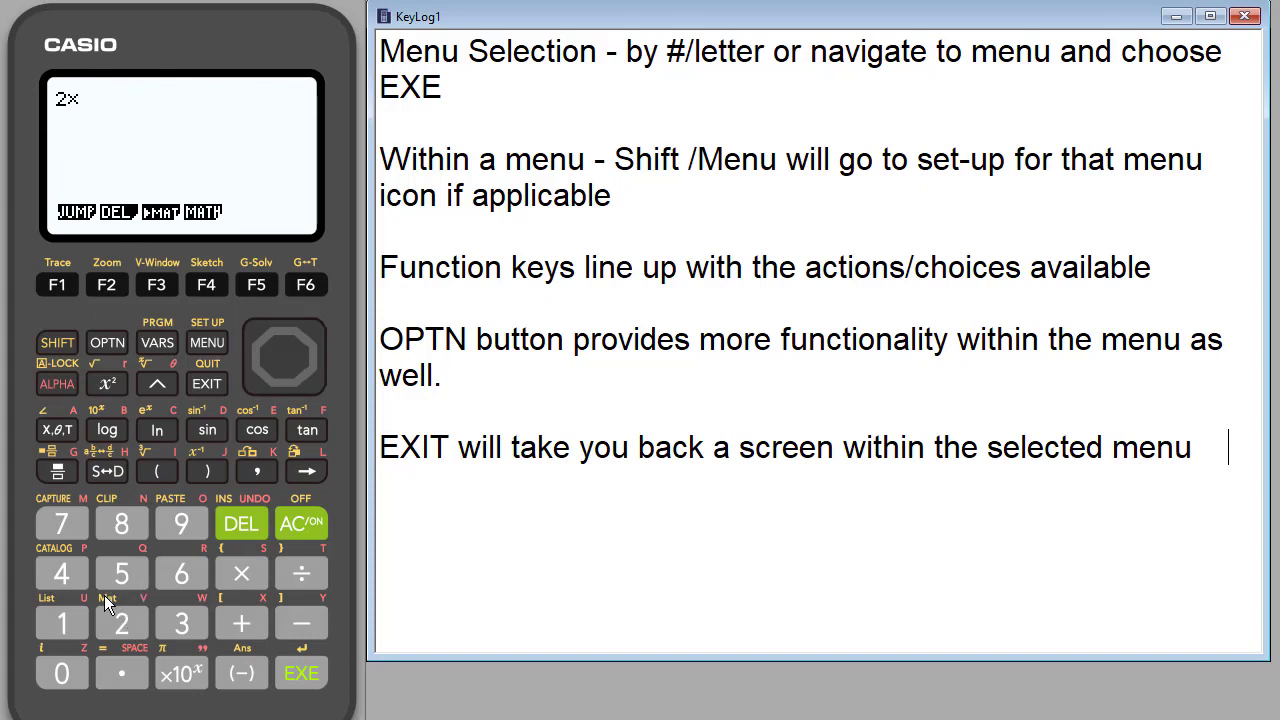
mouse_move(110, 610)
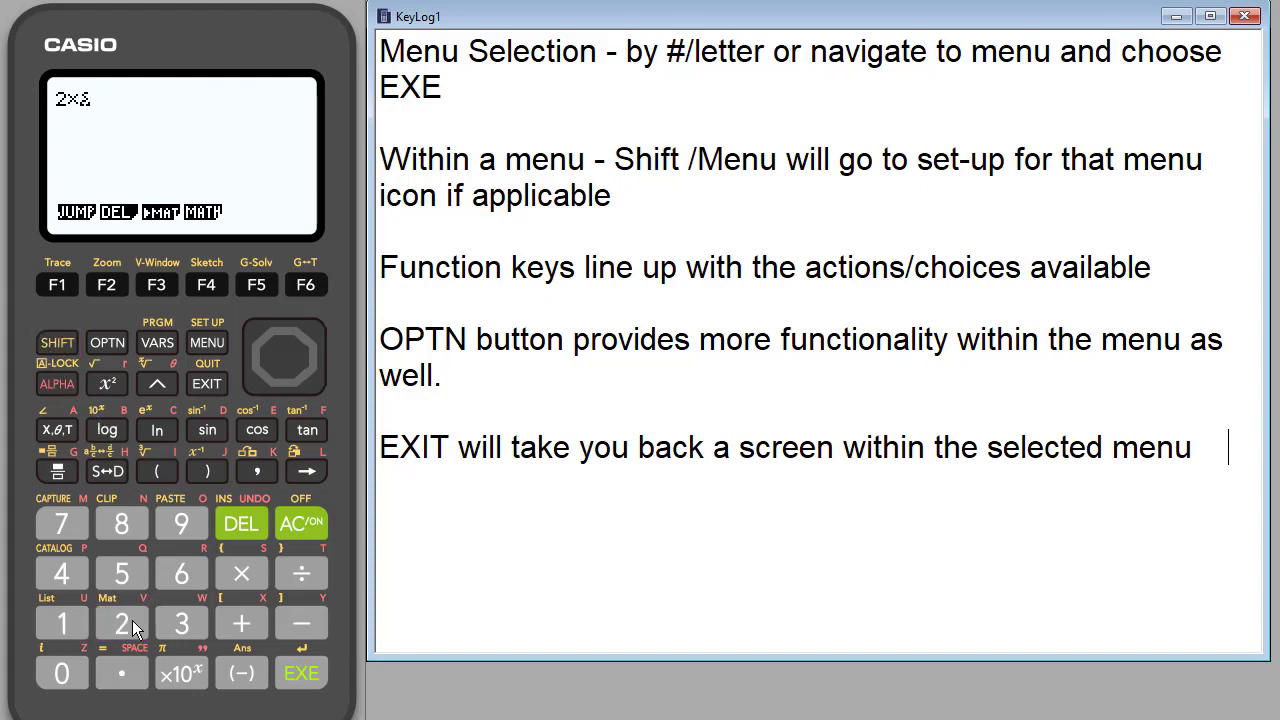
click(120, 624)
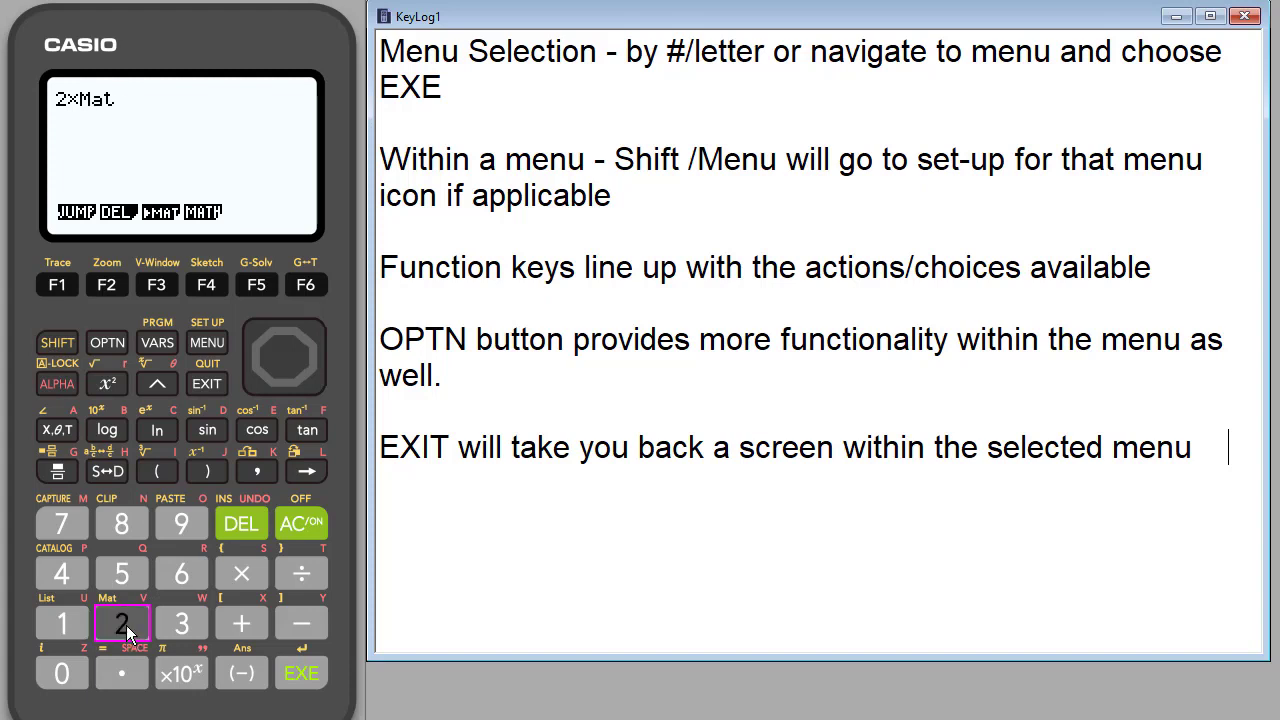
mouse_move(36, 376)
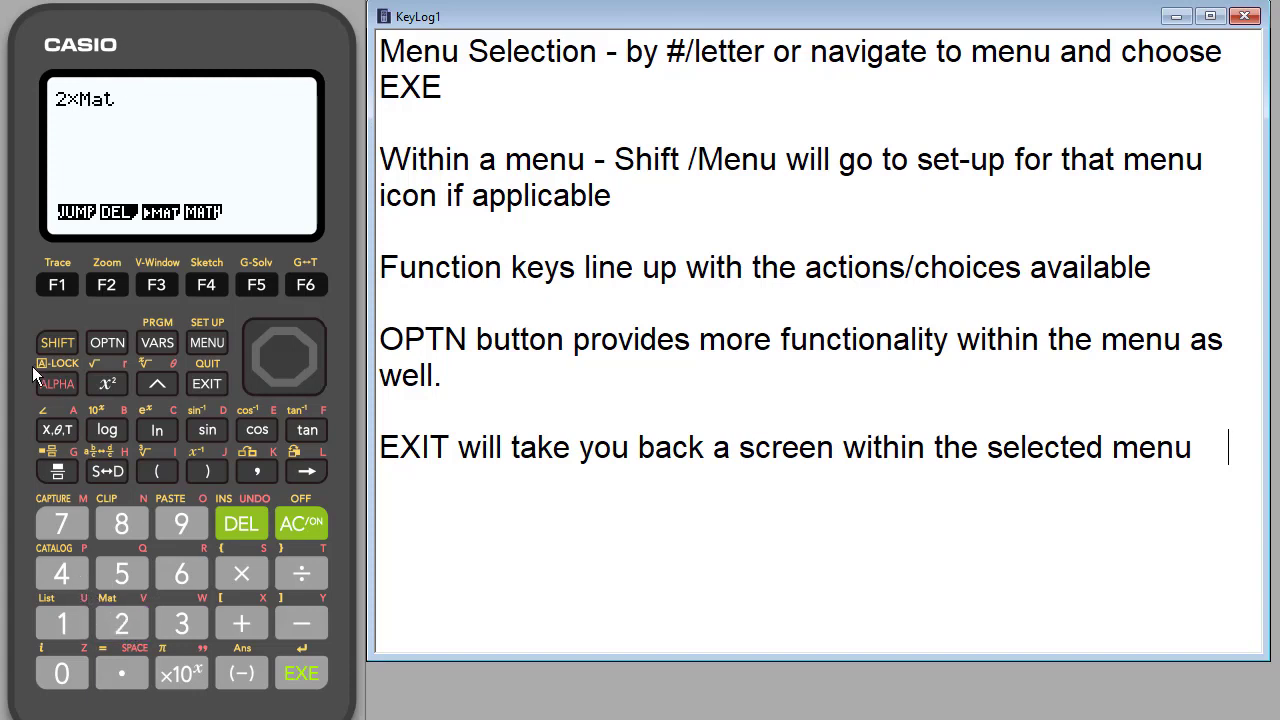
click(56, 430)
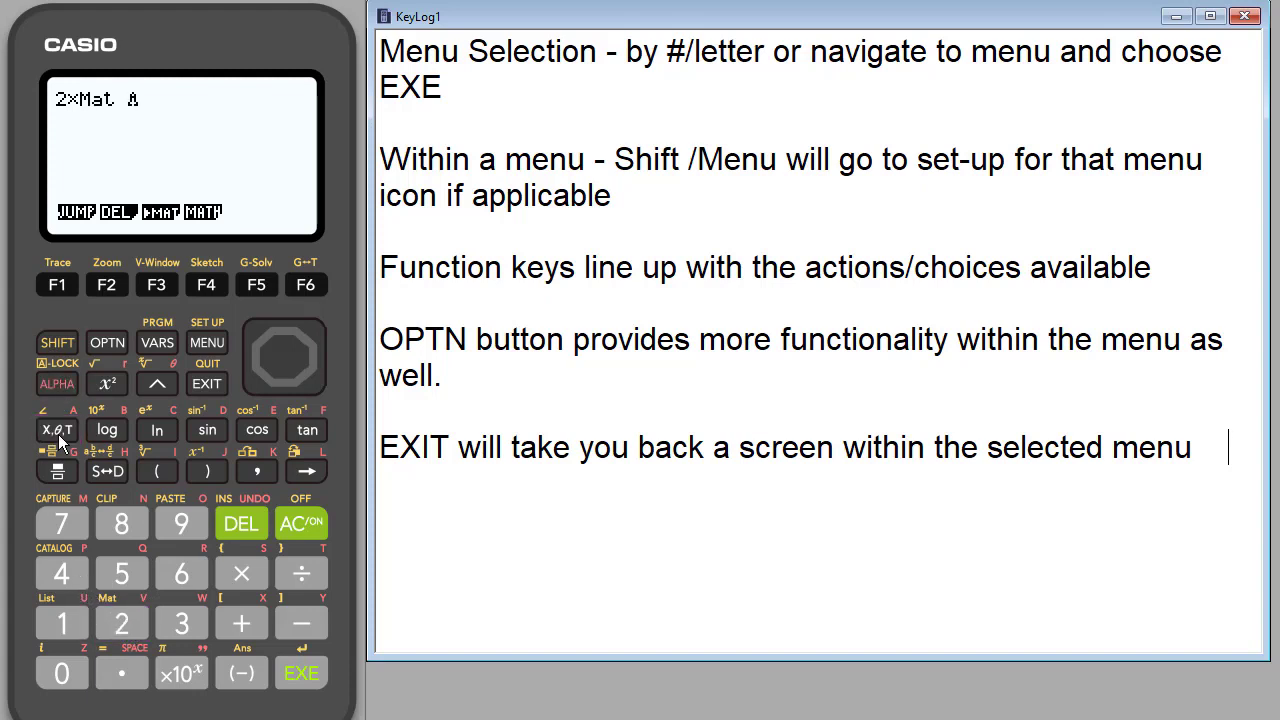
click(300, 672)
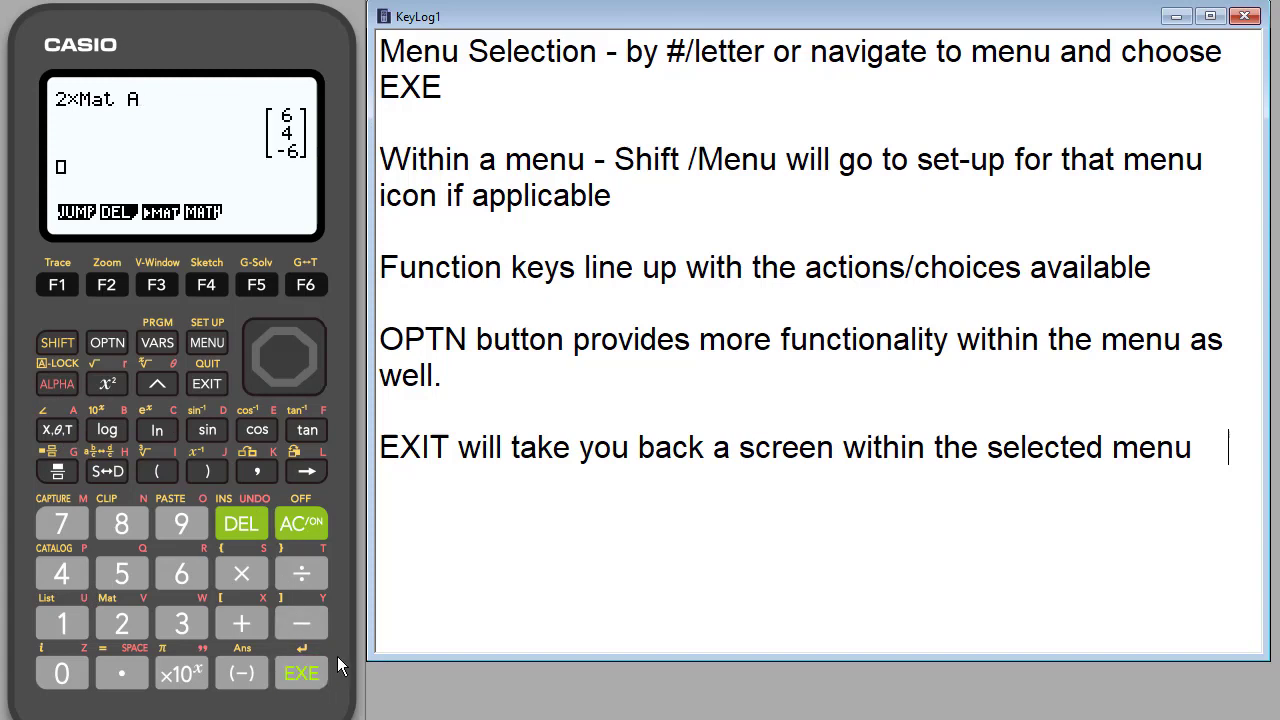
mouse_move(144, 108)
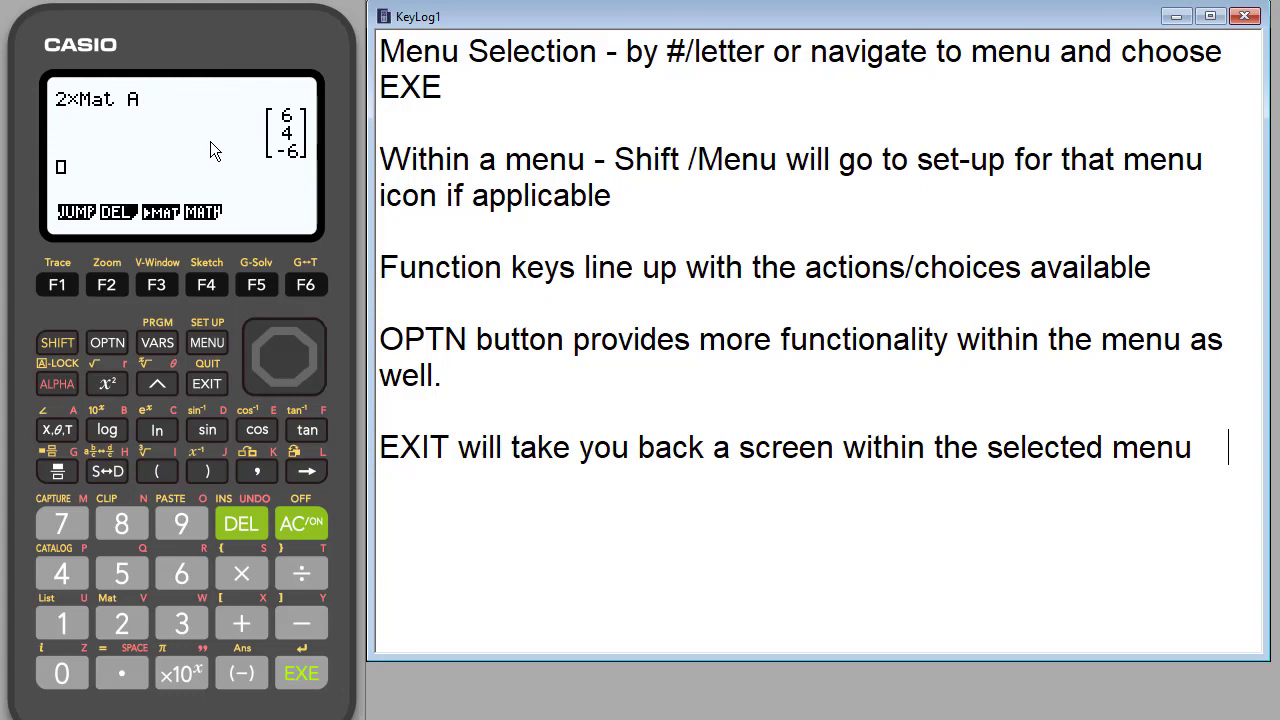
mouse_move(196, 150)
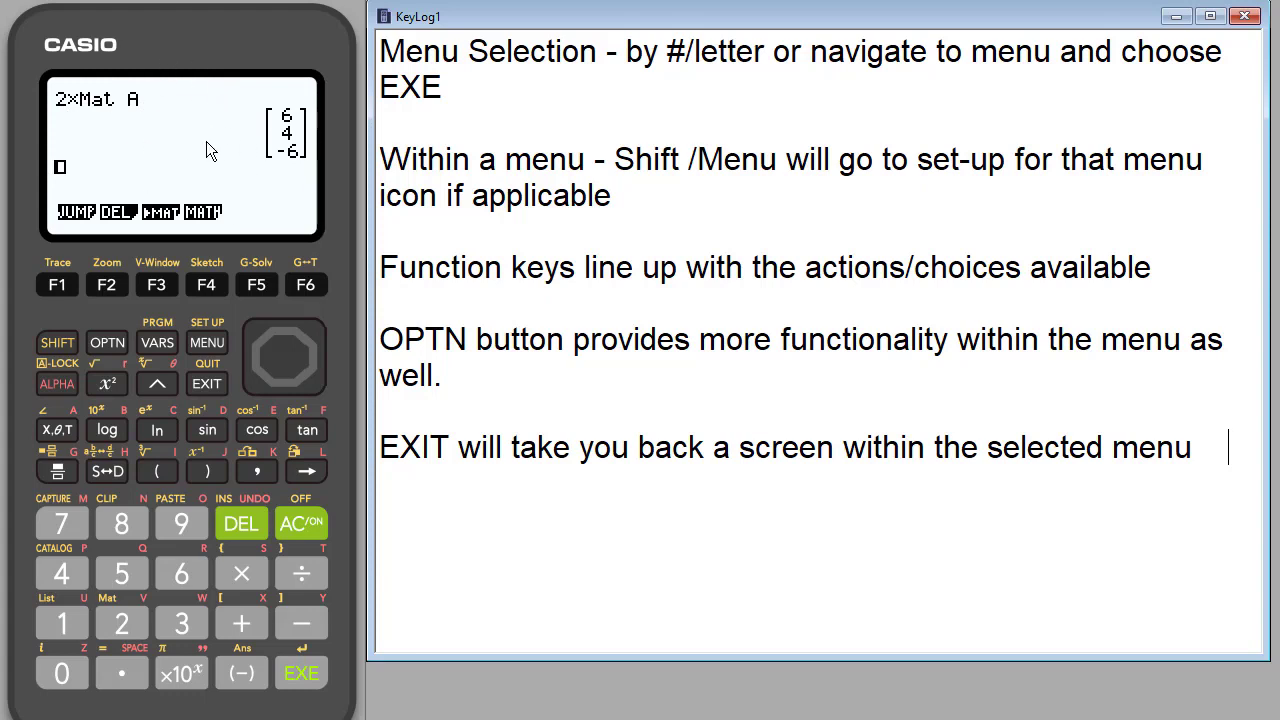
mouse_move(164, 250)
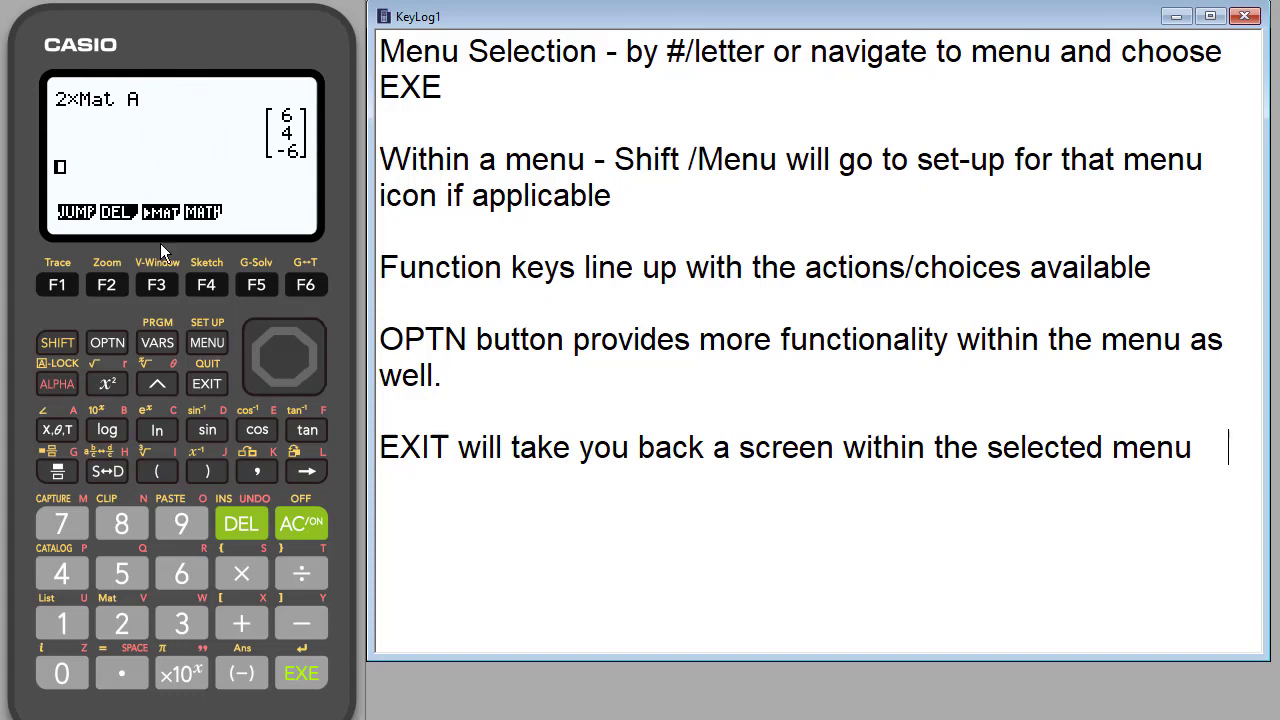
mouse_move(100, 56)
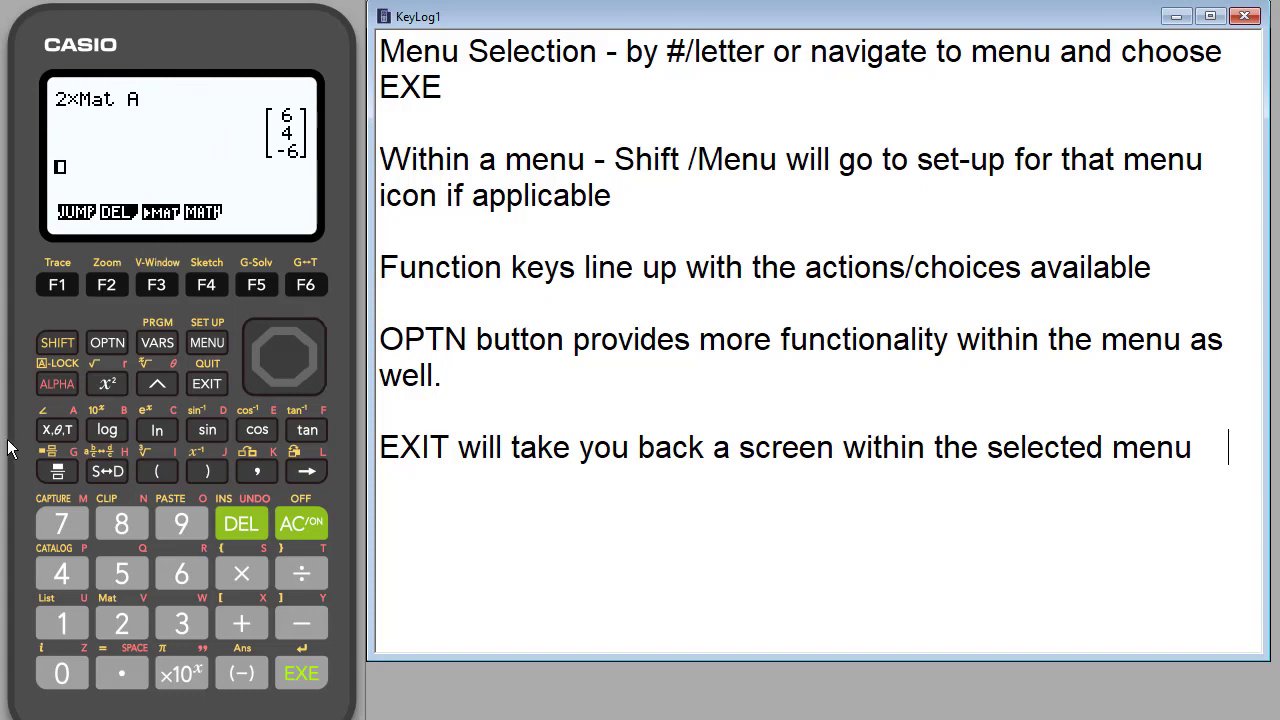
mouse_move(194, 260)
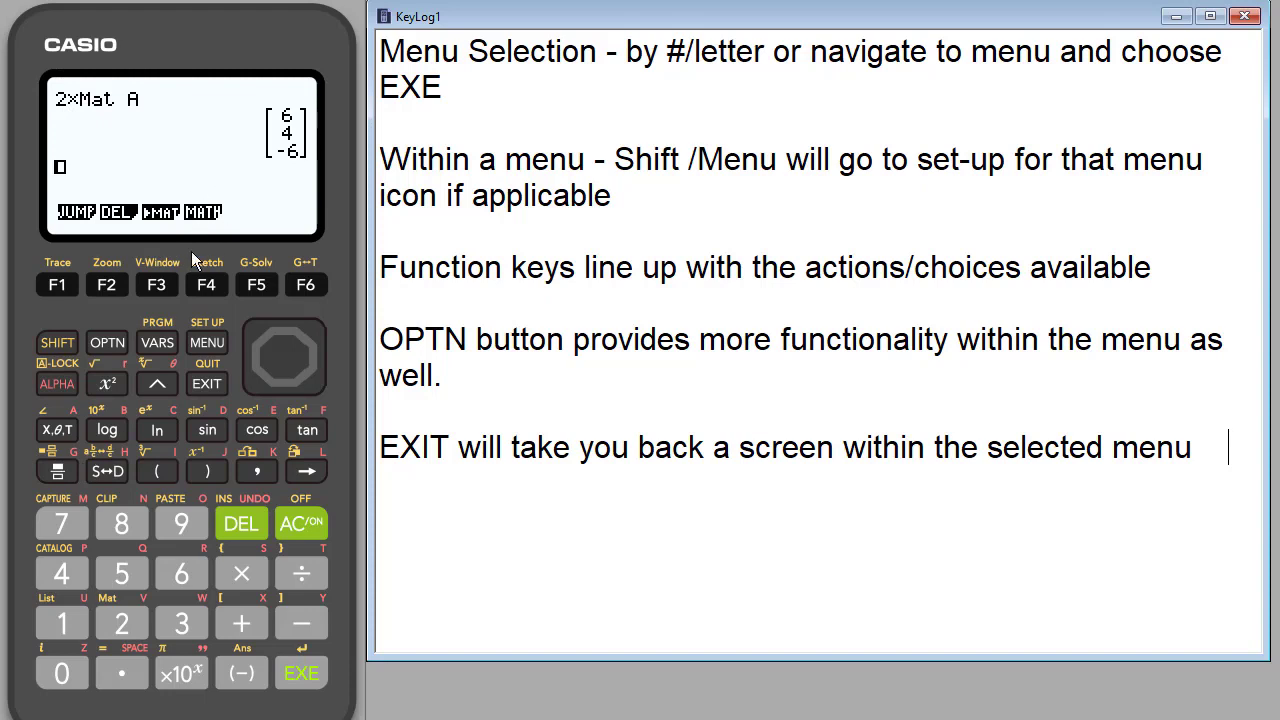
mouse_move(196, 392)
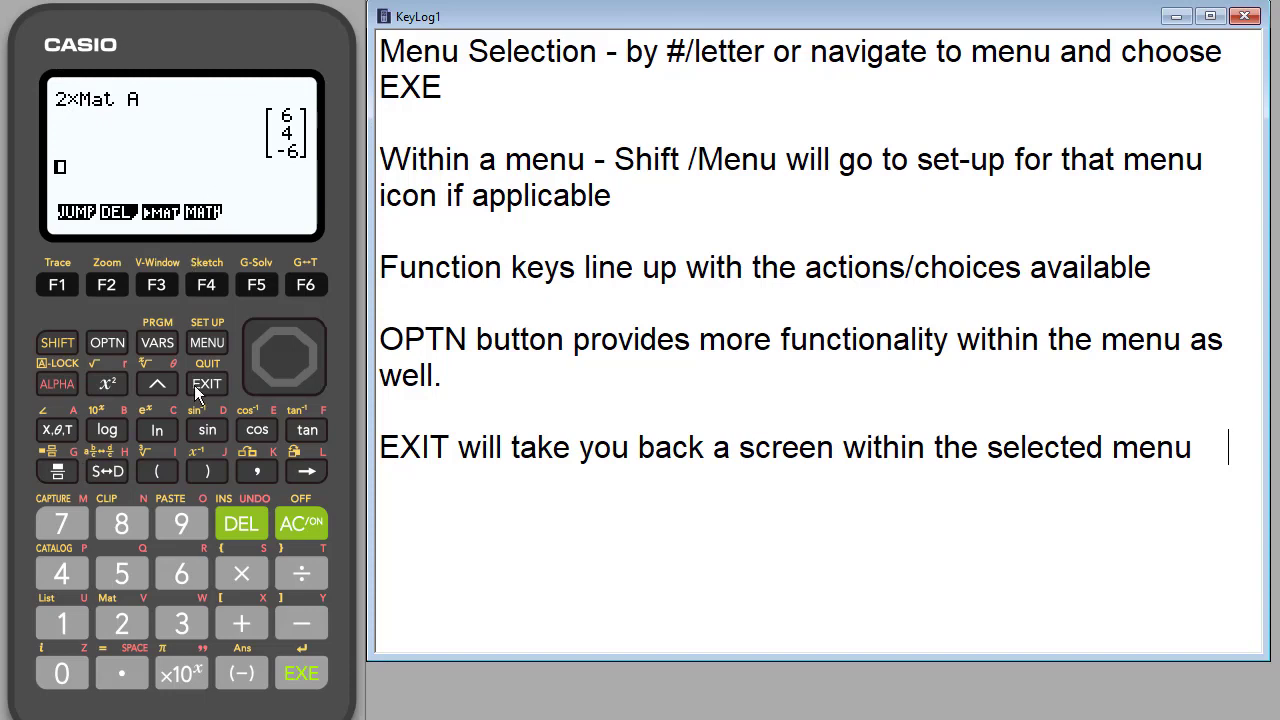
mouse_move(122, 624)
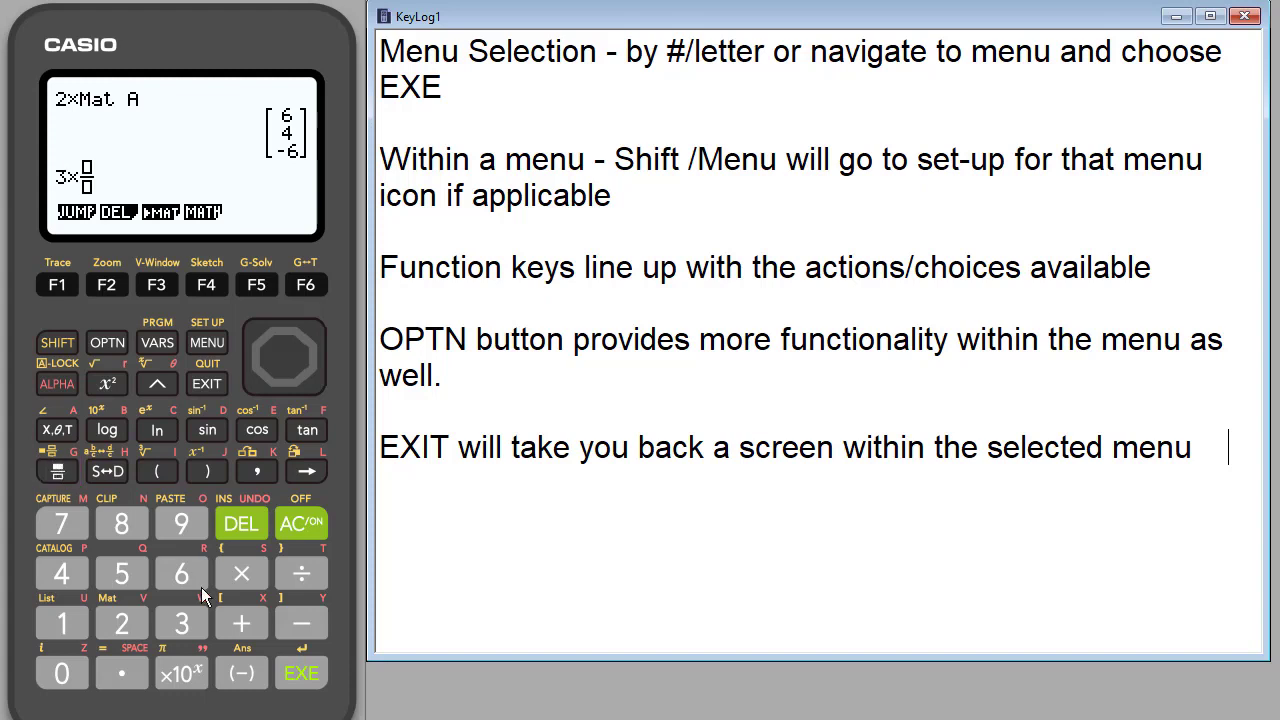
Step: Evaluate 3 × 5/7 with a fraction template, giving the mixed number 2 1/7
click(120, 572)
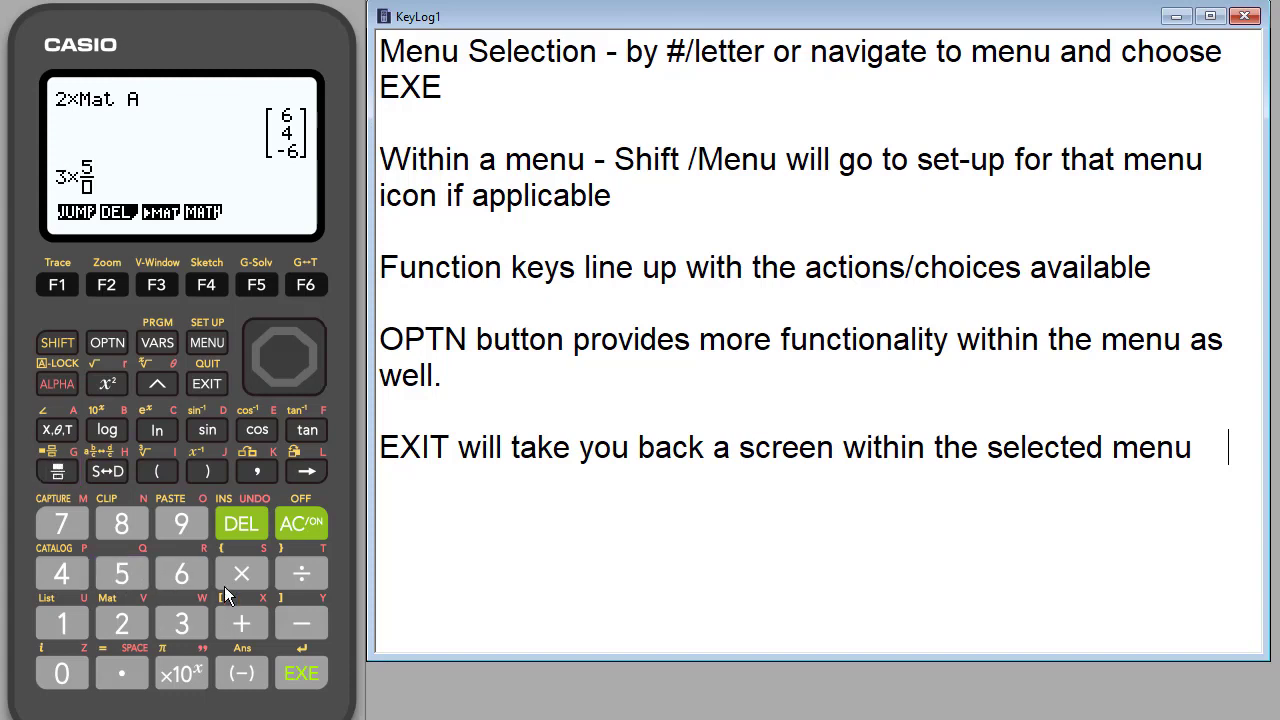
mouse_move(370, 688)
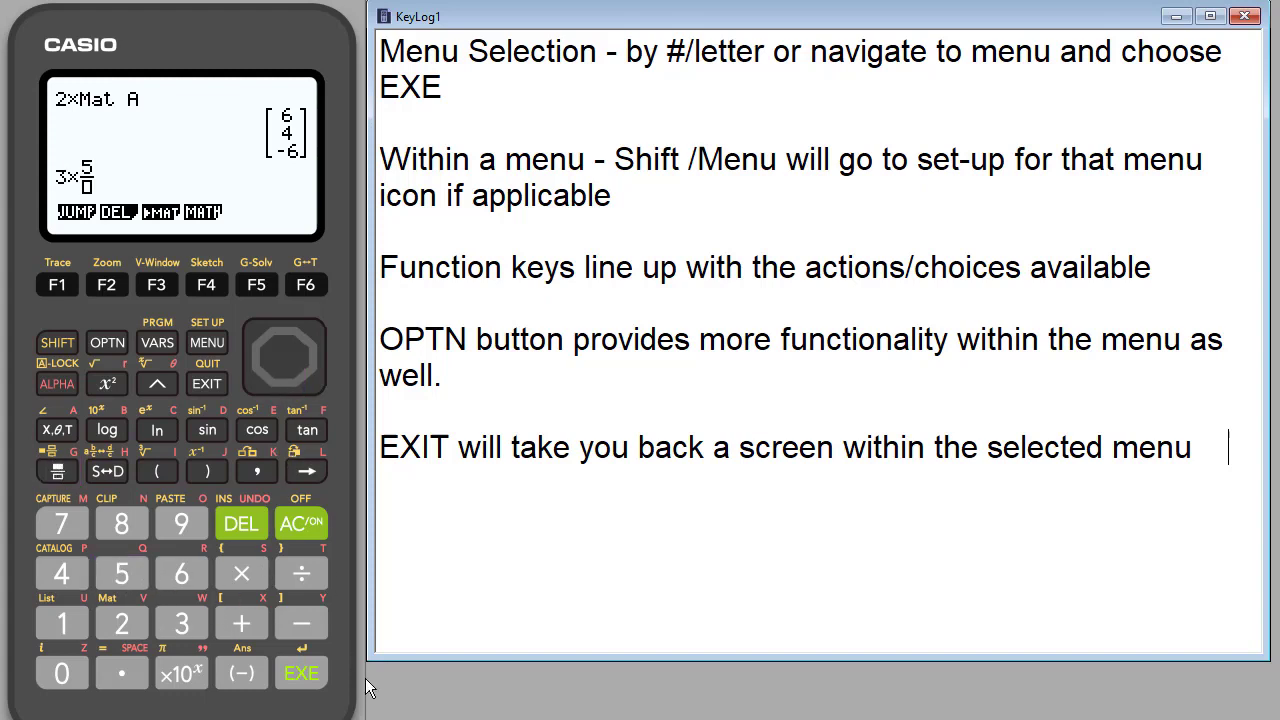
mouse_move(168, 636)
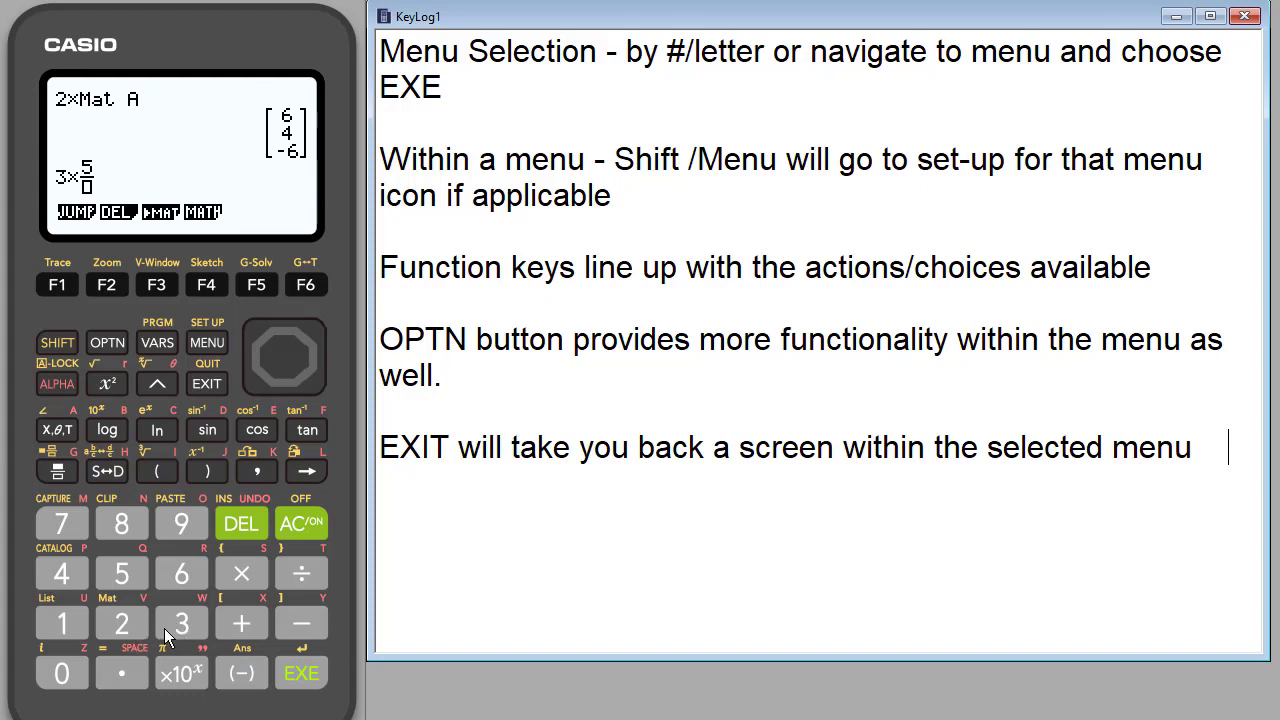
mouse_move(84, 580)
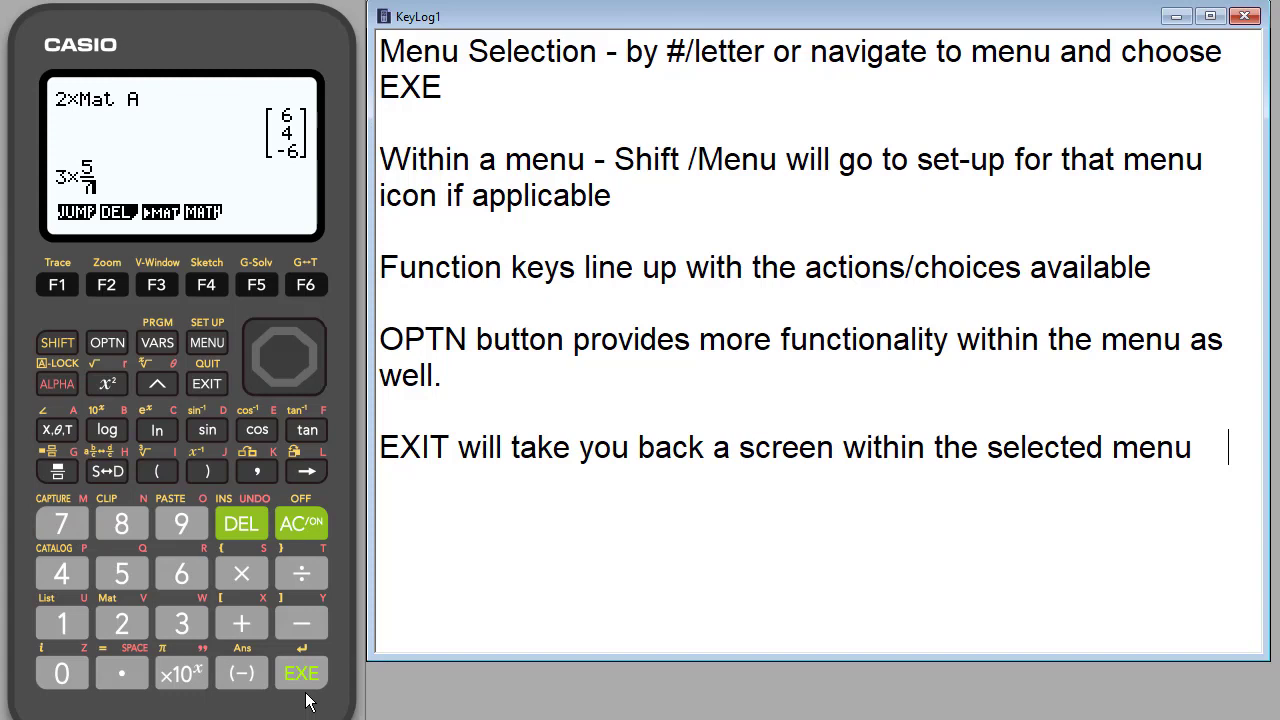
click(300, 672)
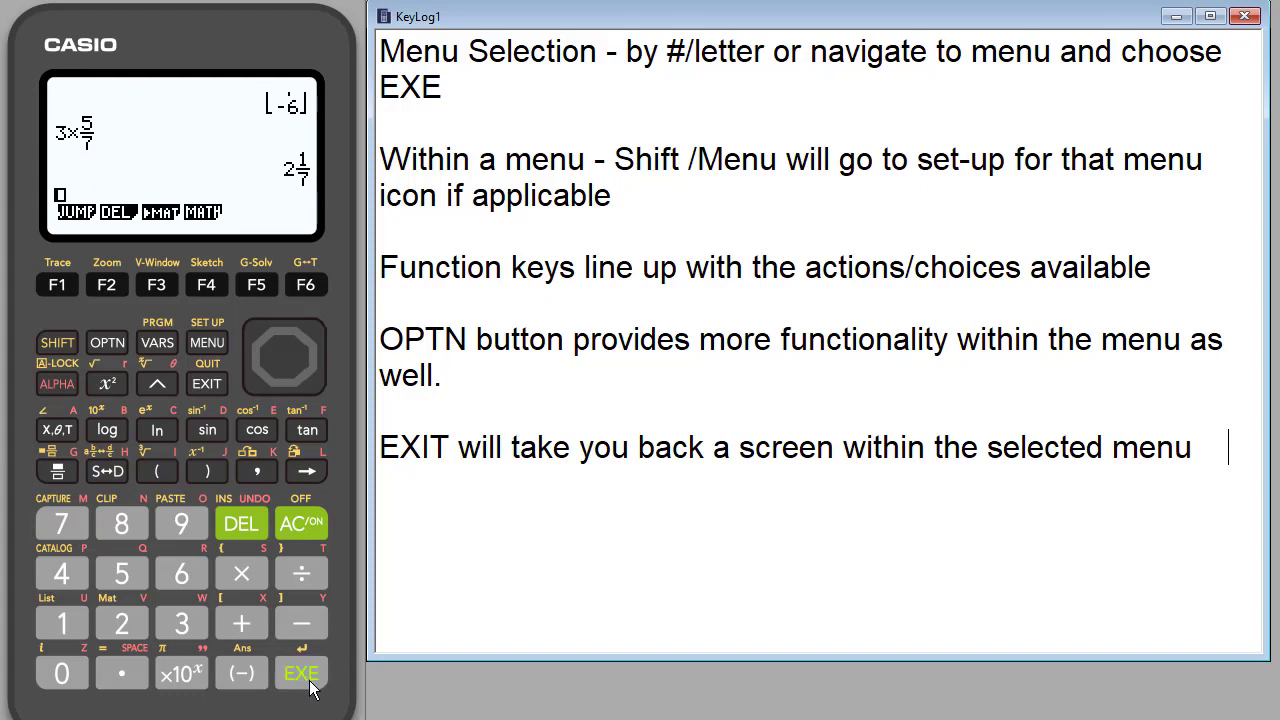
mouse_move(332, 162)
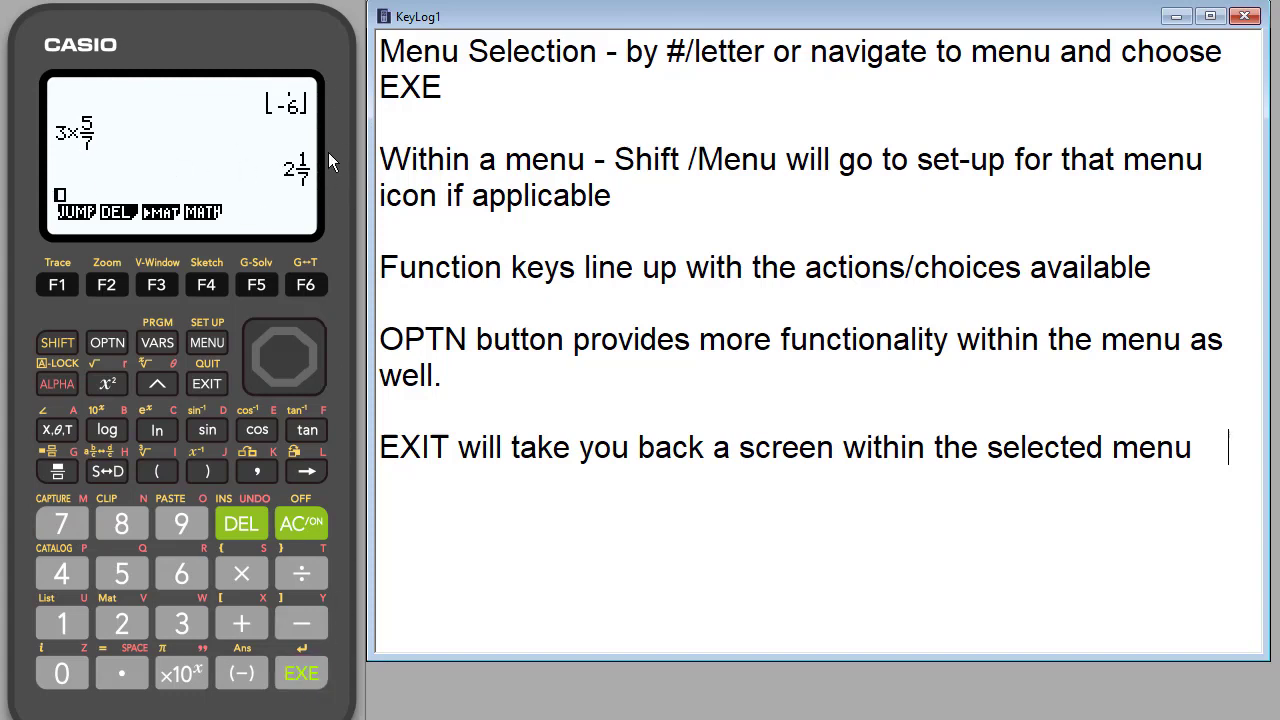
mouse_move(304, 178)
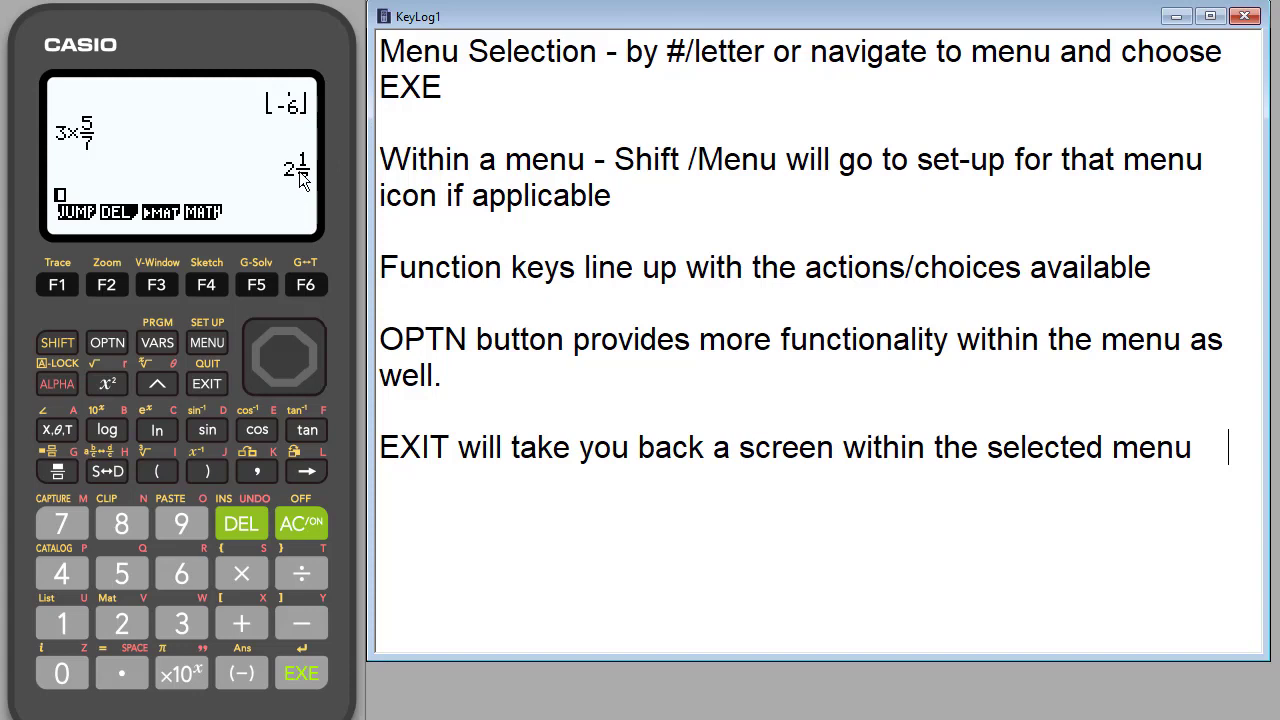
mouse_move(300, 190)
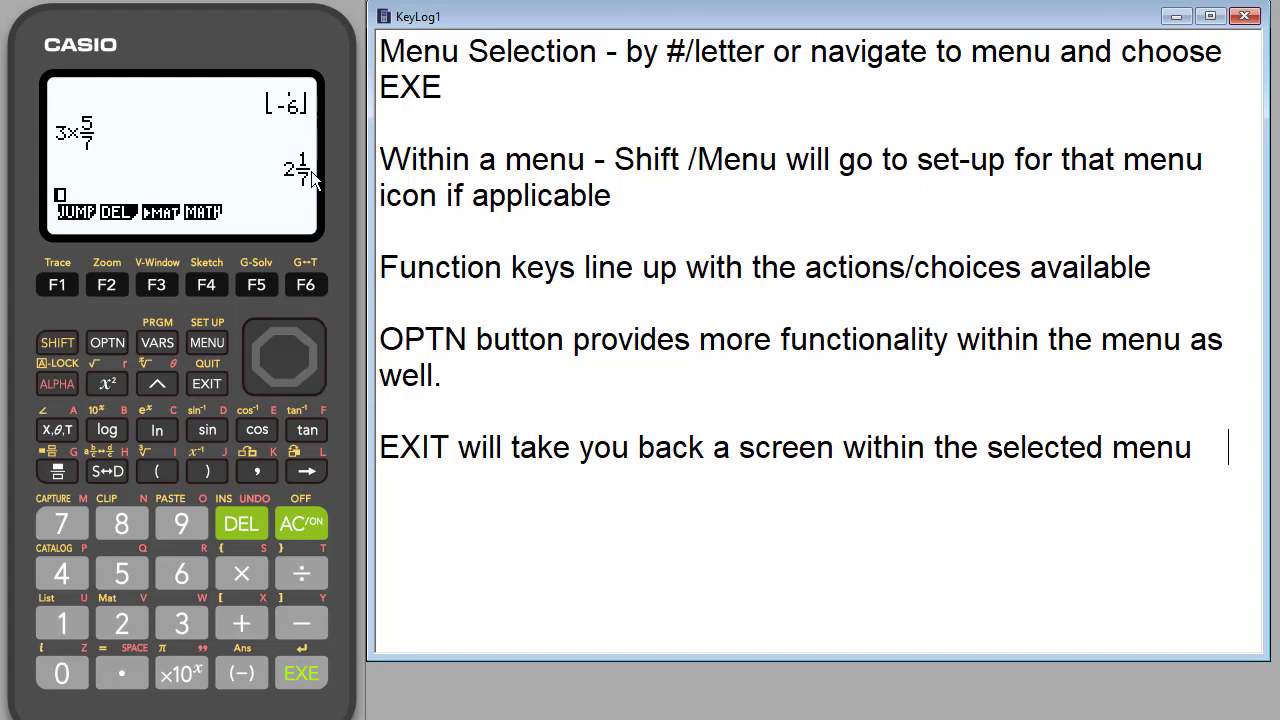
click(106, 472)
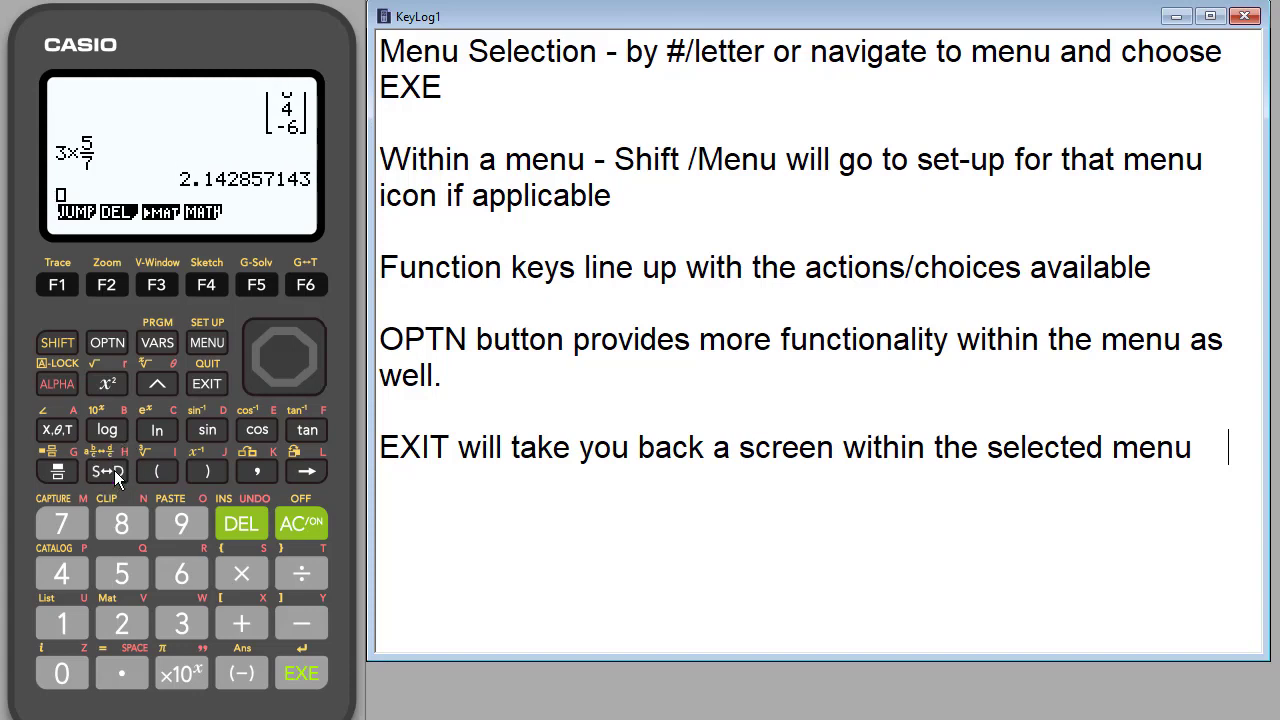
click(108, 472)
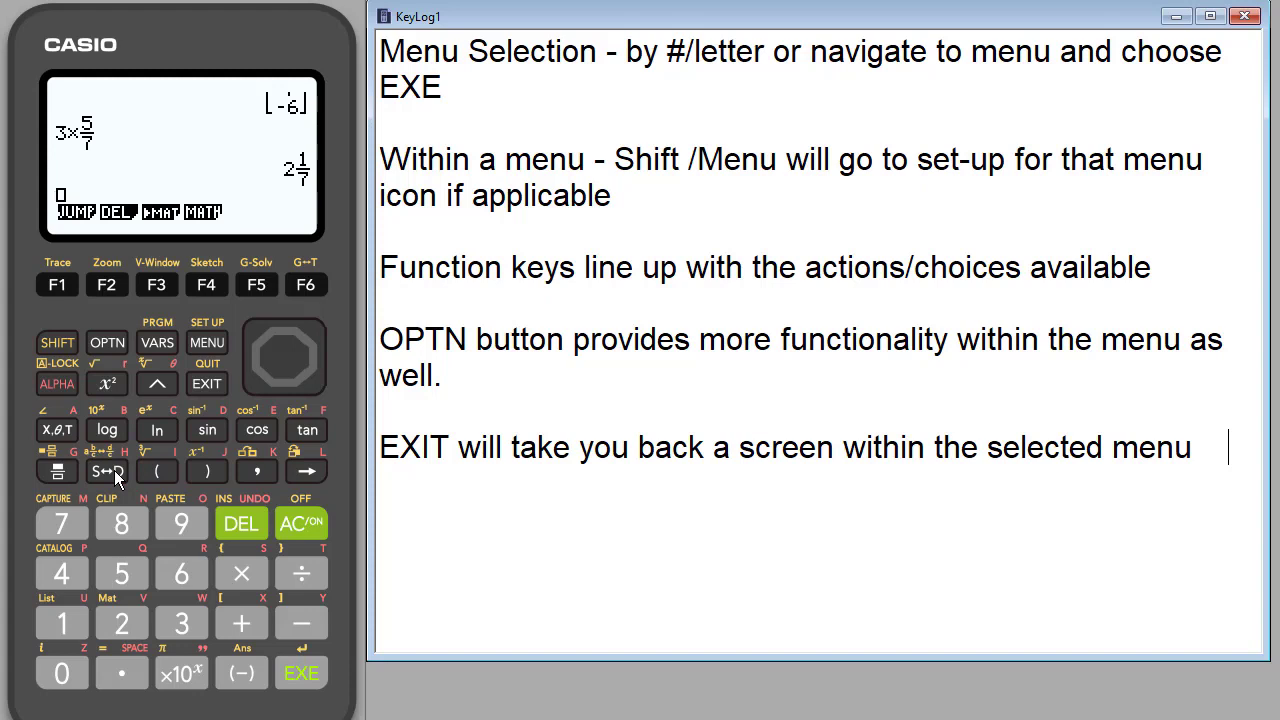
mouse_move(212, 204)
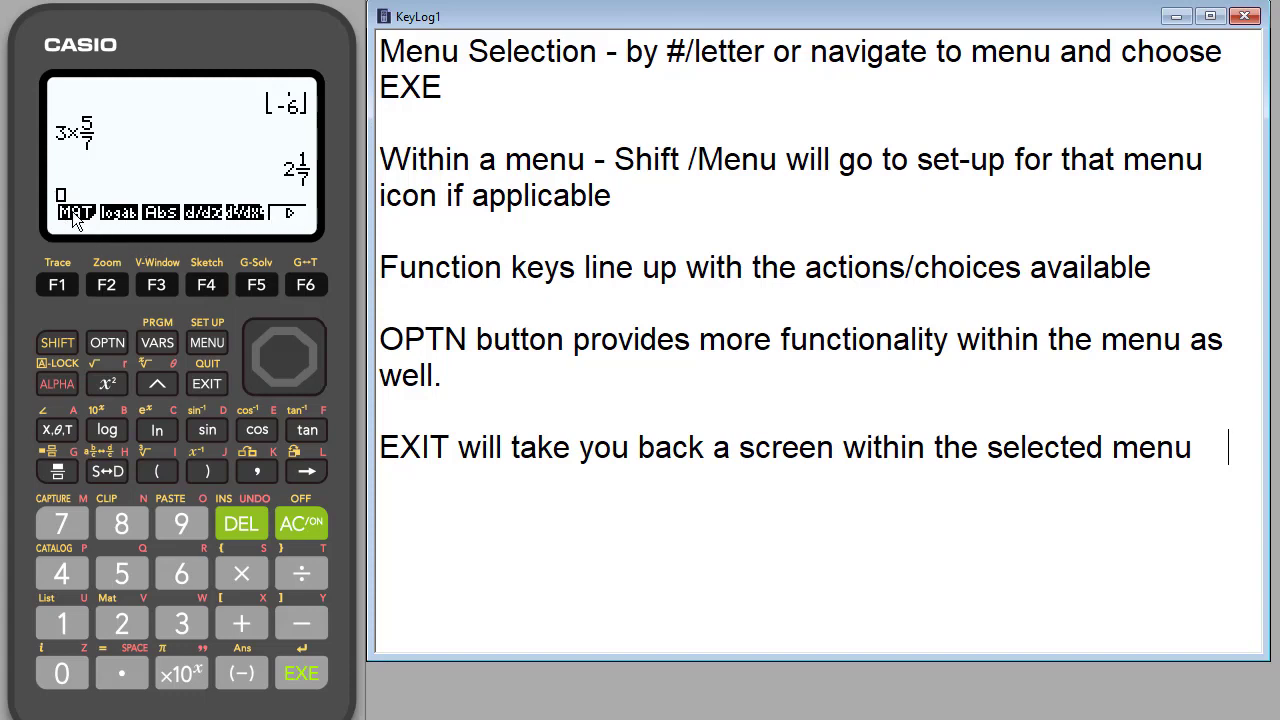
mouse_move(120, 222)
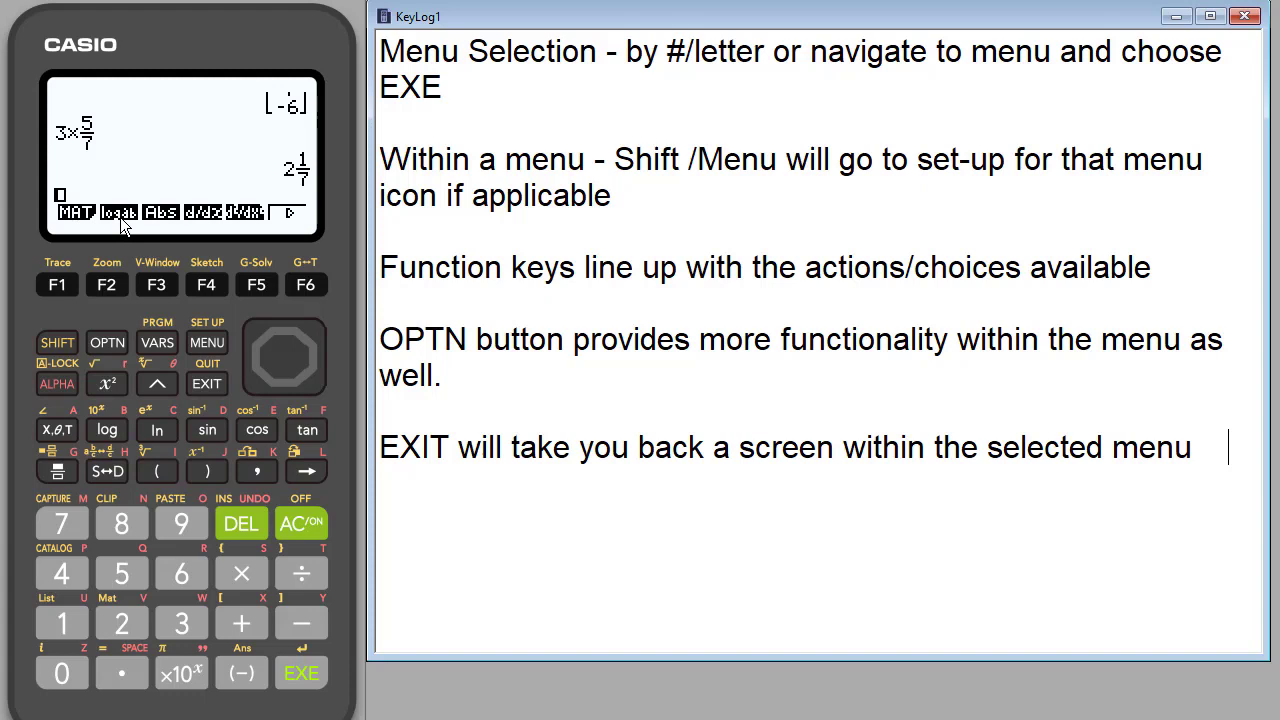
Step: Evaluate an empty logab template, get Syntax ERROR and dismiss it
click(106, 430)
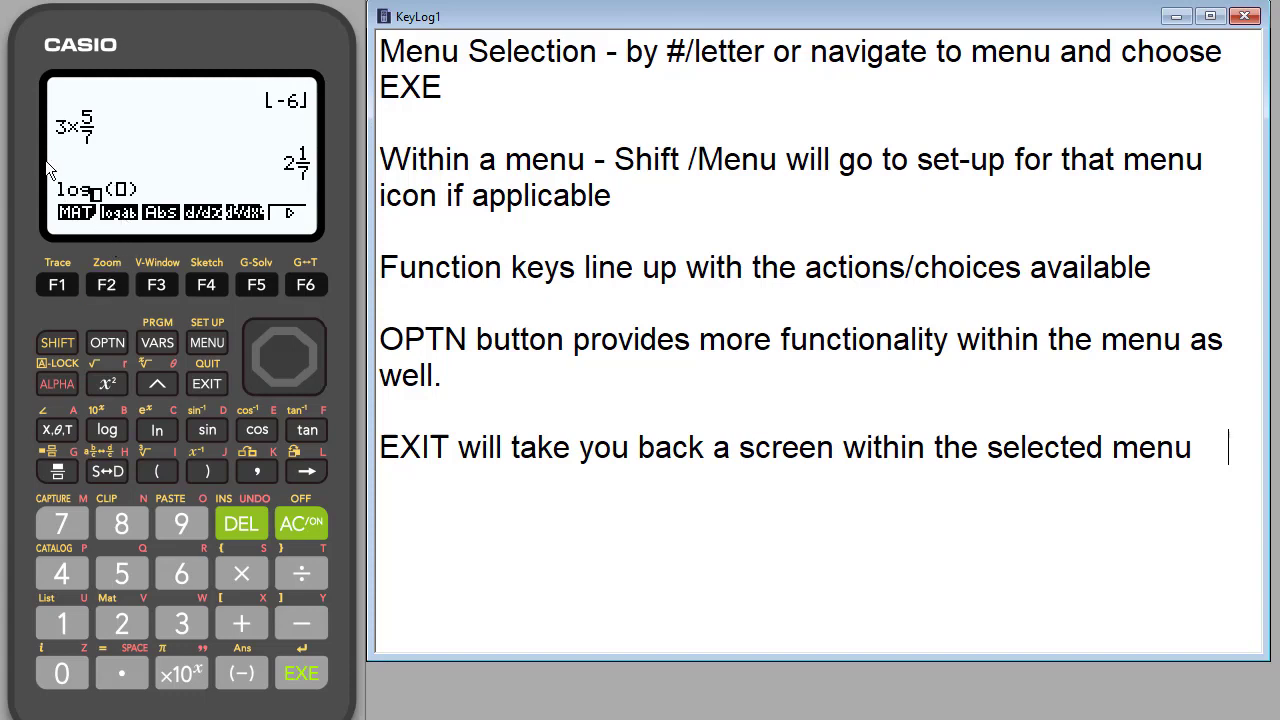
mouse_move(124, 198)
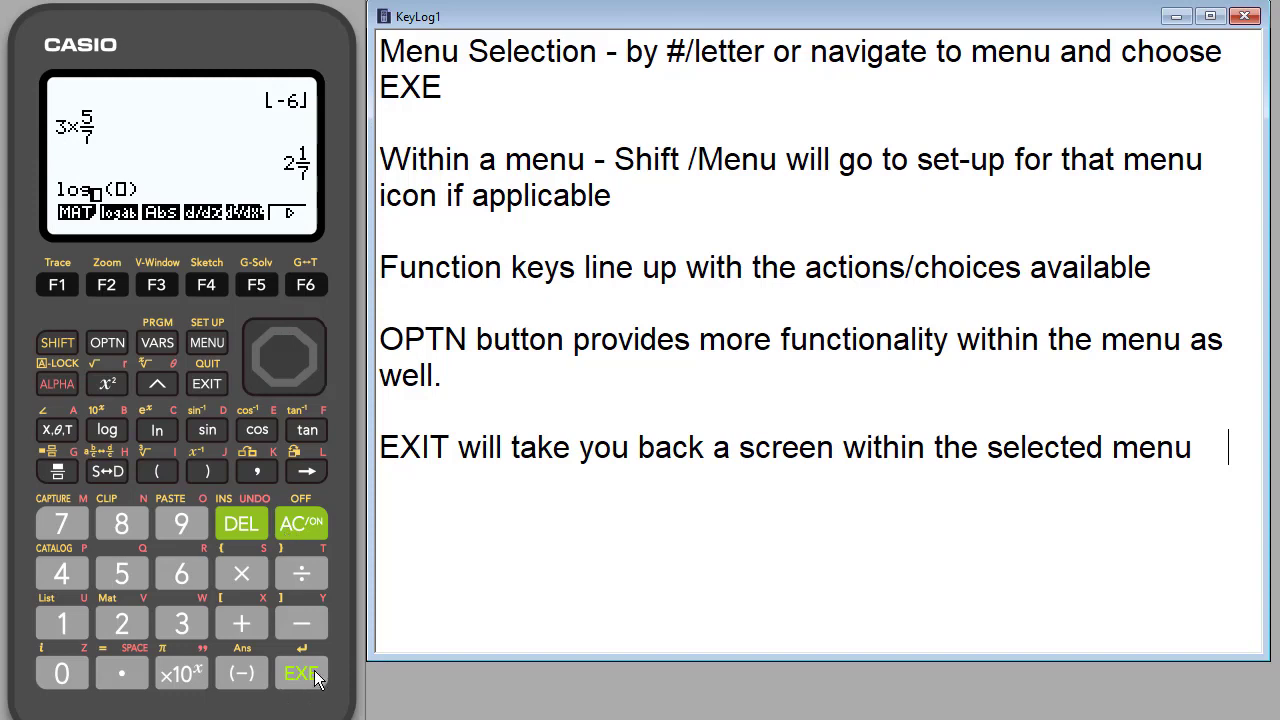
click(300, 672)
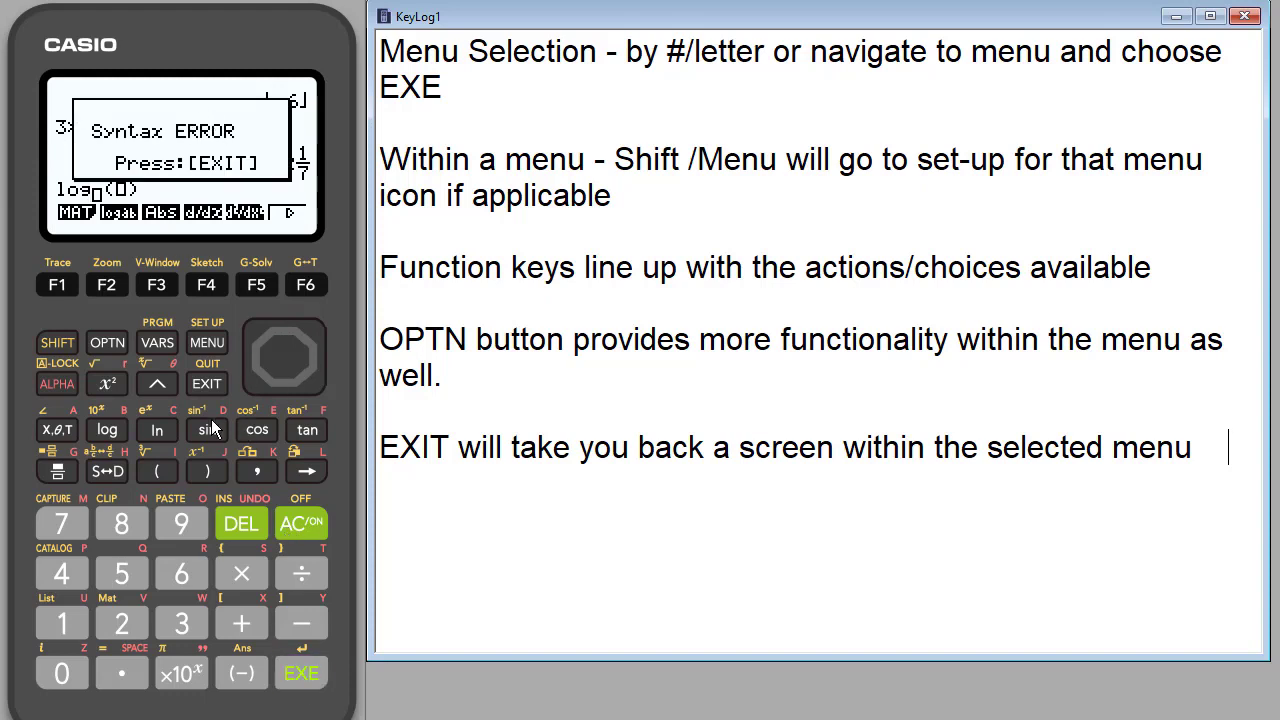
click(206, 384)
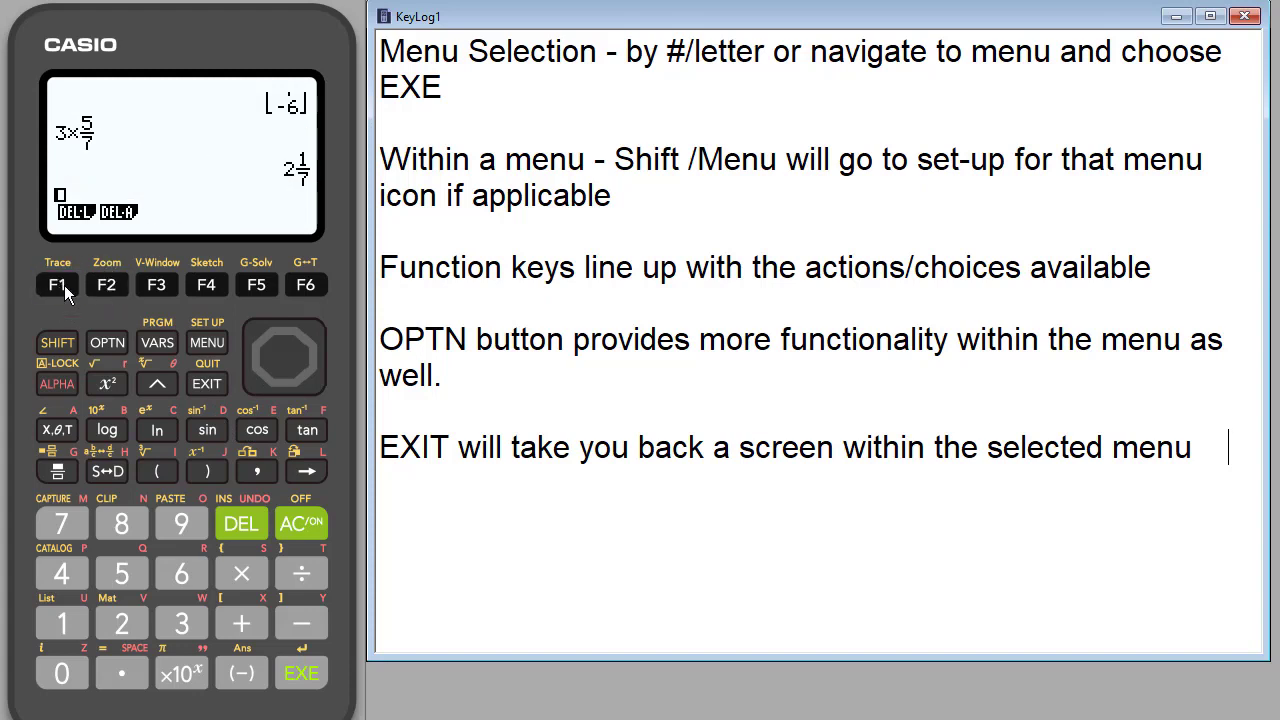
mouse_move(178, 390)
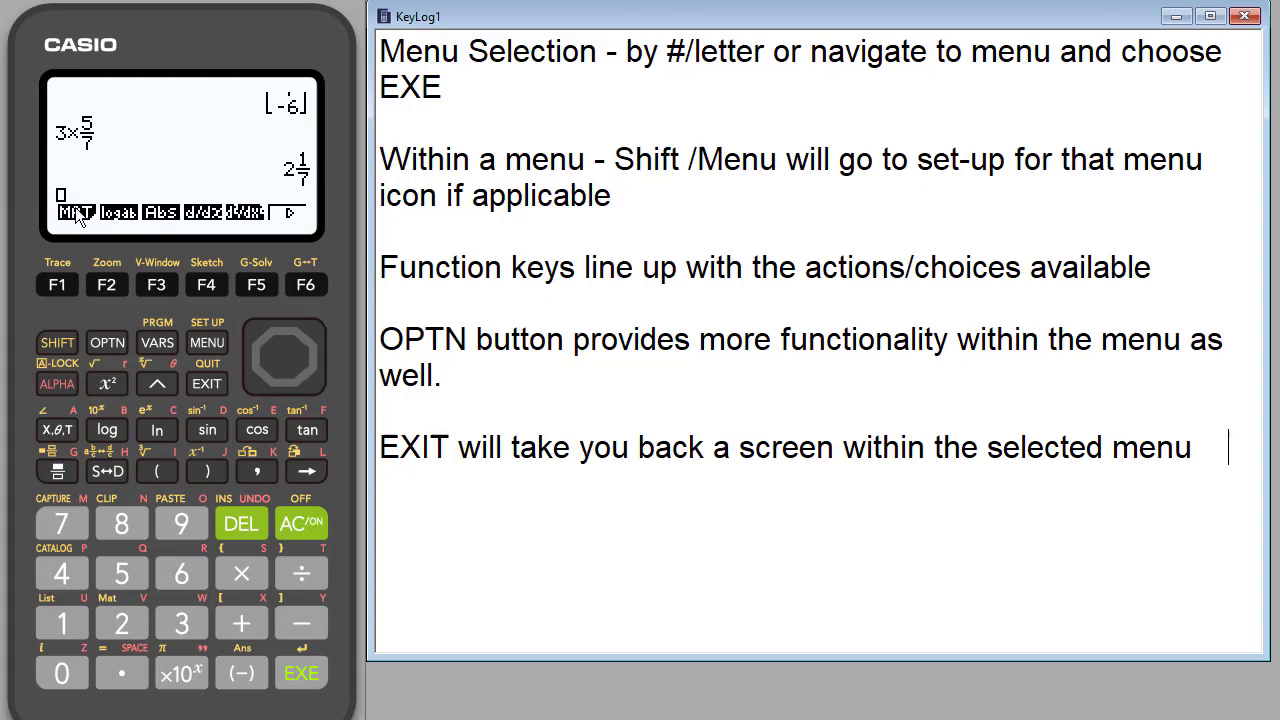
mouse_move(304, 162)
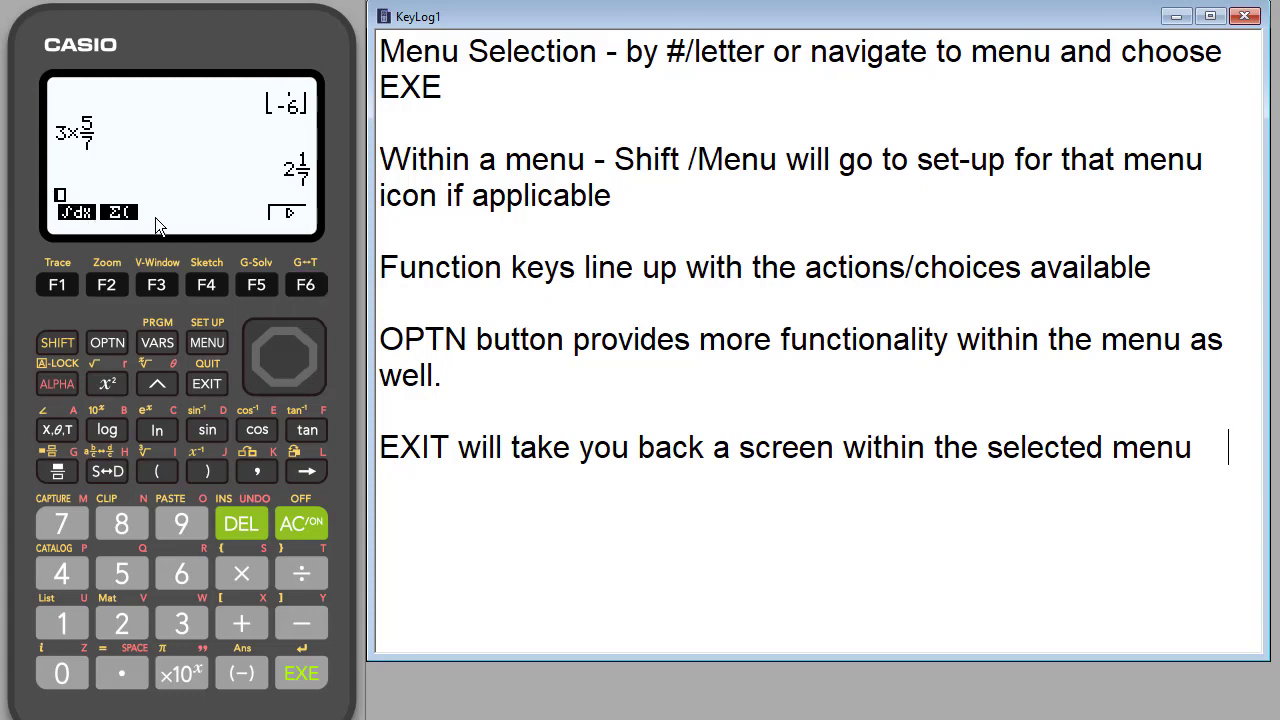
Step: Page the MATH menu back to the matrix, logab, Abs and d/dx templates
click(108, 342)
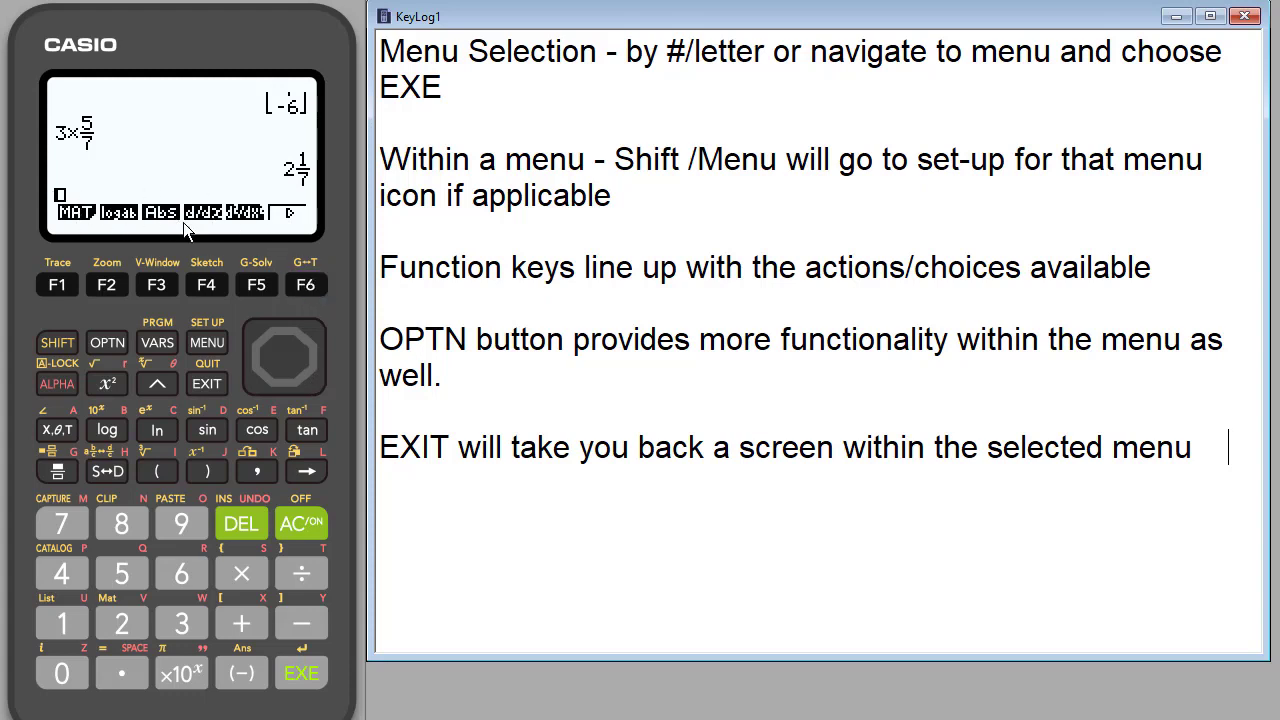
mouse_move(204, 232)
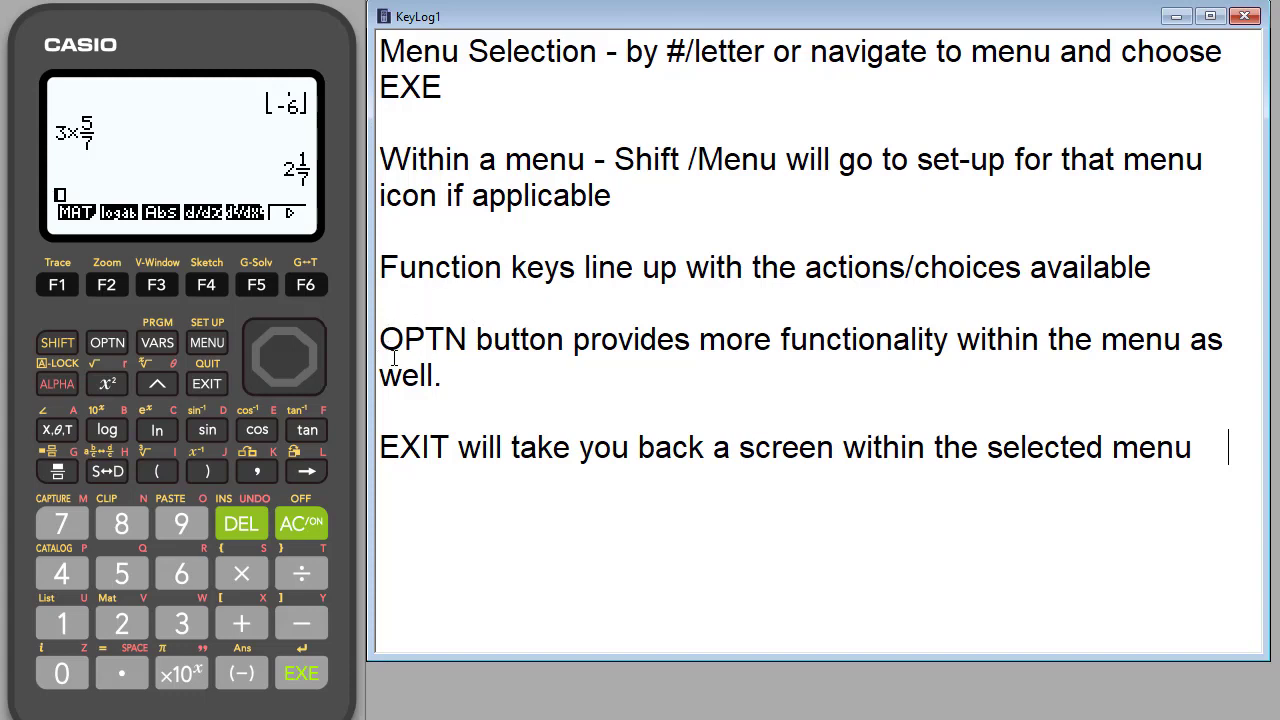
mouse_move(118, 152)
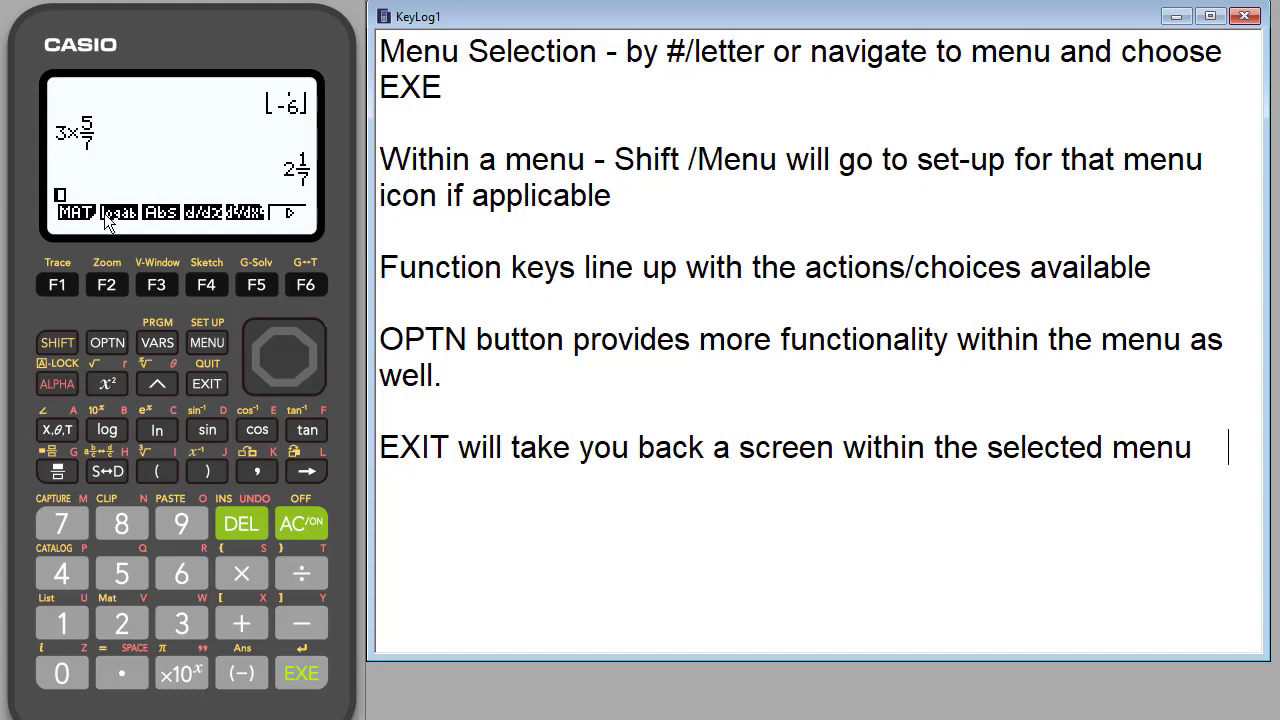
mouse_move(160, 364)
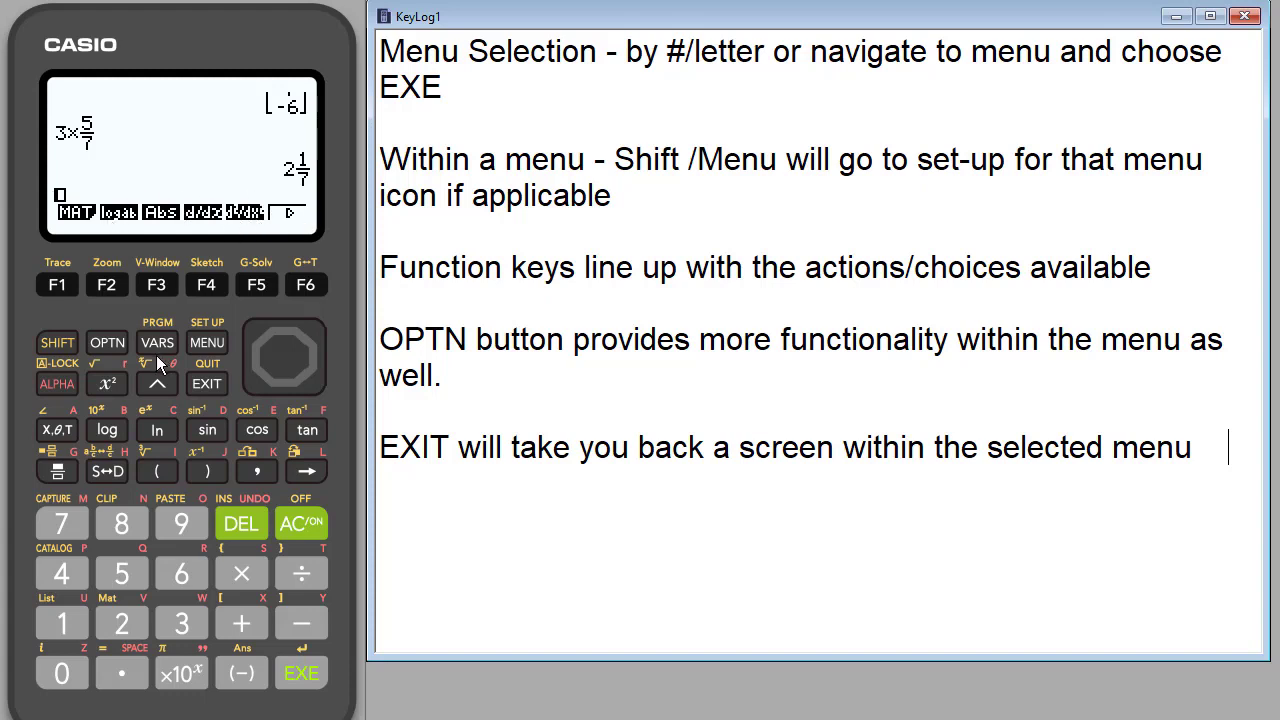
mouse_move(112, 350)
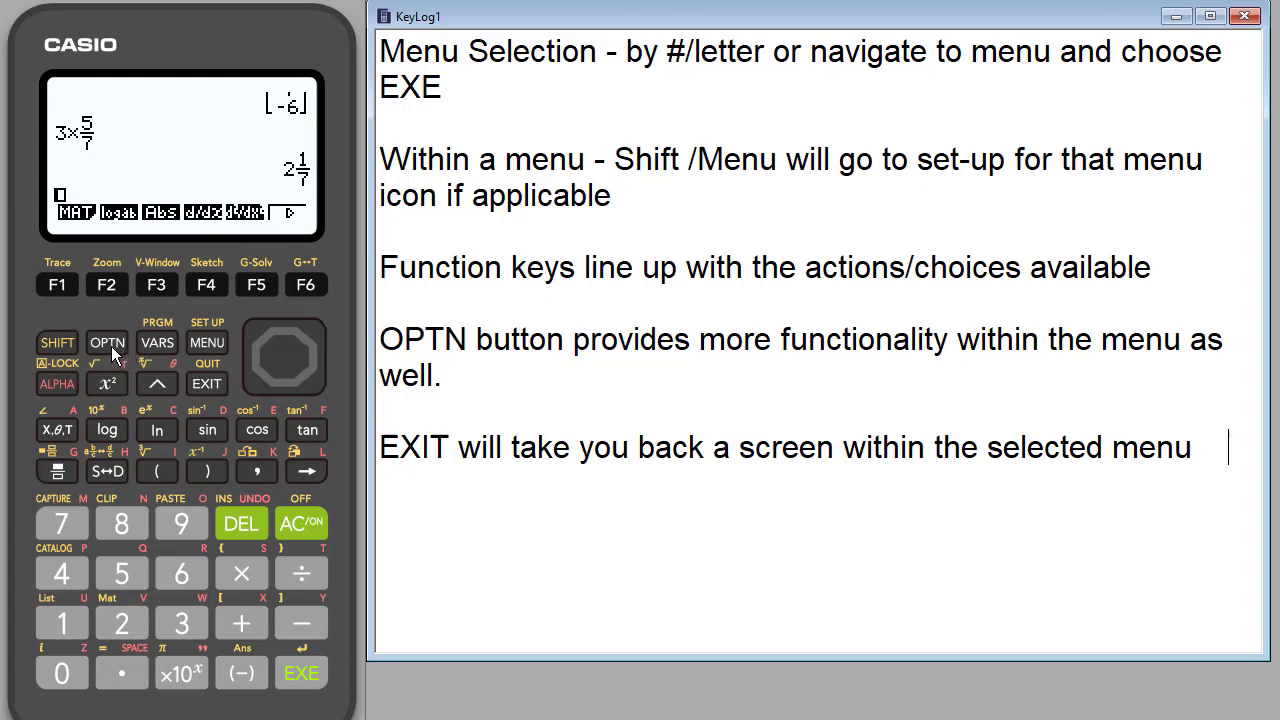
Step: Browse OPTN's CPLX functions, then CALC's FMin, FMax, Σ( and logab page
click(108, 342)
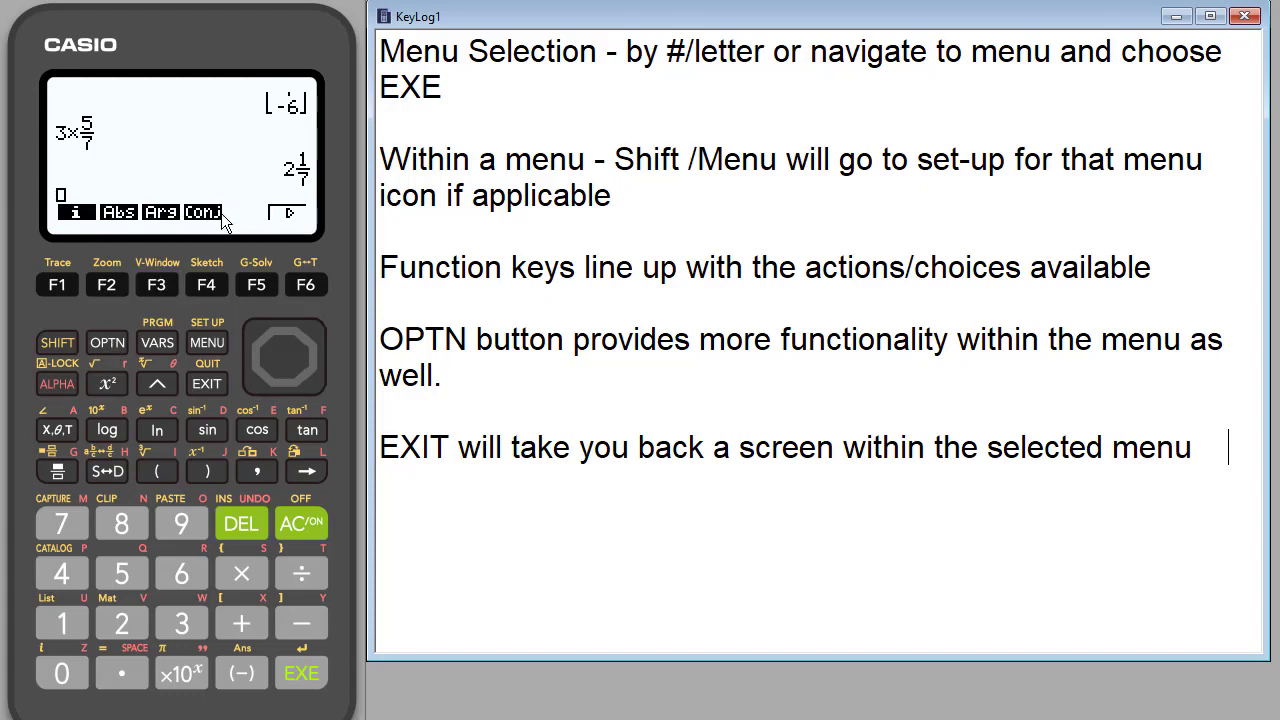
click(108, 342)
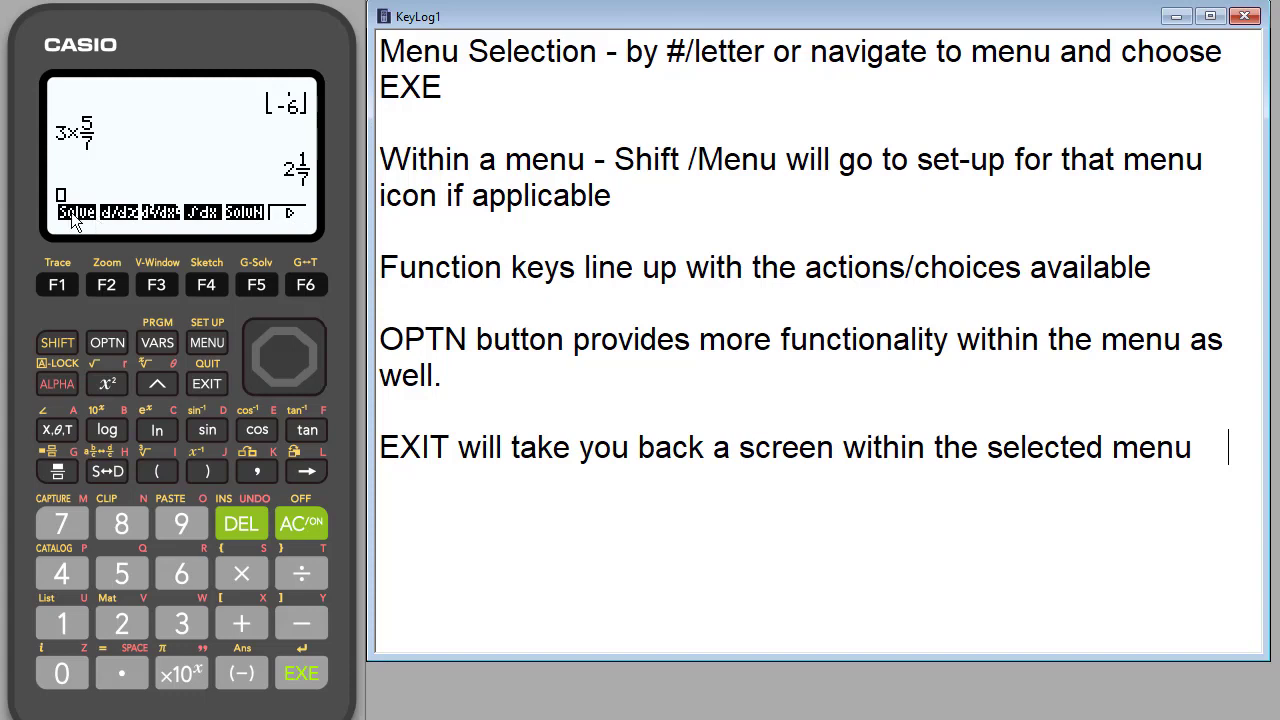
mouse_move(244, 250)
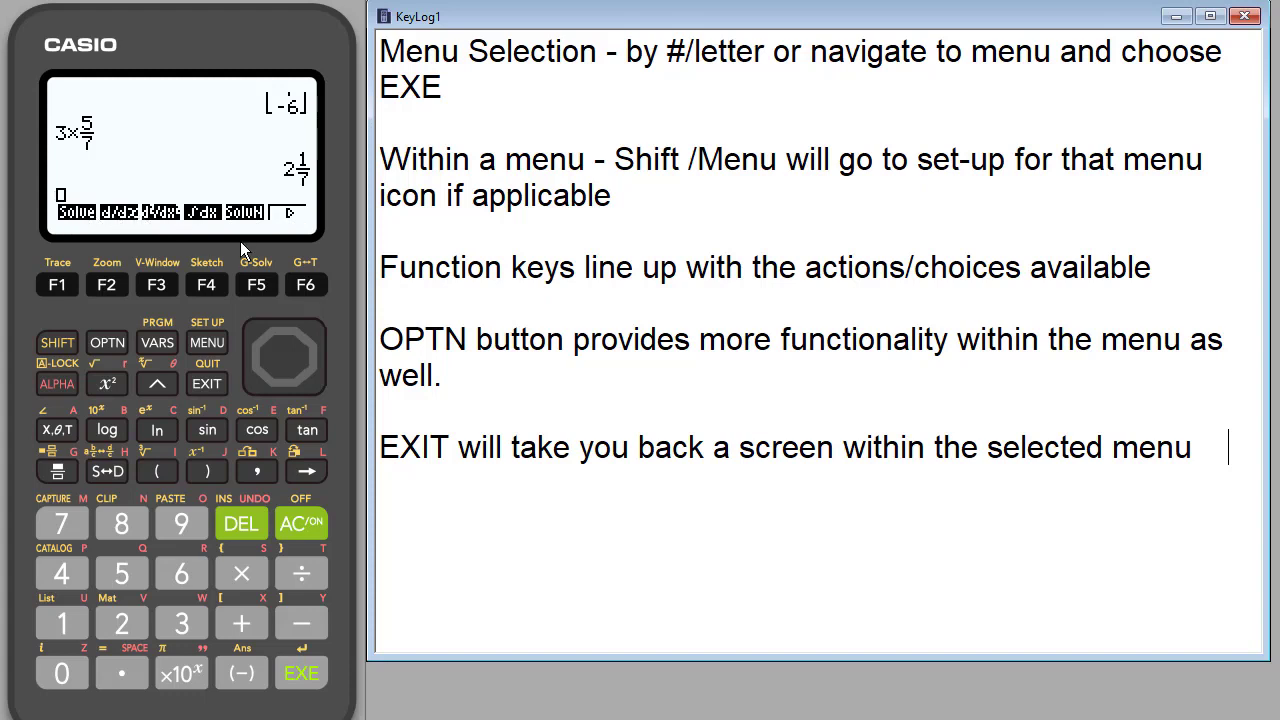
mouse_move(312, 304)
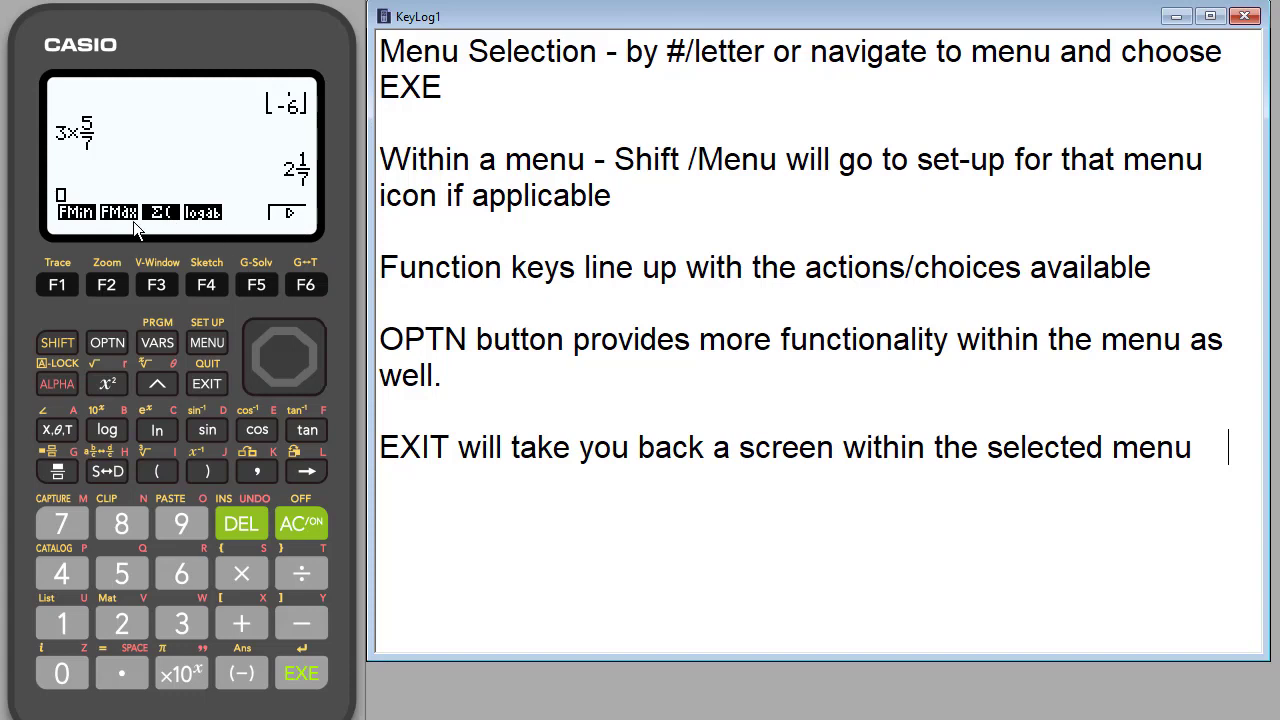
mouse_move(260, 336)
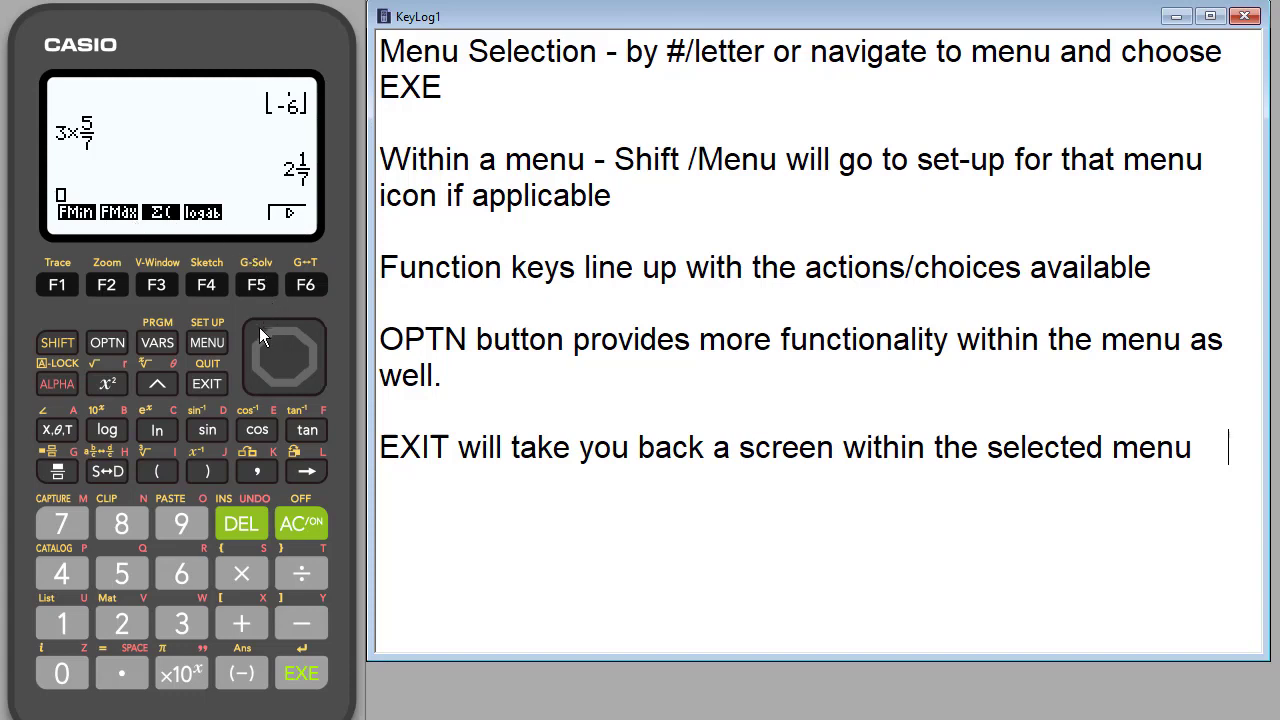
mouse_move(208, 384)
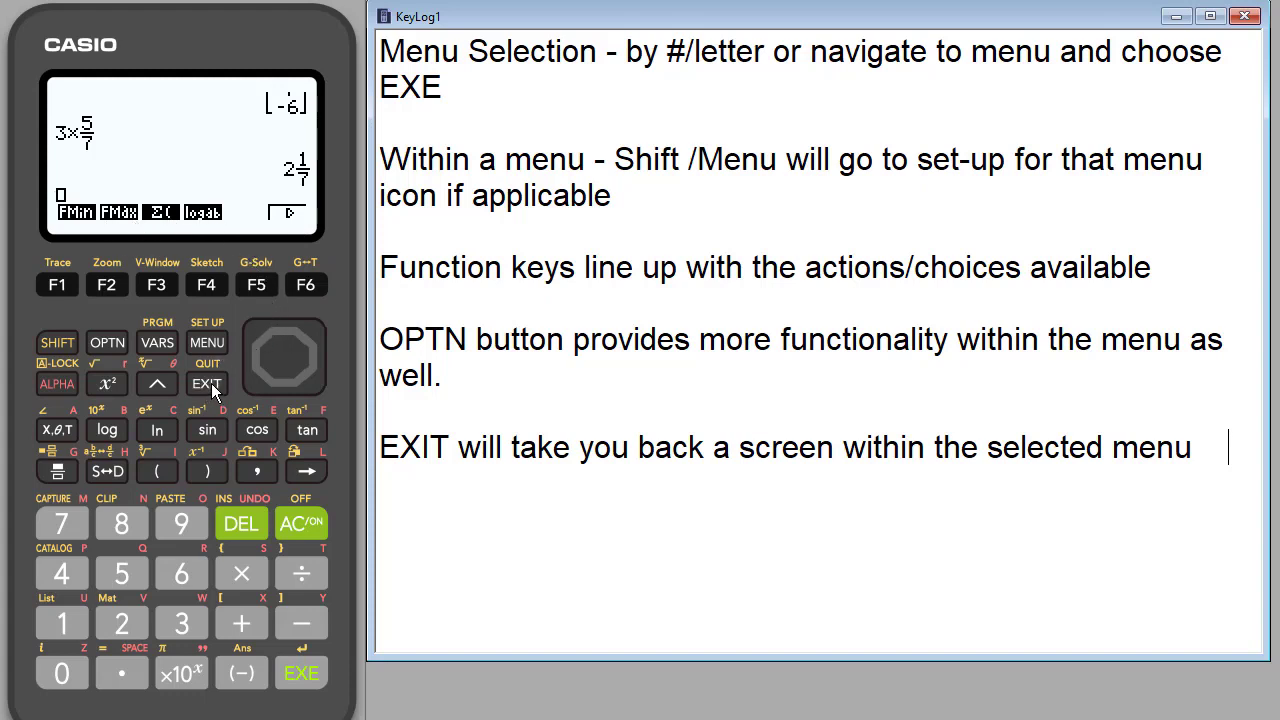
Step: Return to the top OPTN menu and view the STAT functions (mean, standard deviation, variance)
click(256, 284)
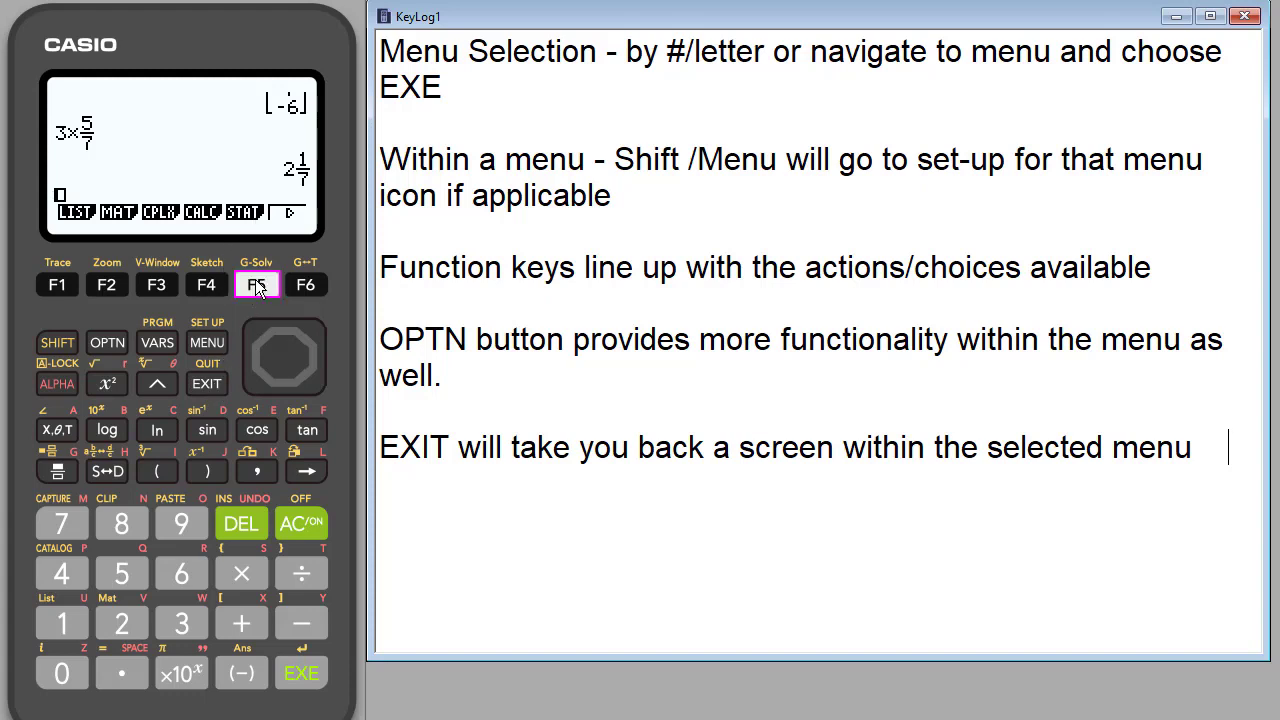
click(256, 284)
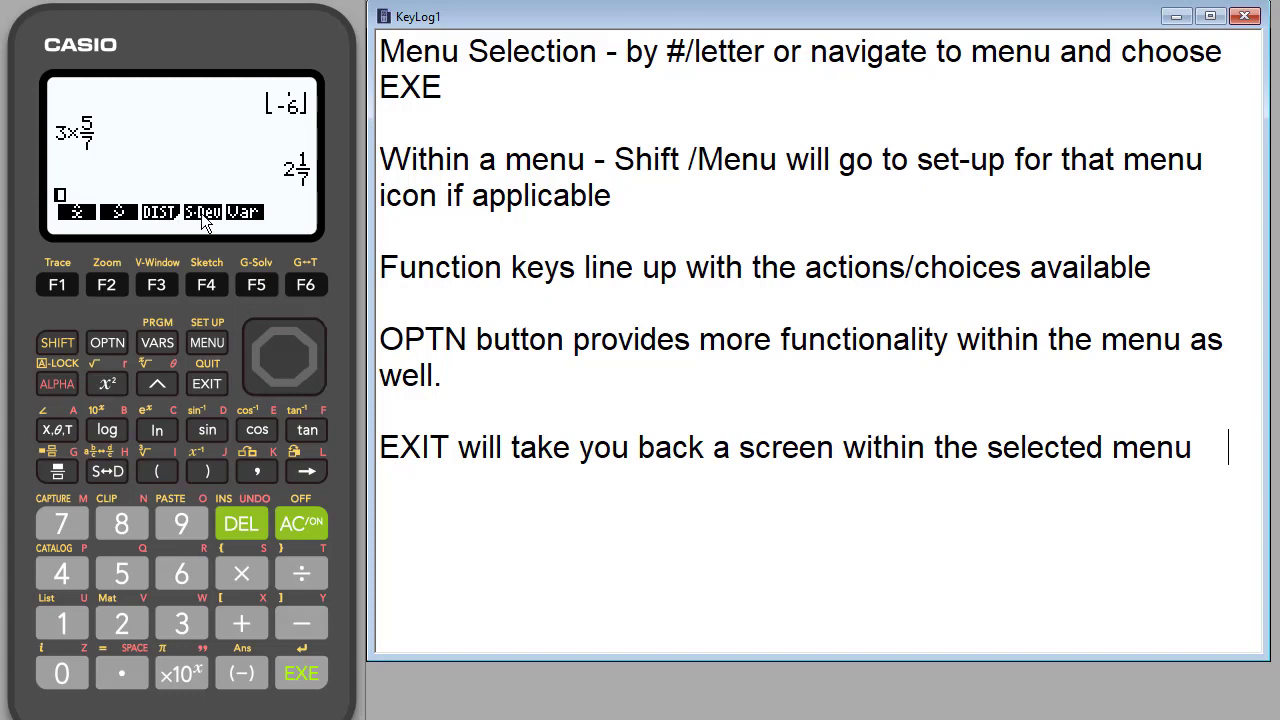
mouse_move(208, 384)
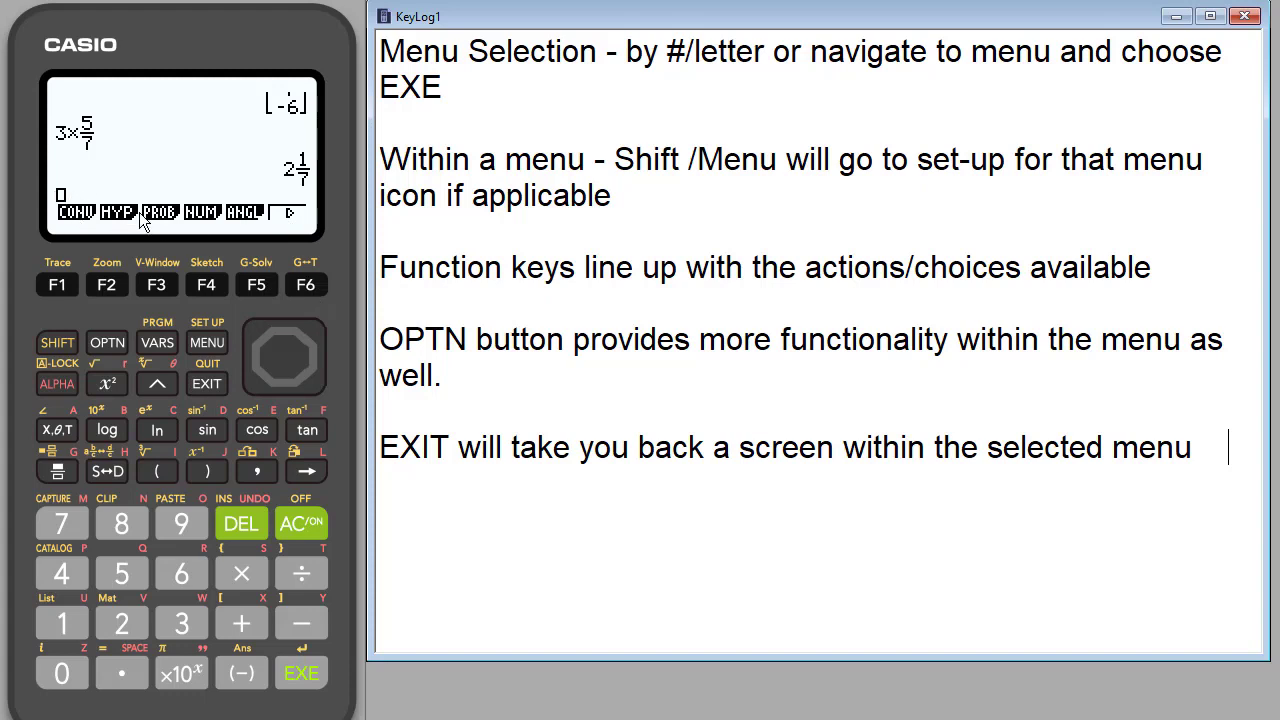
mouse_move(282, 224)
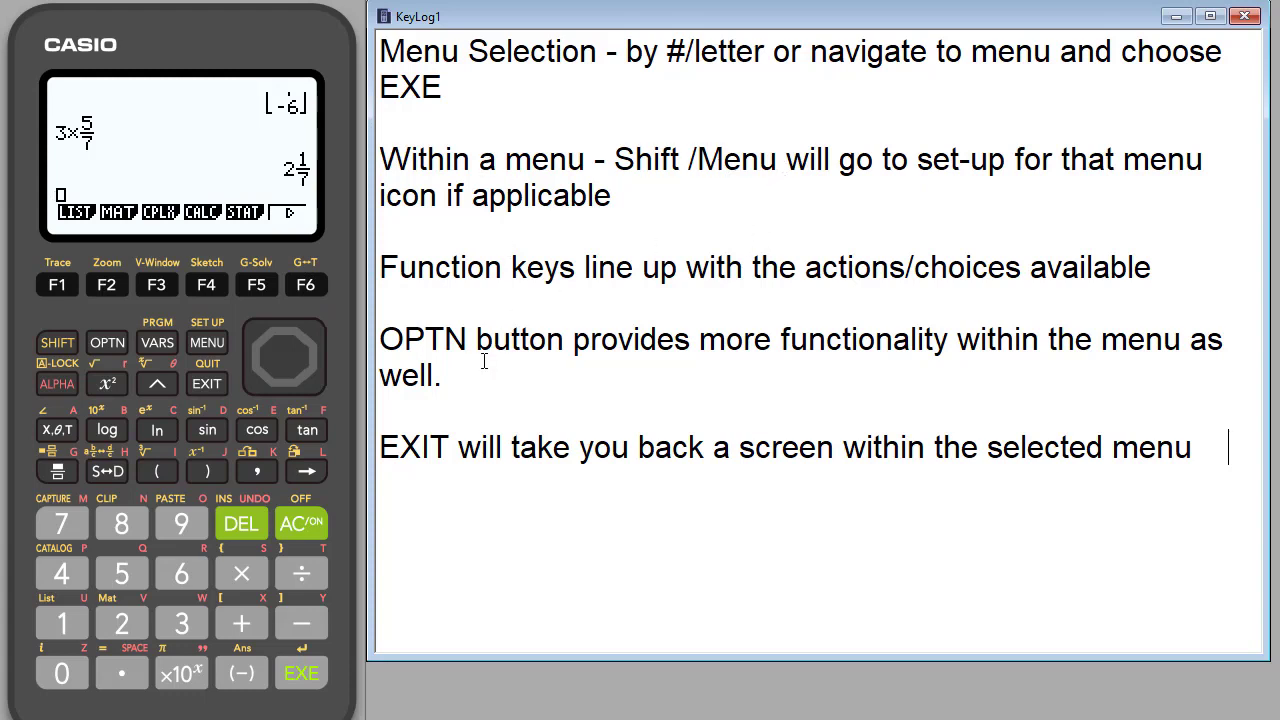
mouse_move(180, 240)
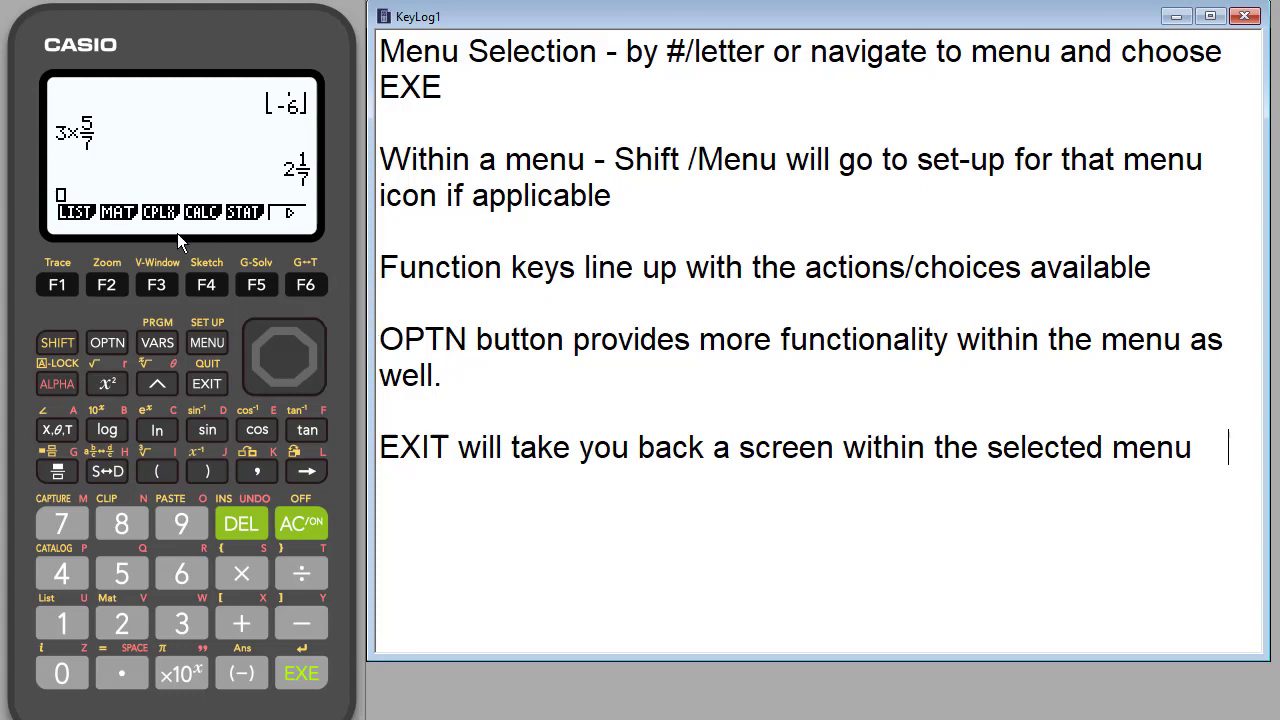
mouse_move(136, 200)
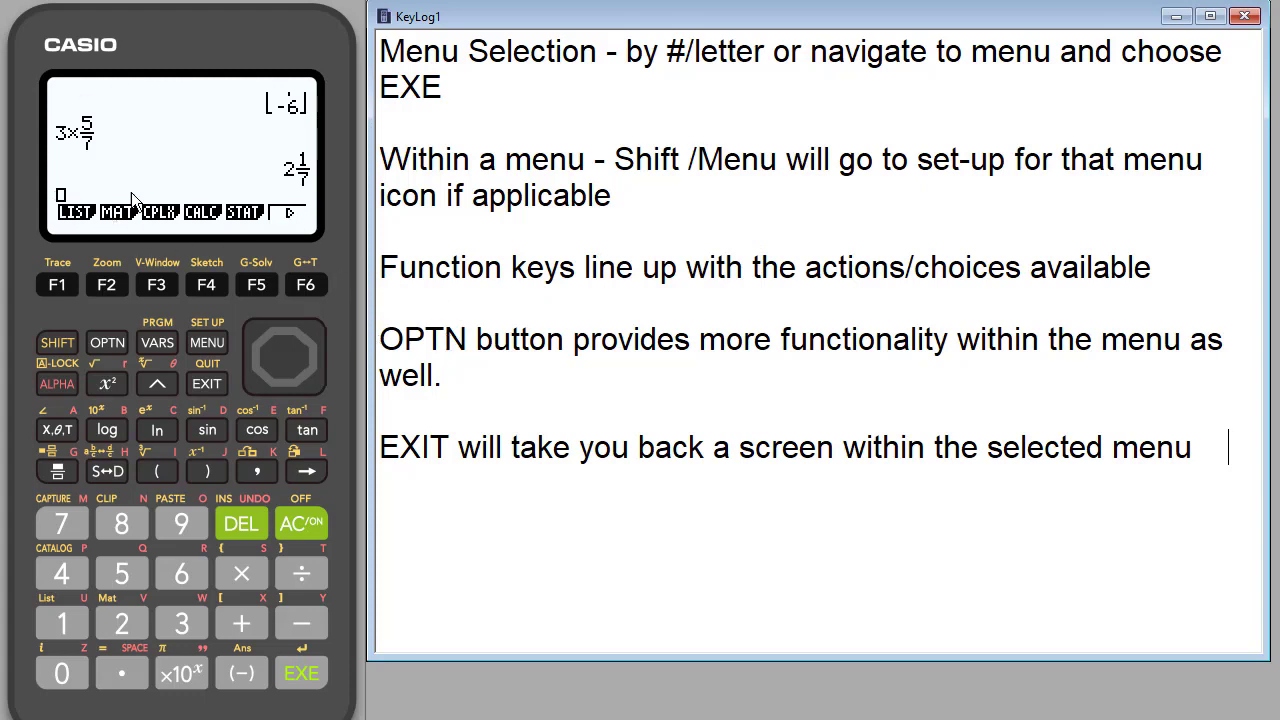
mouse_move(220, 136)
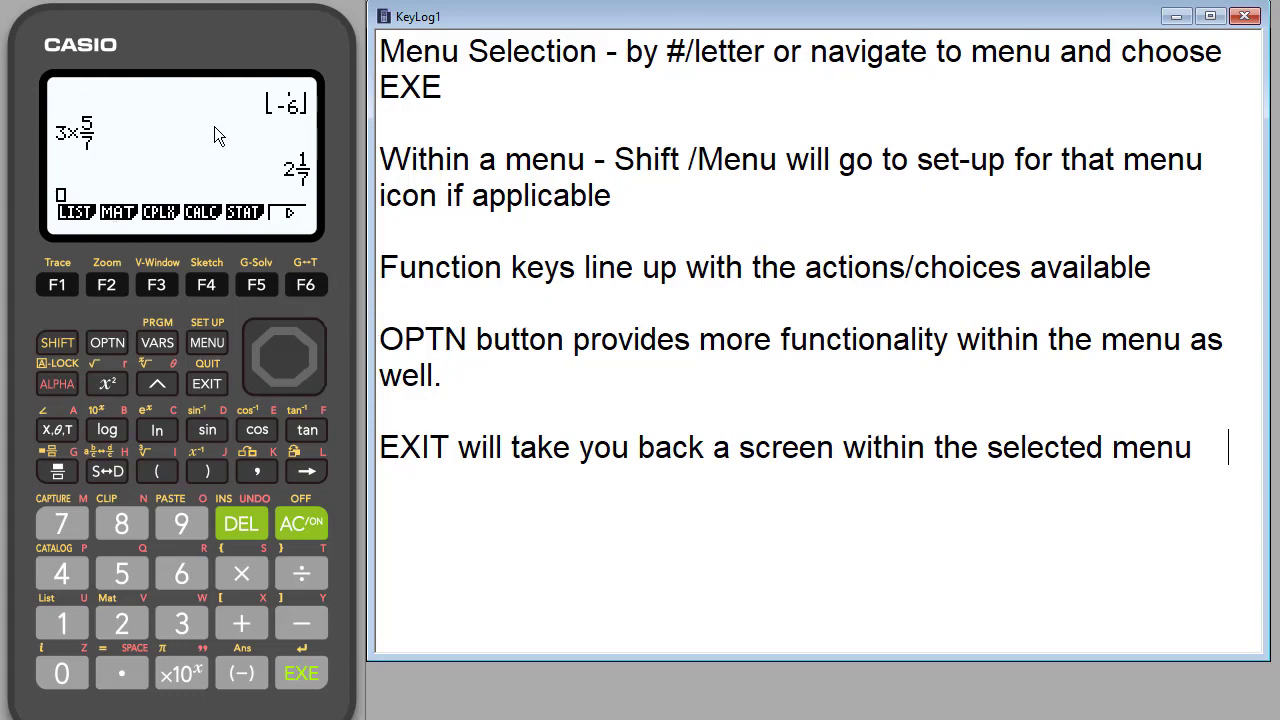
mouse_move(212, 122)
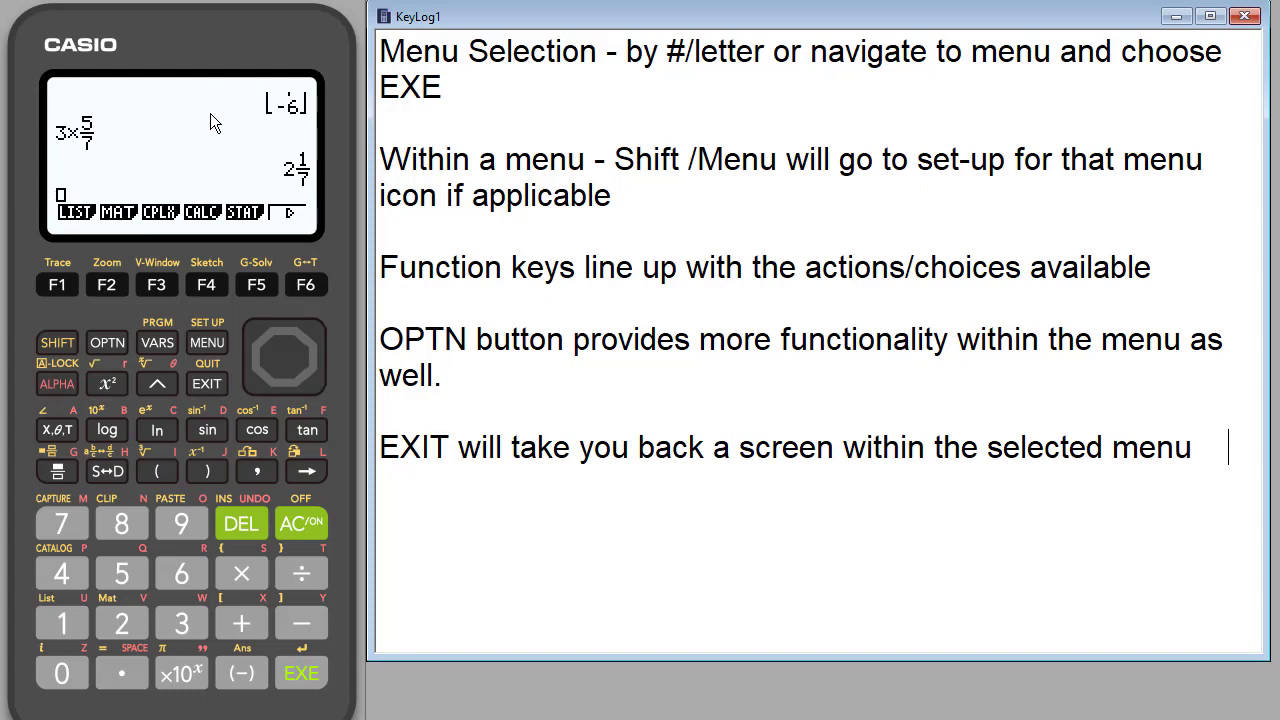
mouse_move(230, 222)
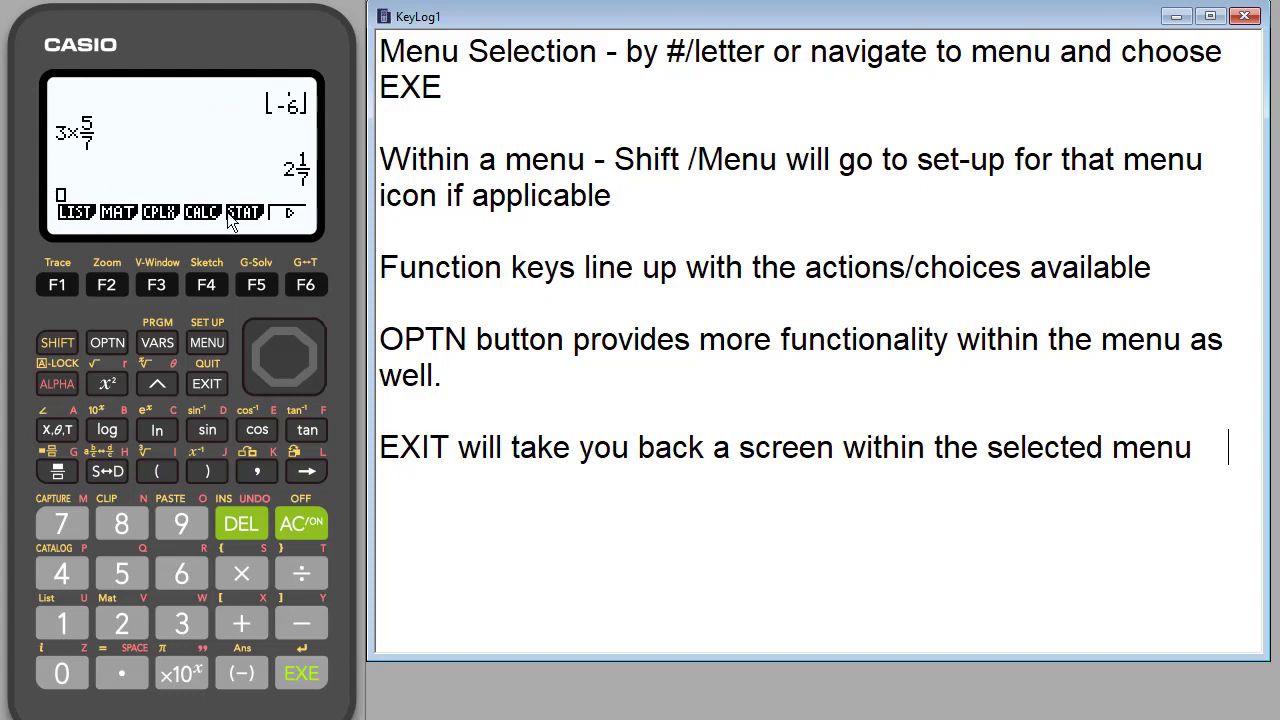
mouse_move(136, 310)
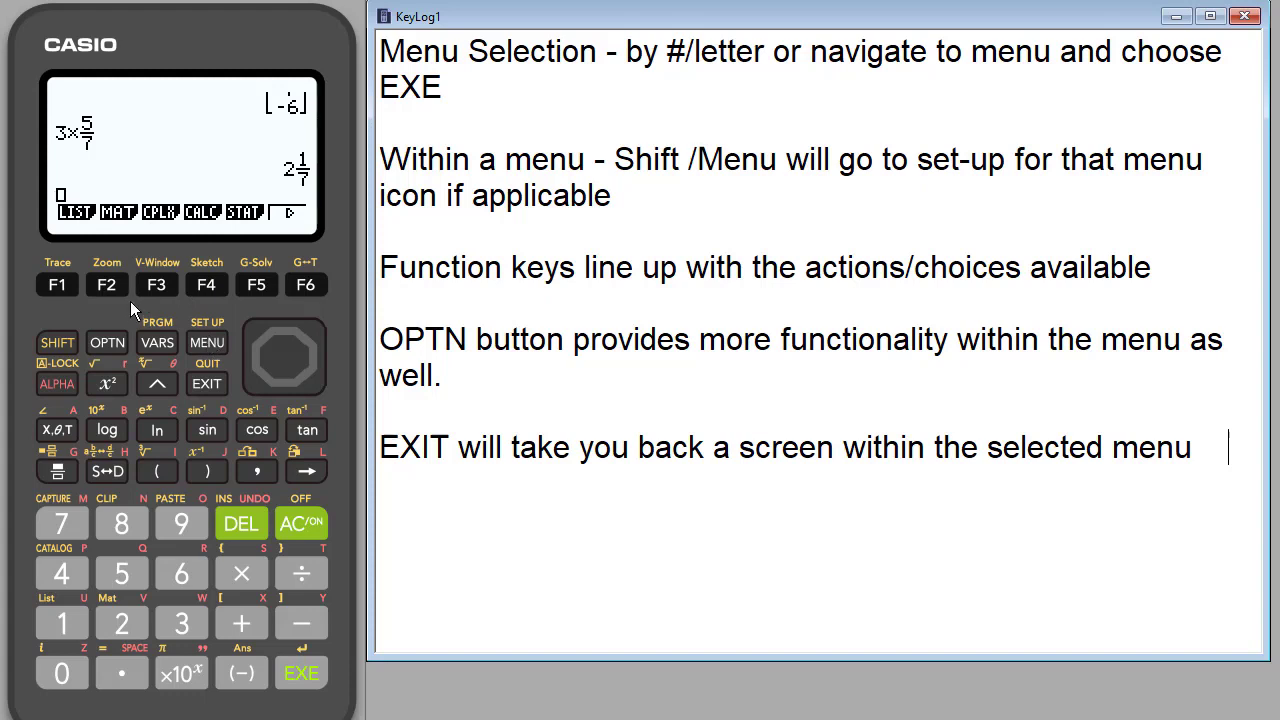
mouse_move(110, 350)
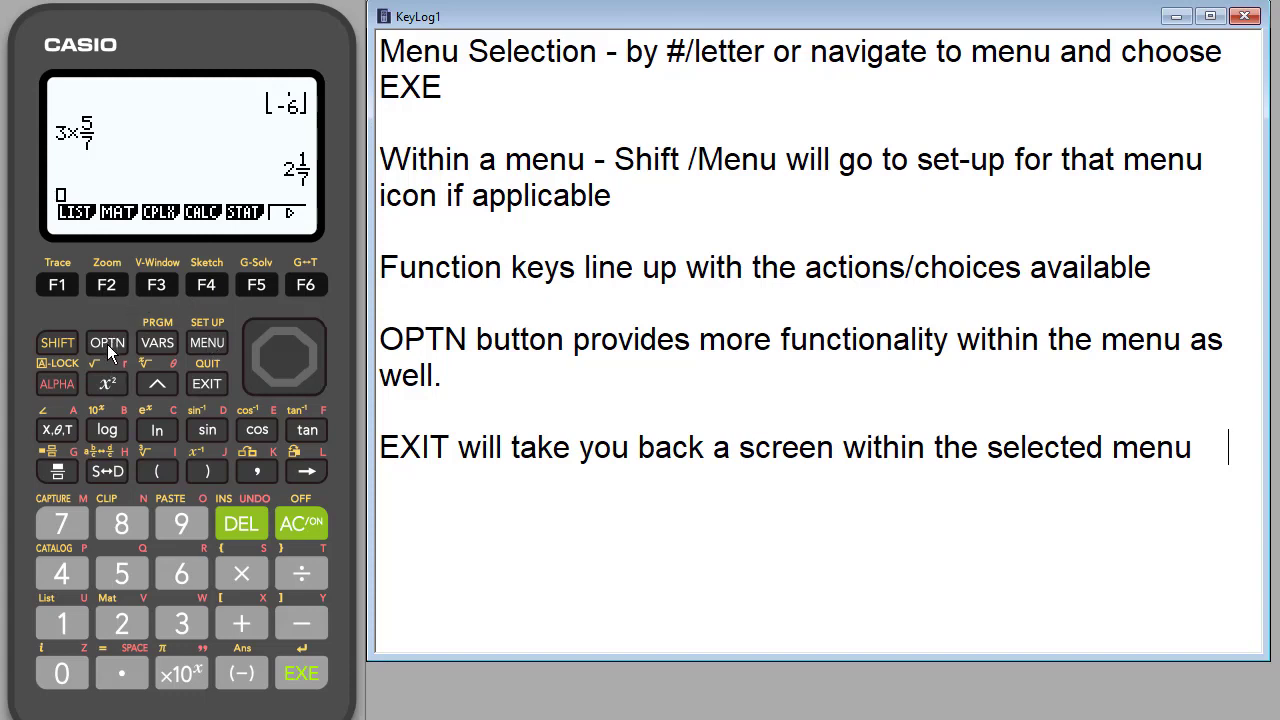
mouse_move(224, 190)
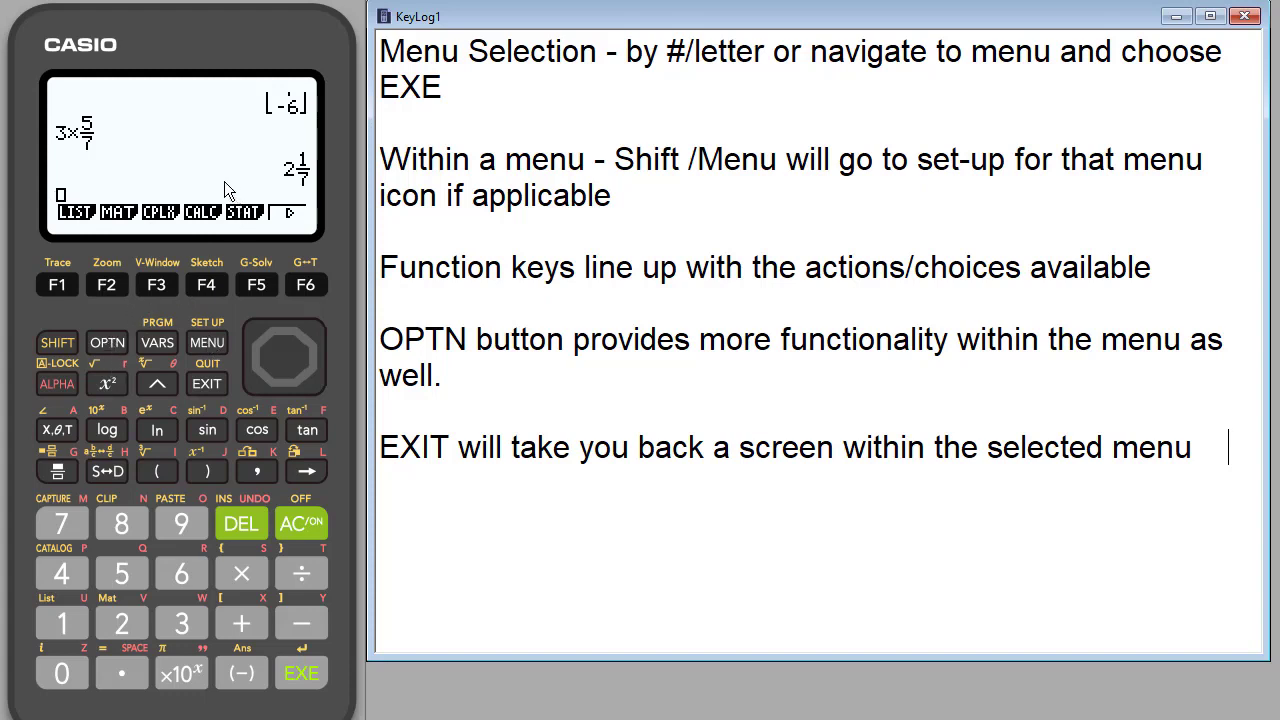
mouse_move(216, 230)
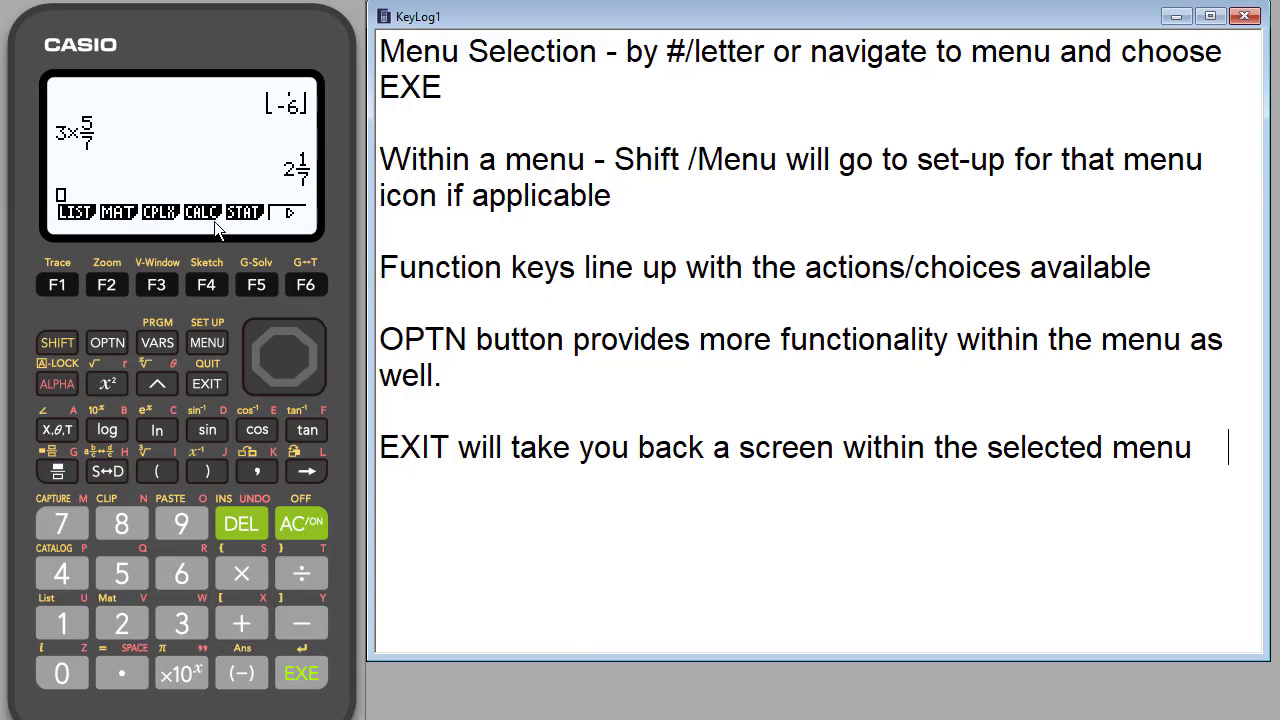
mouse_move(210, 224)
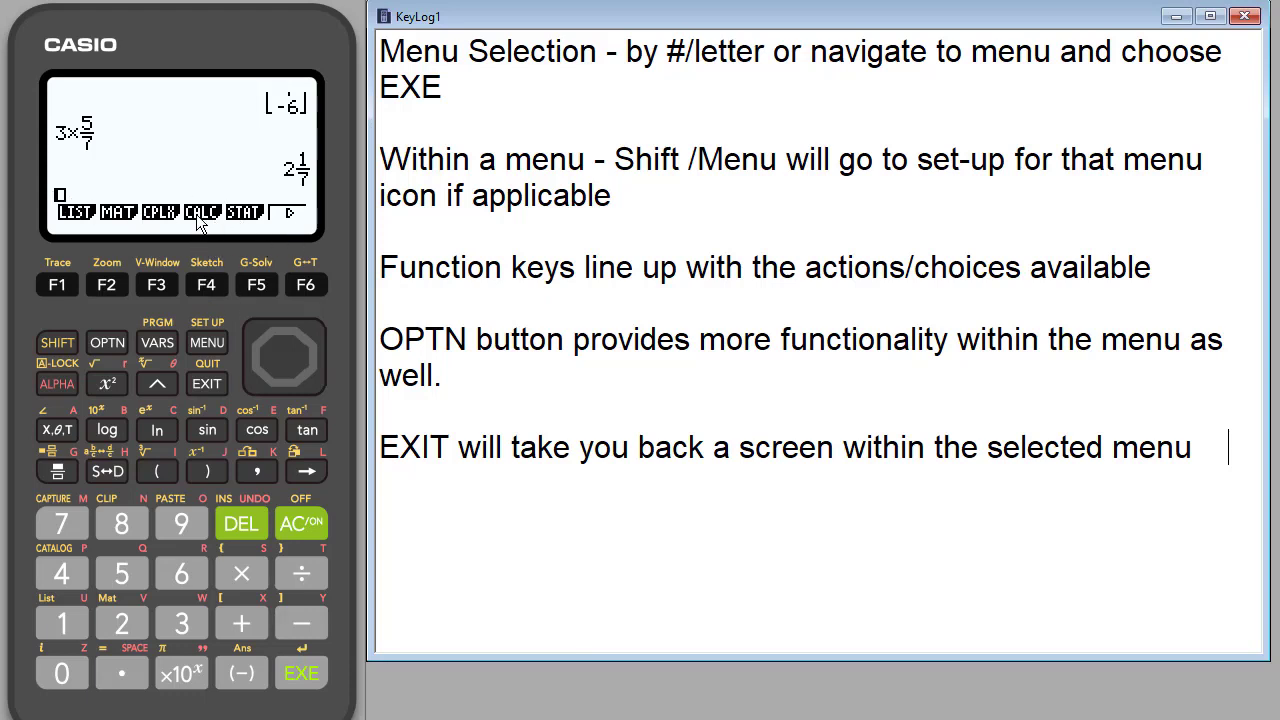
mouse_move(220, 304)
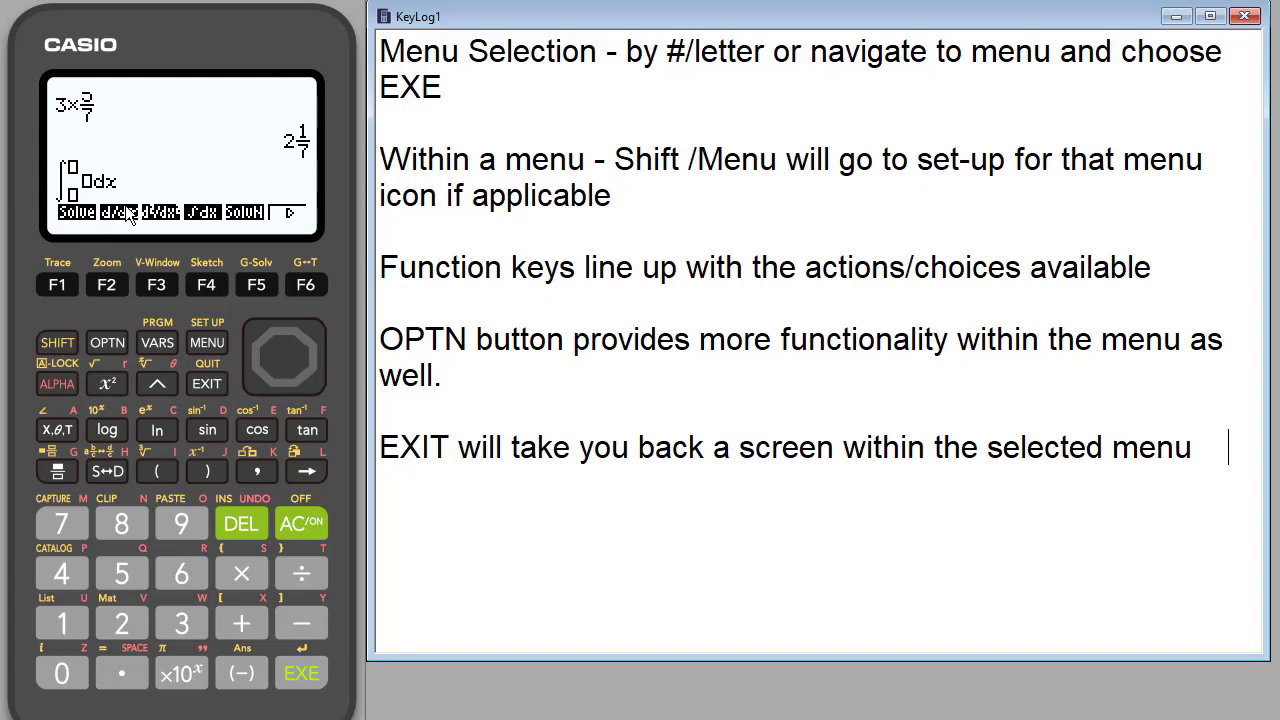
mouse_move(76, 196)
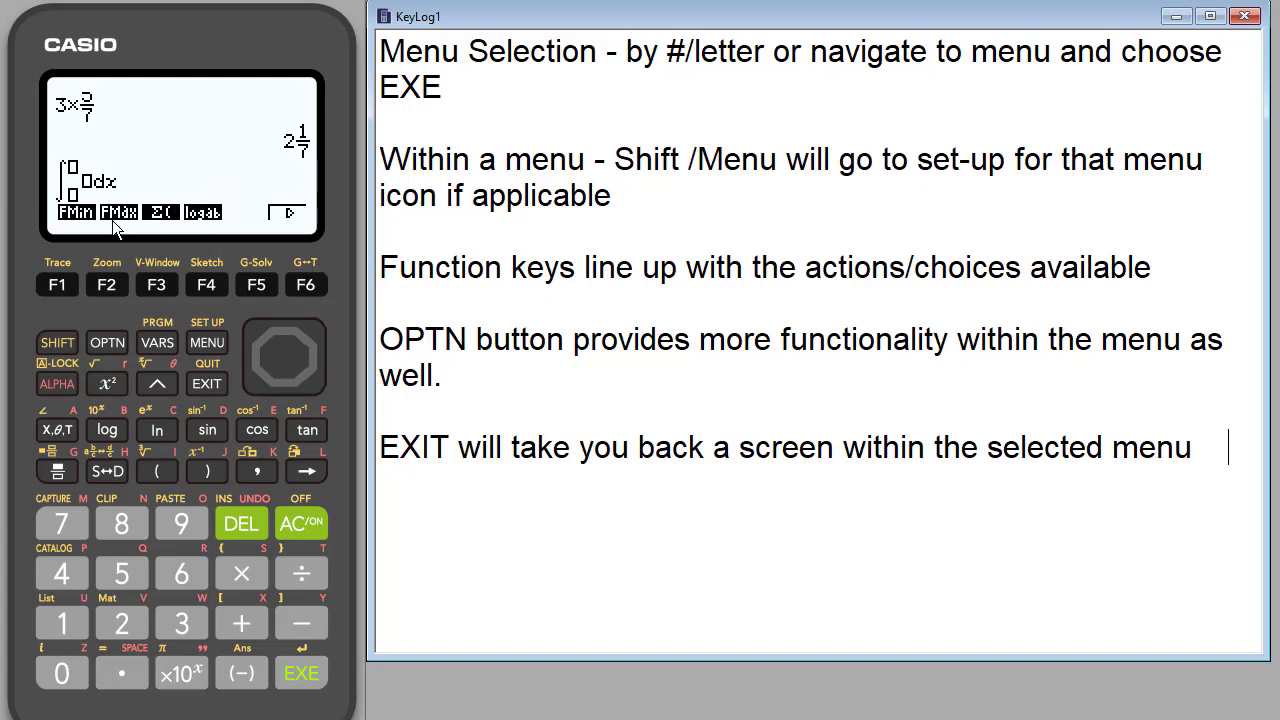
mouse_move(220, 376)
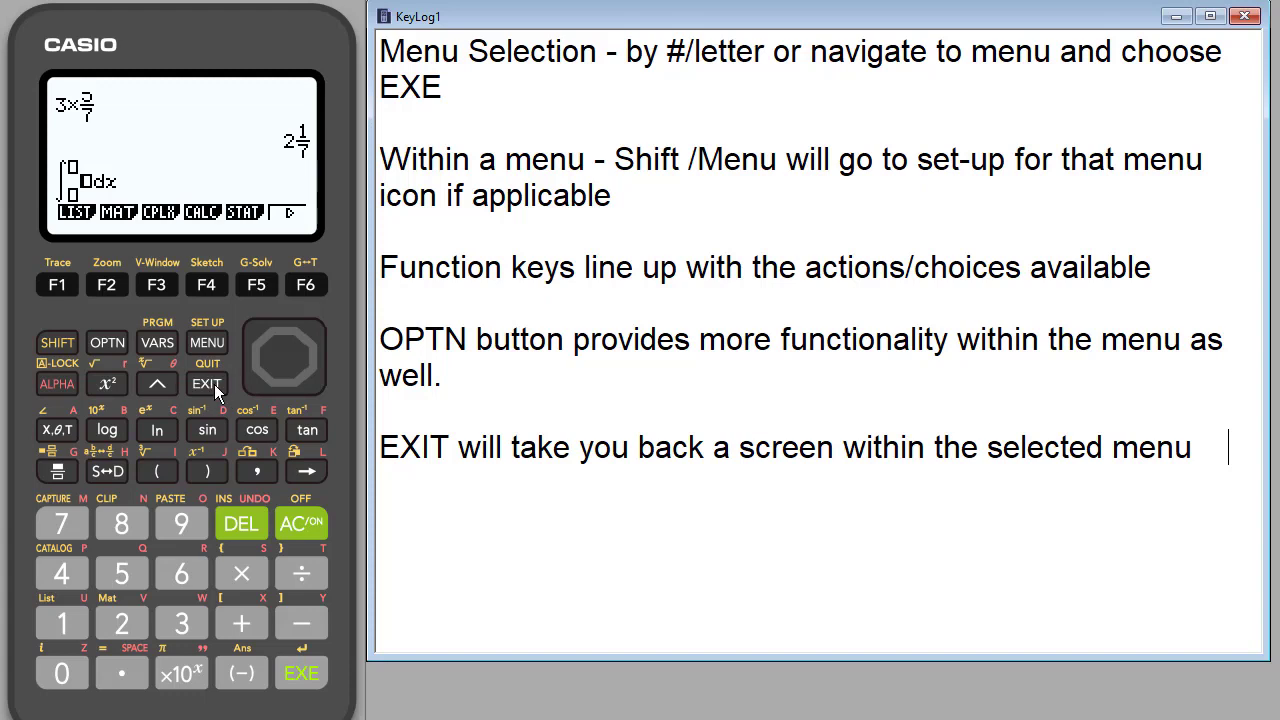
mouse_move(178, 168)
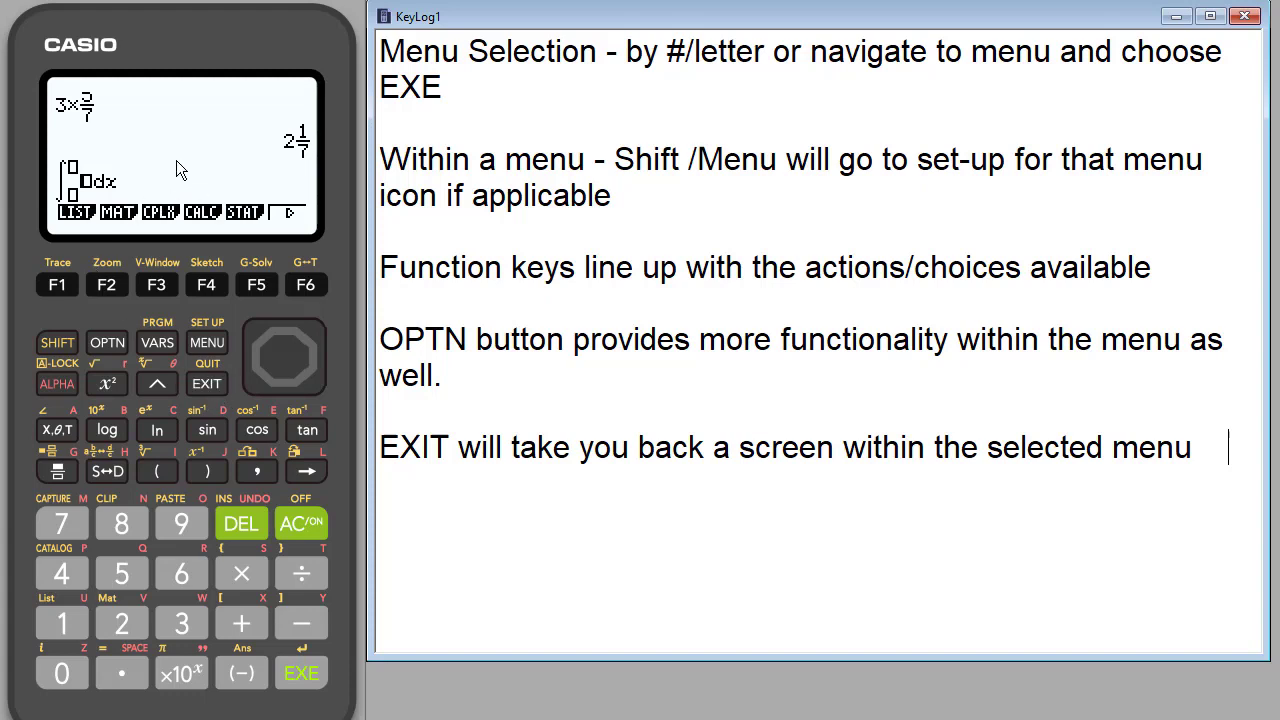
mouse_move(200, 376)
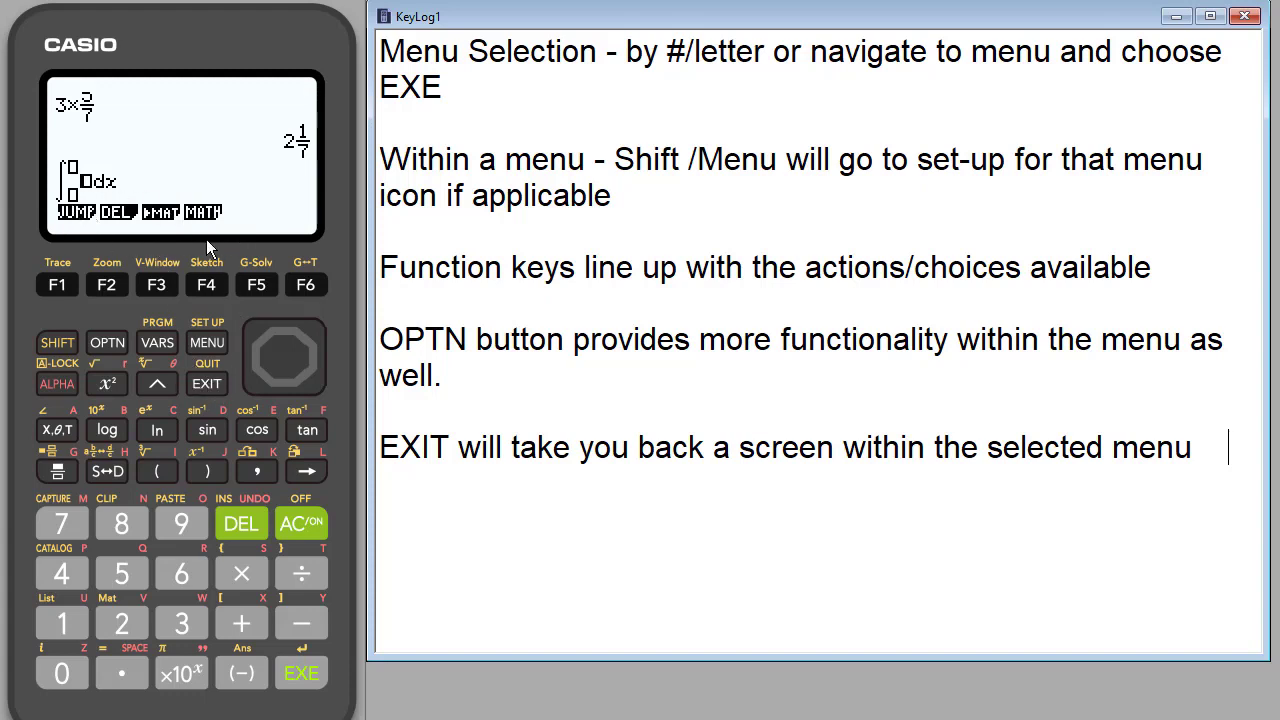
mouse_move(210, 230)
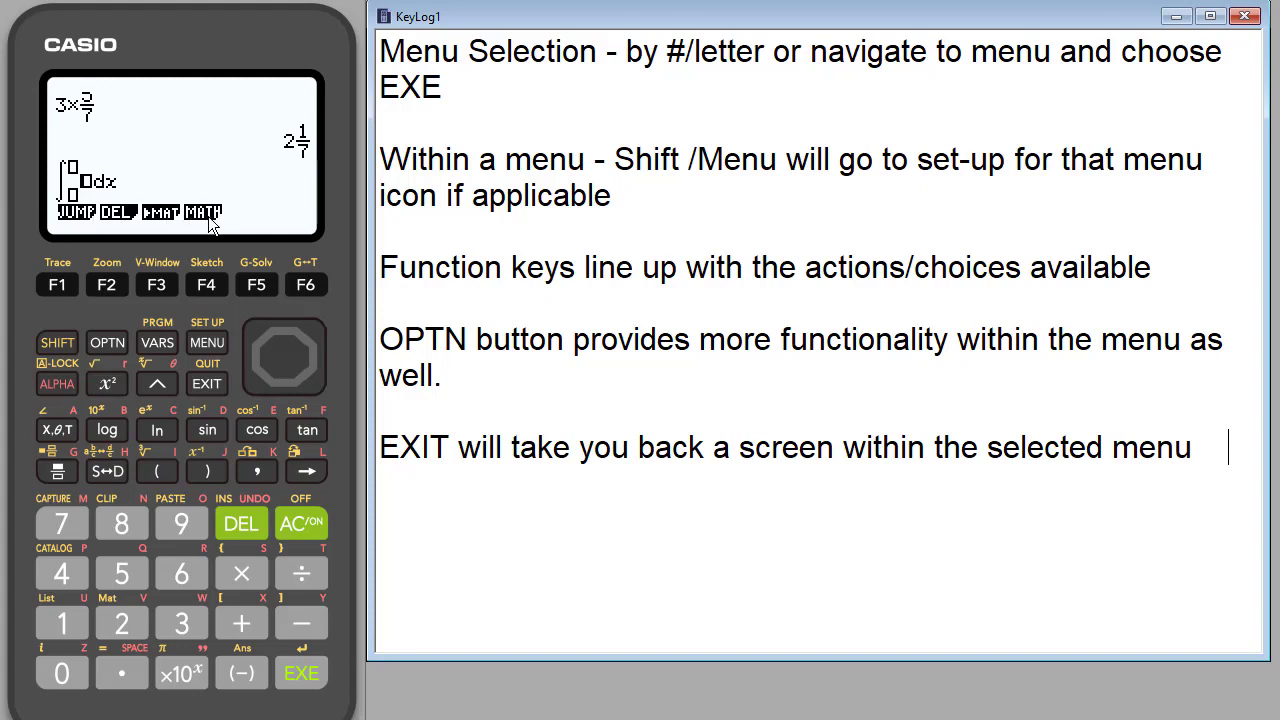
mouse_move(112, 164)
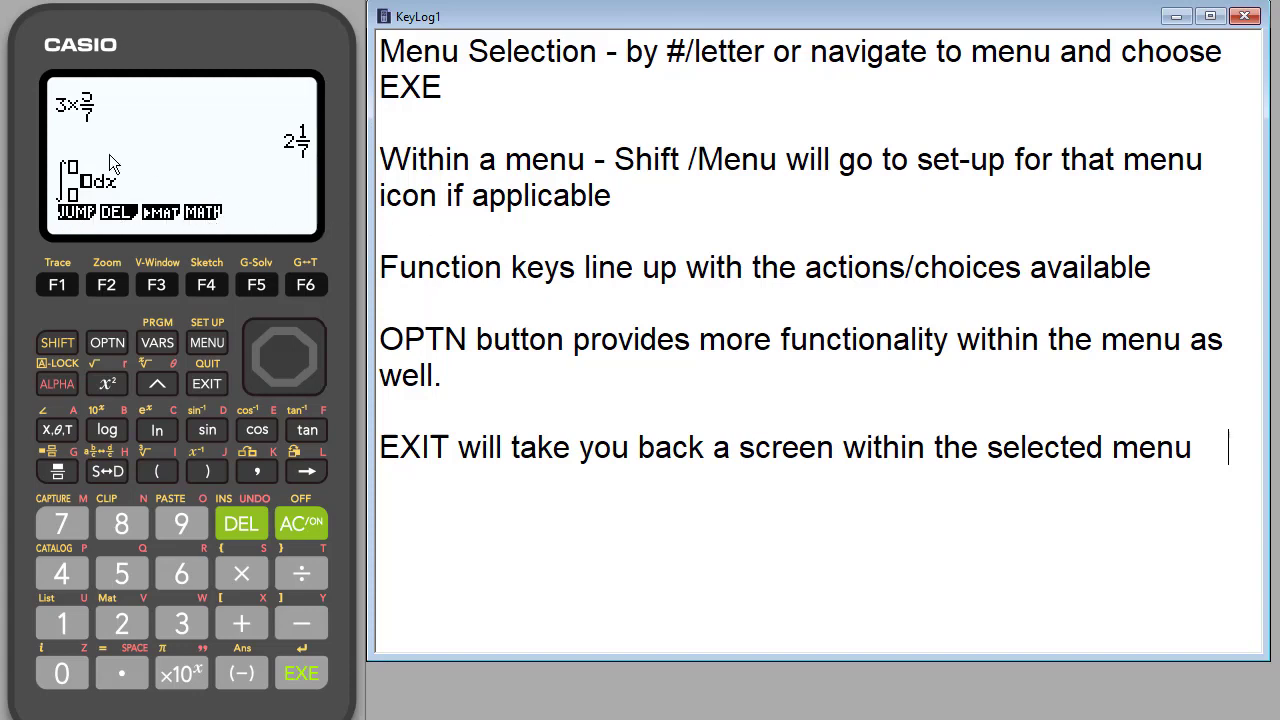